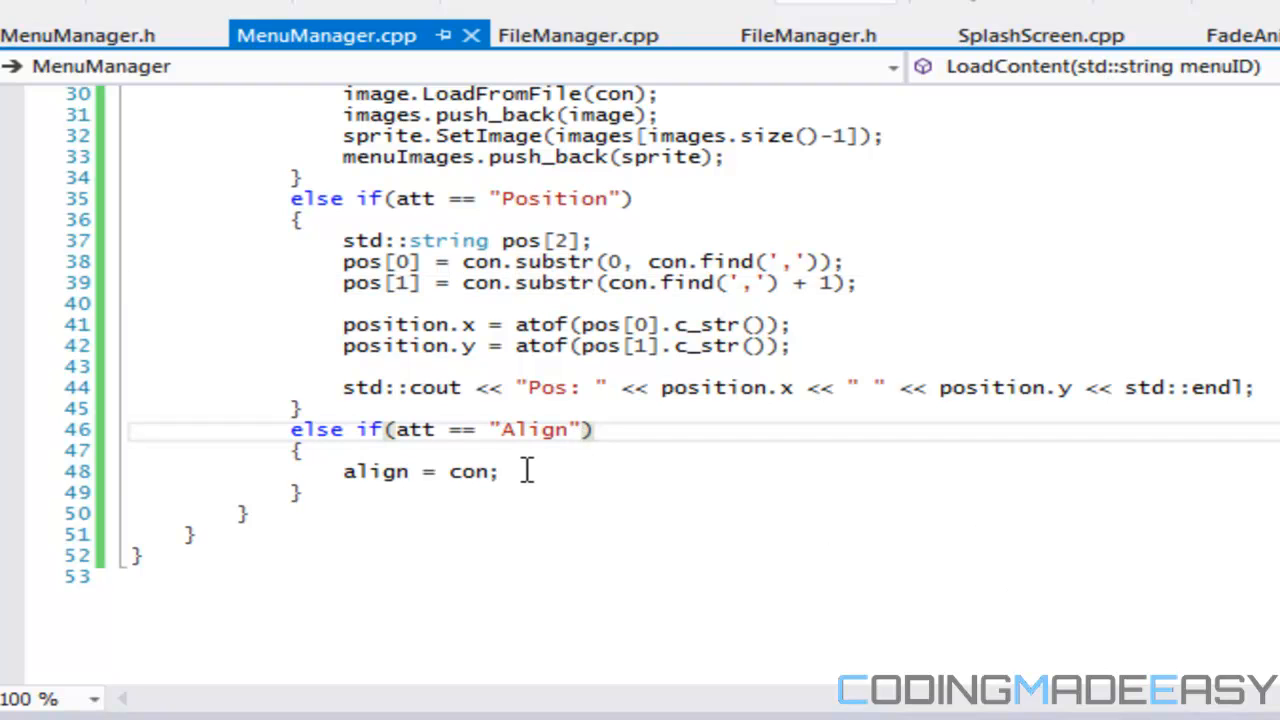
Step: Add an else-if branch for "Axis" that sets axis = atoi(con.c_str())
left_click(304, 492)
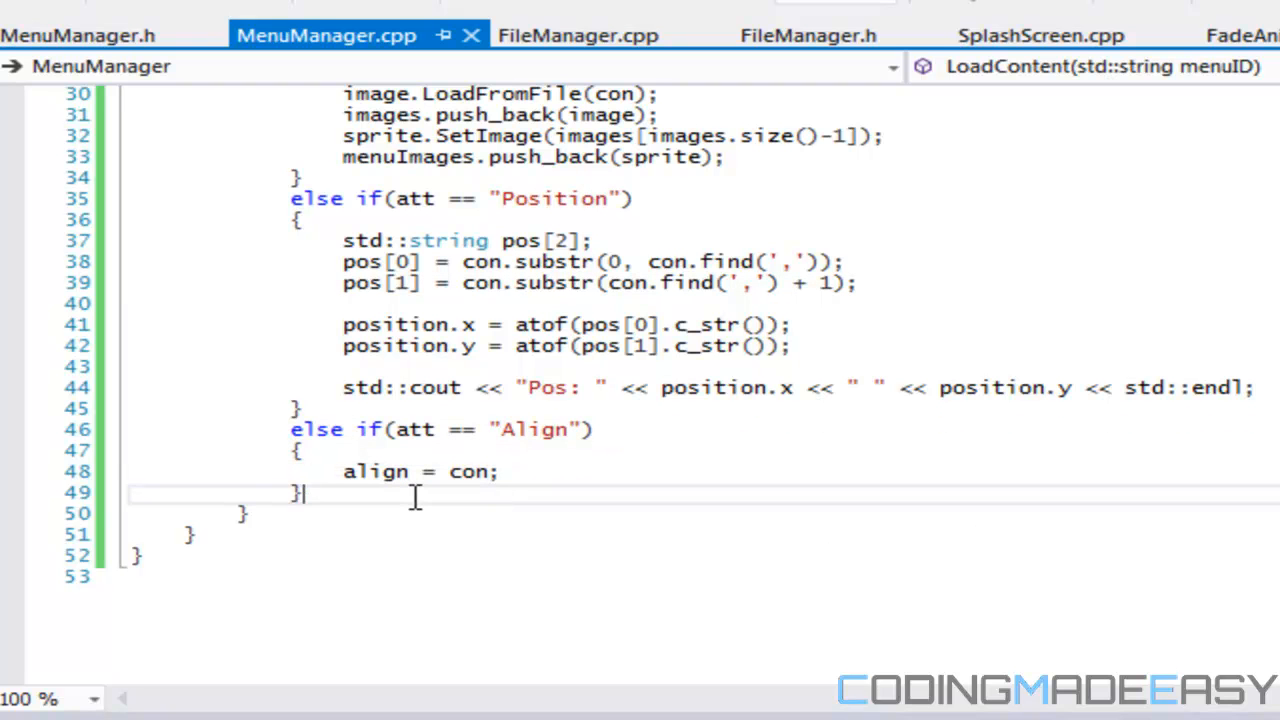
type("rd")
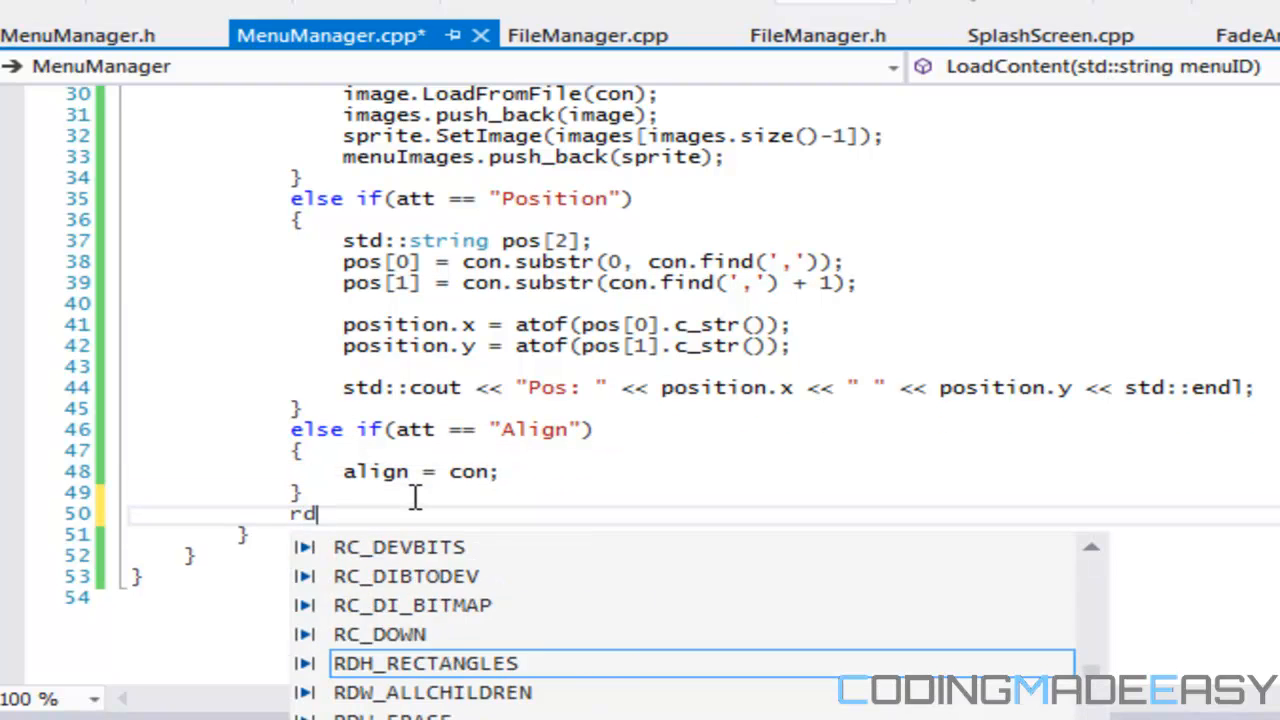
type("else if")
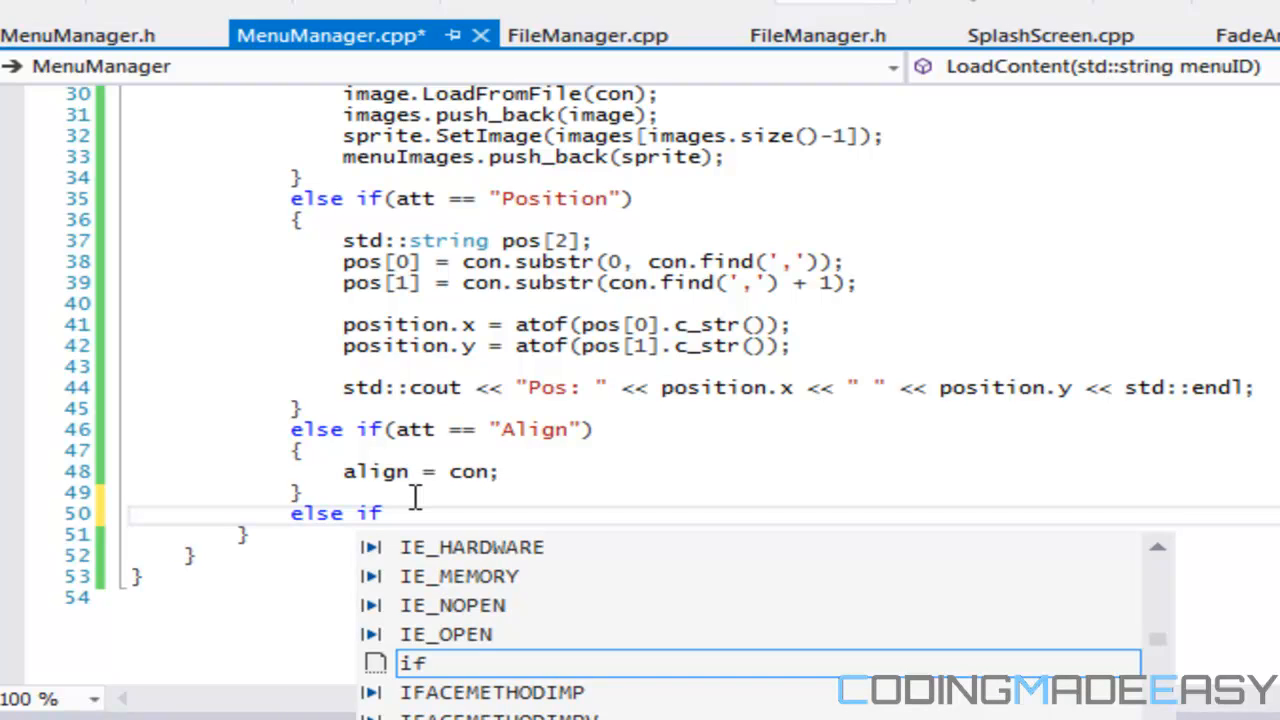
type("(att ==")
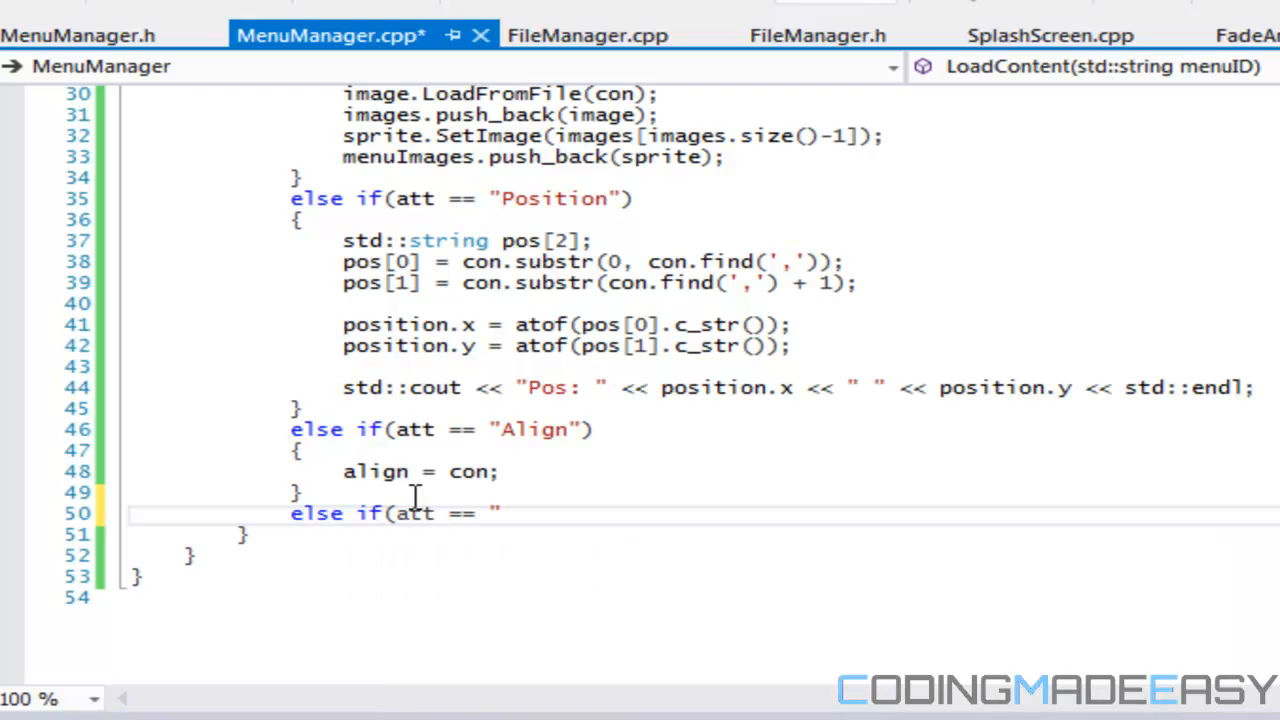
type("\"")
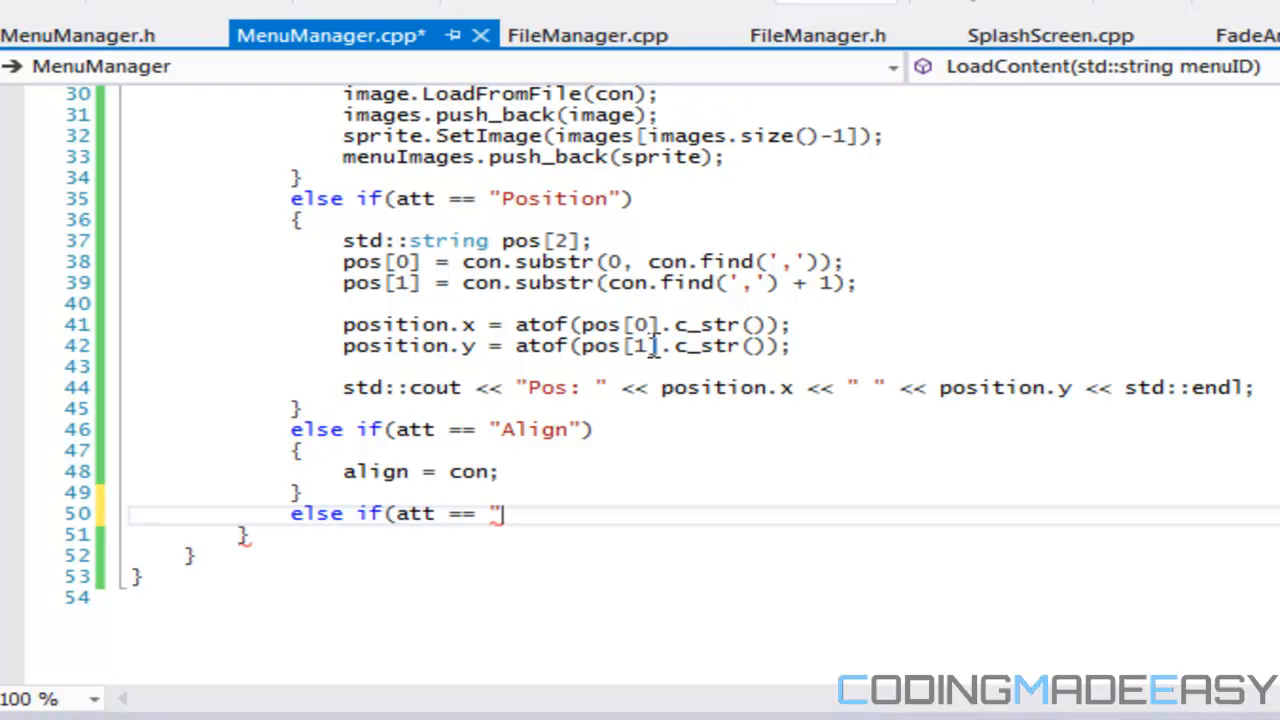
mouse_move(536, 284)
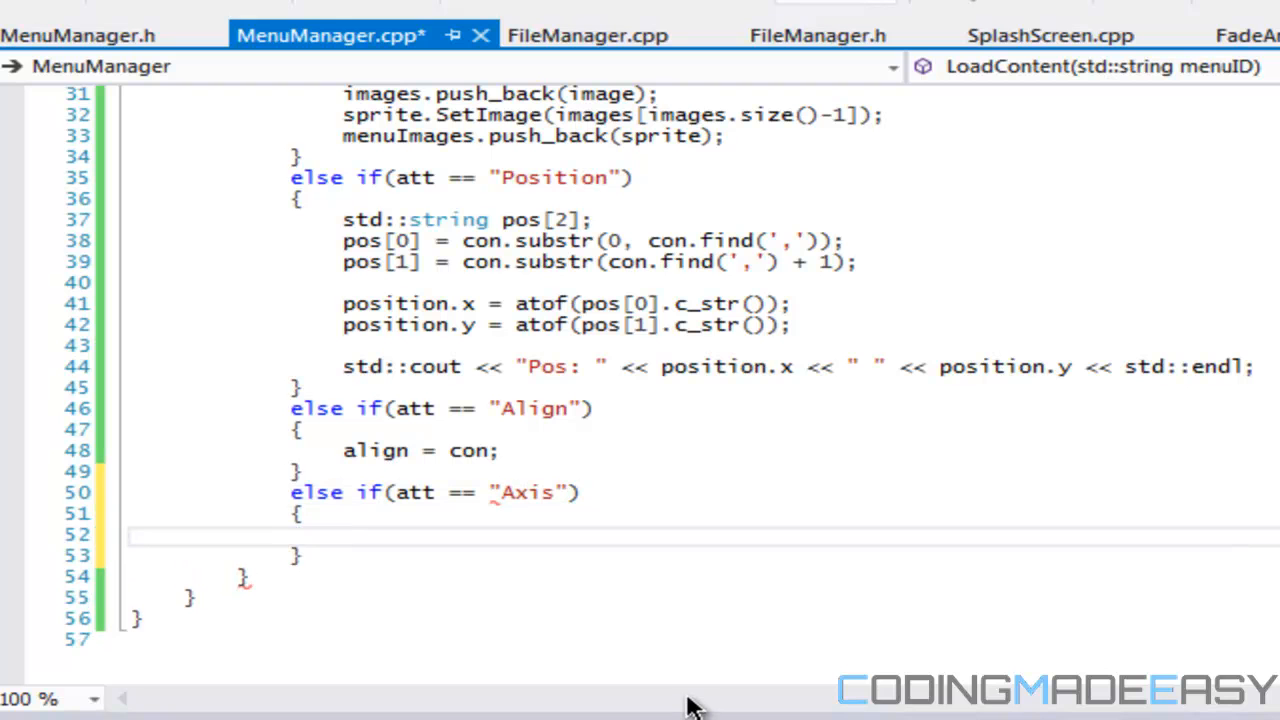
type("axis")
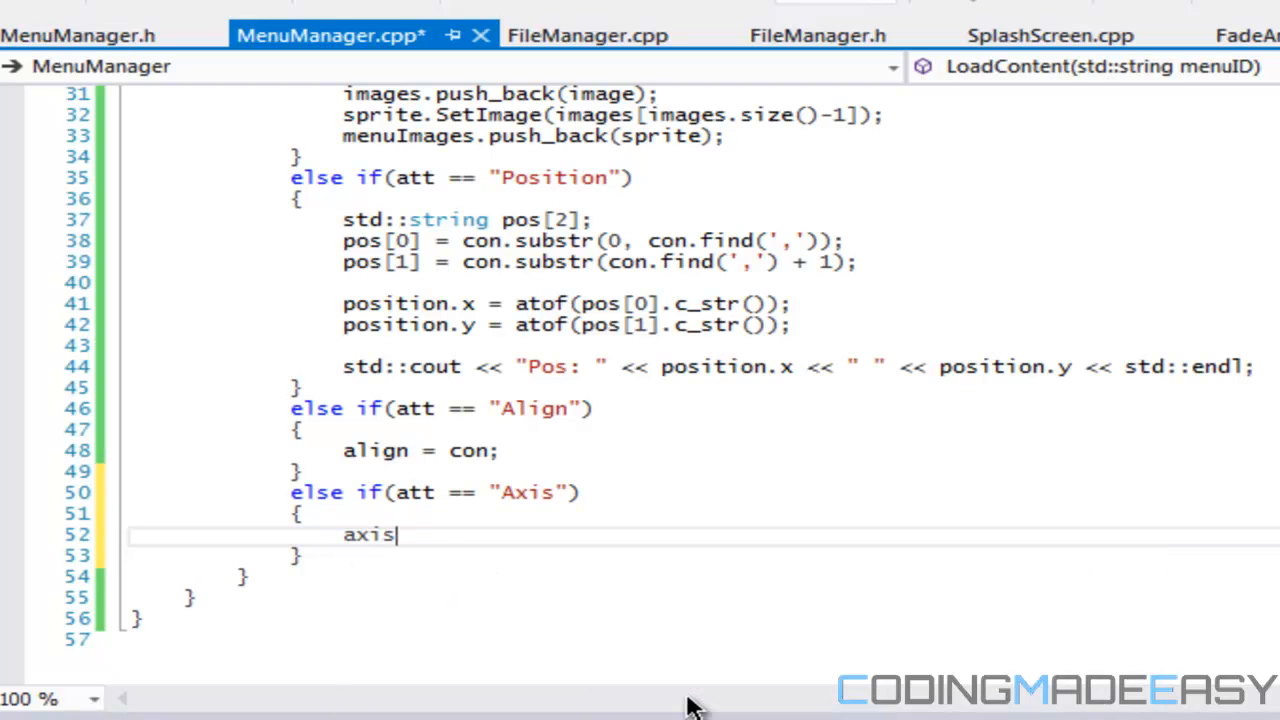
type("= atoi(")
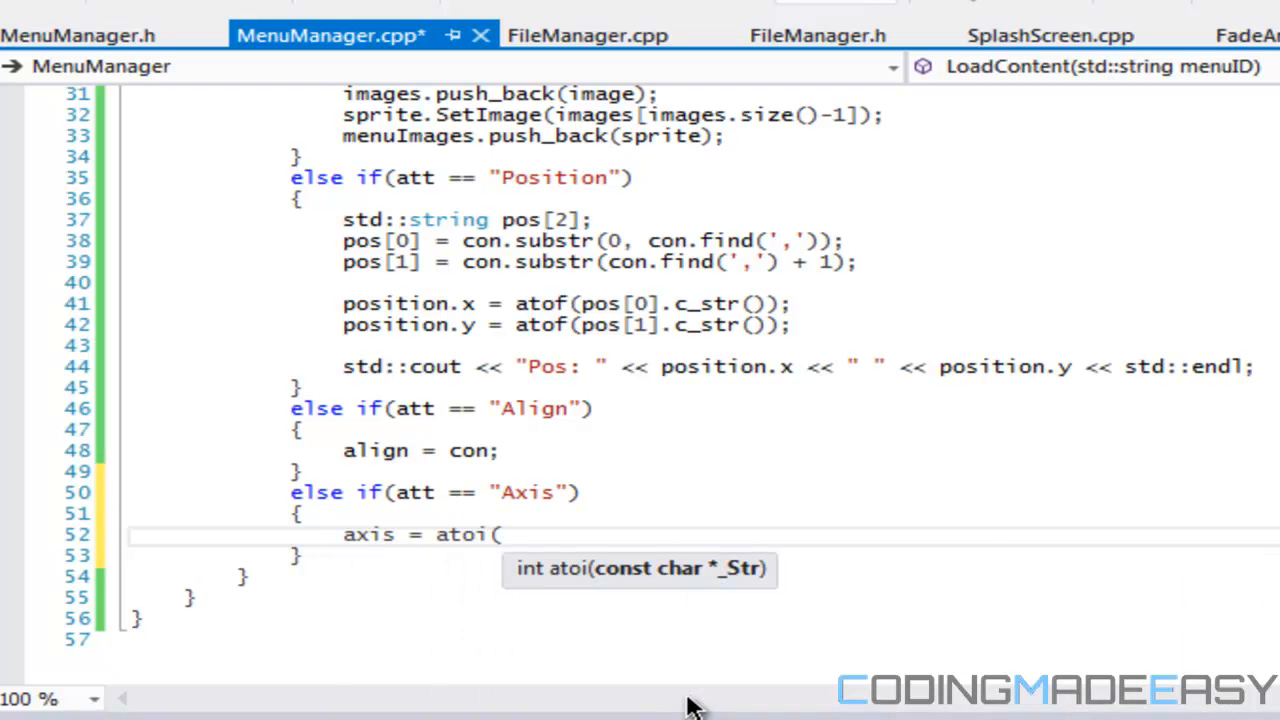
type("con[")
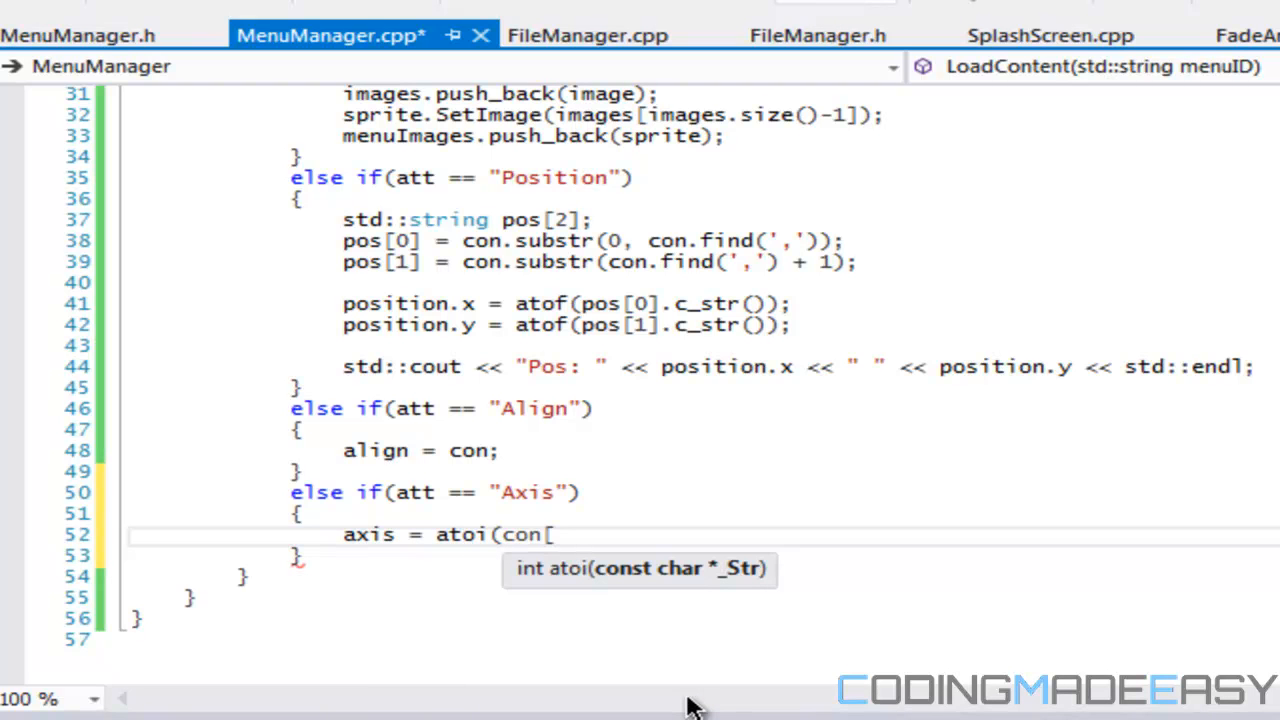
type(".c")
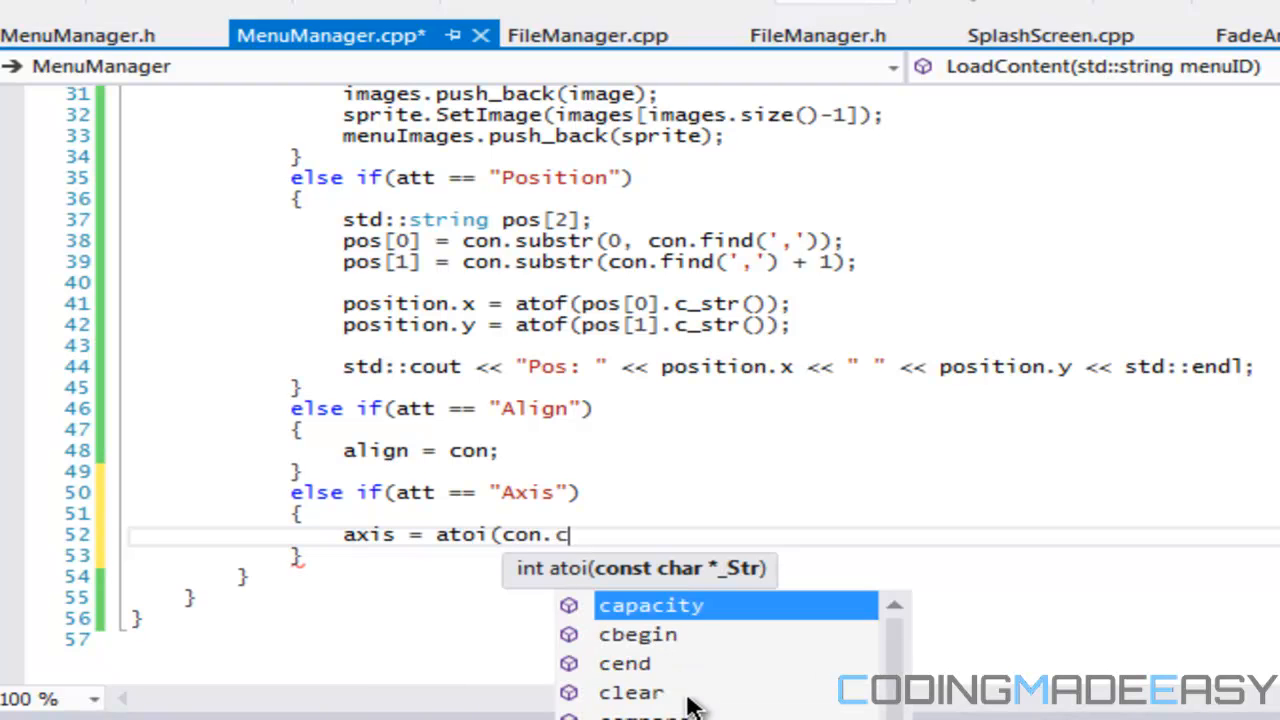
type("_str());")
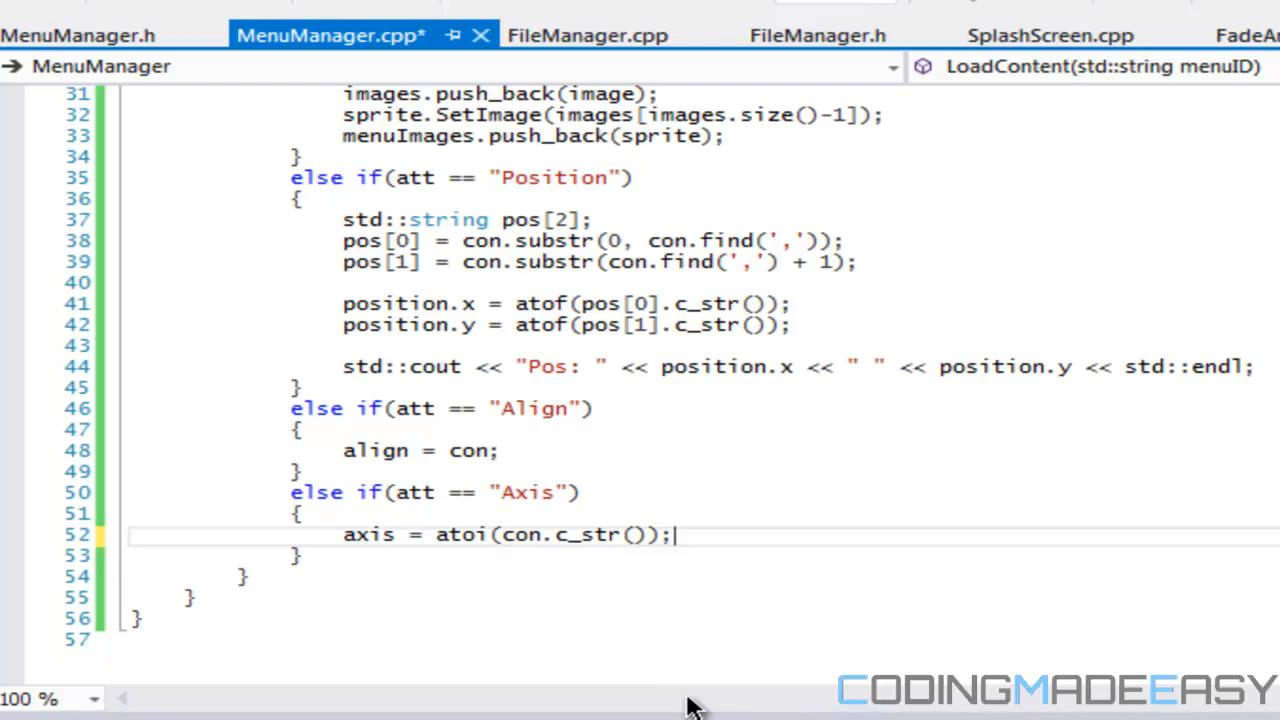
Step: Add an else-if branch for "Animation" that does animationTypes.push_back(con)
type("else if(att == \"Animation")
type("animationType")
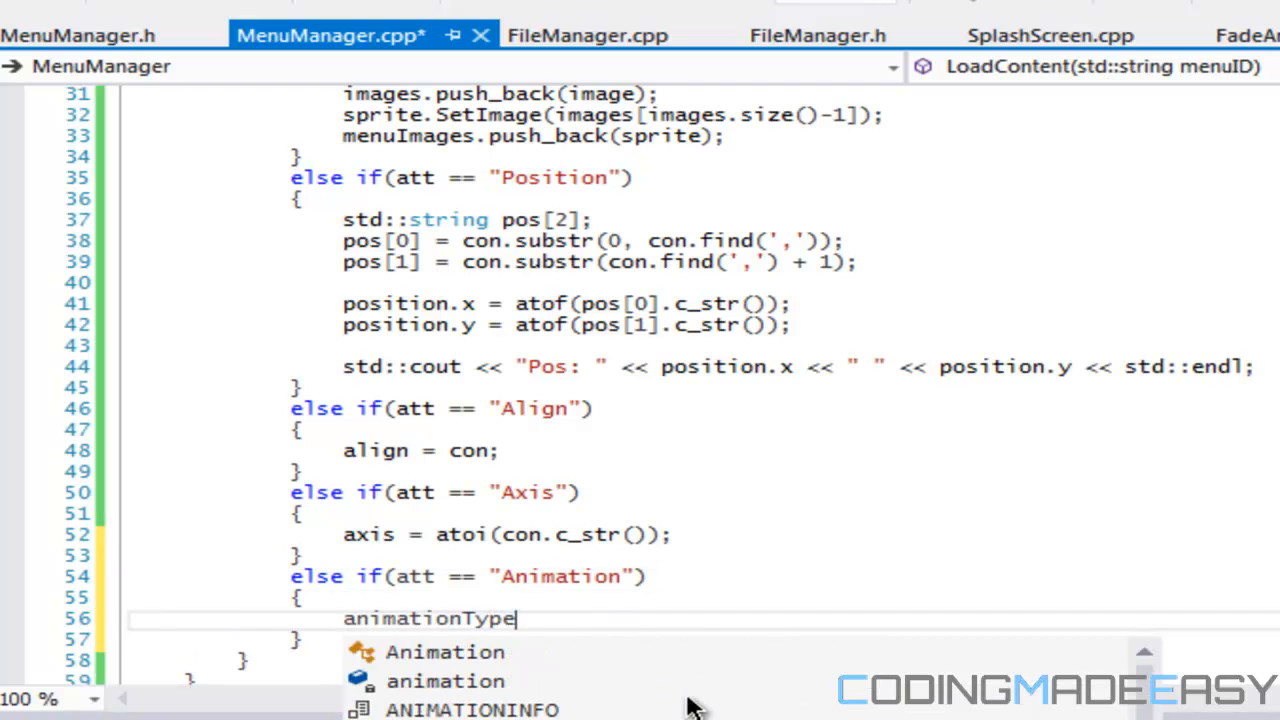
type("s.")
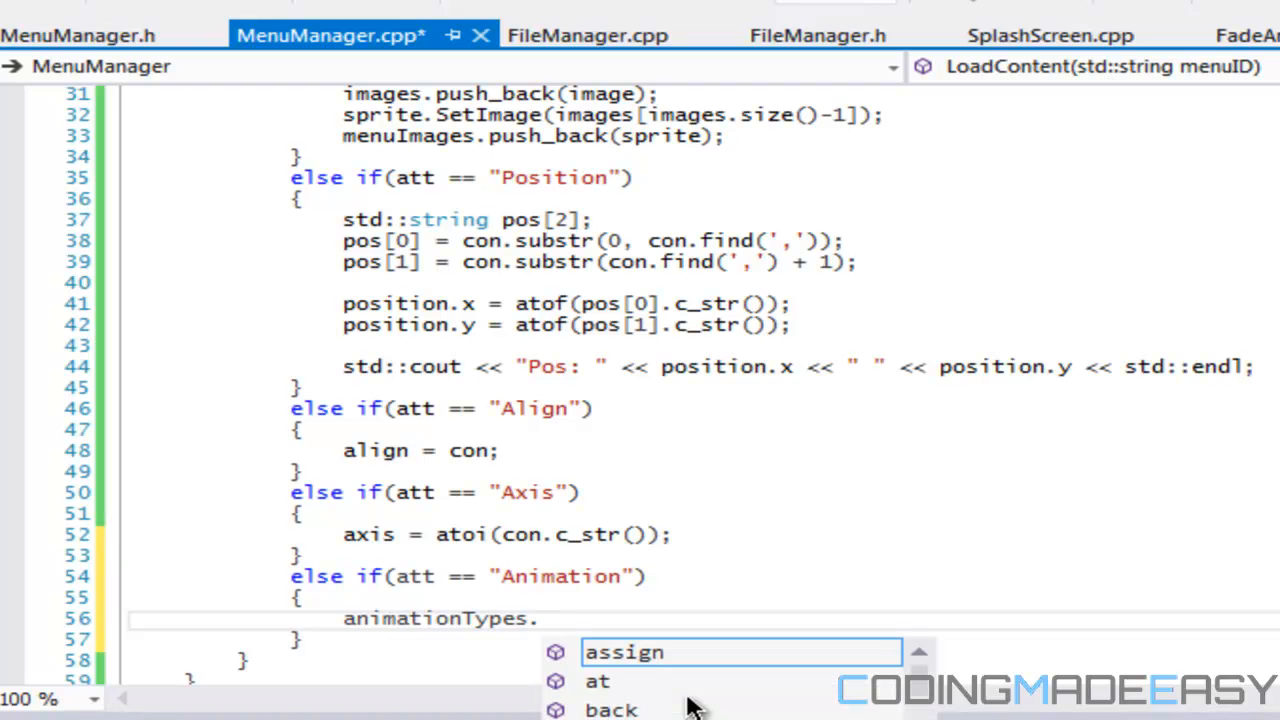
mouse_move(696, 700)
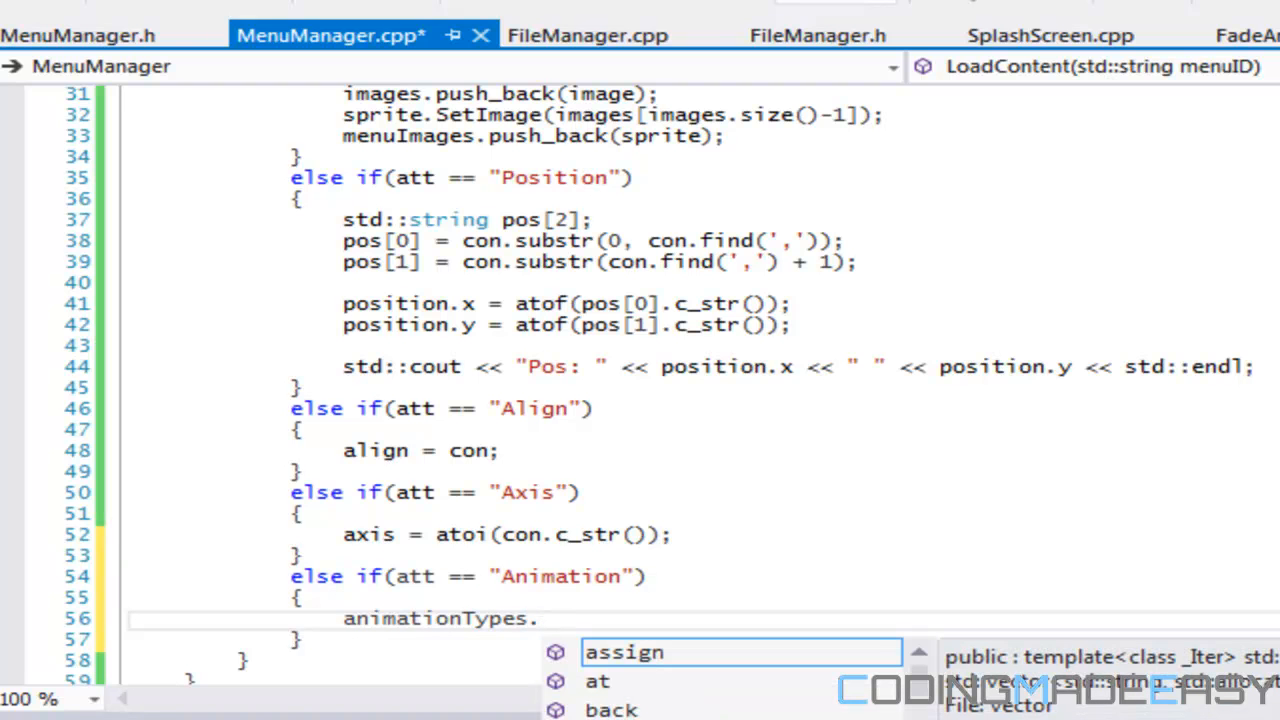
key("Escape")
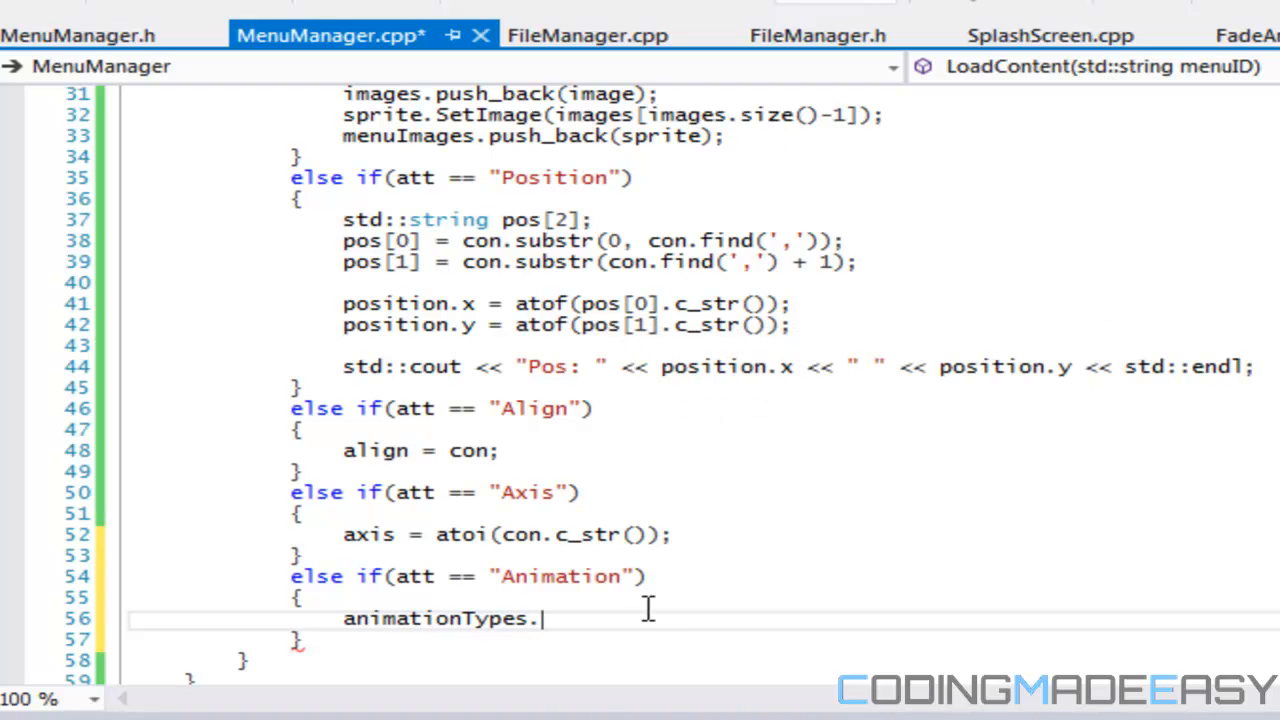
type("push_back(")
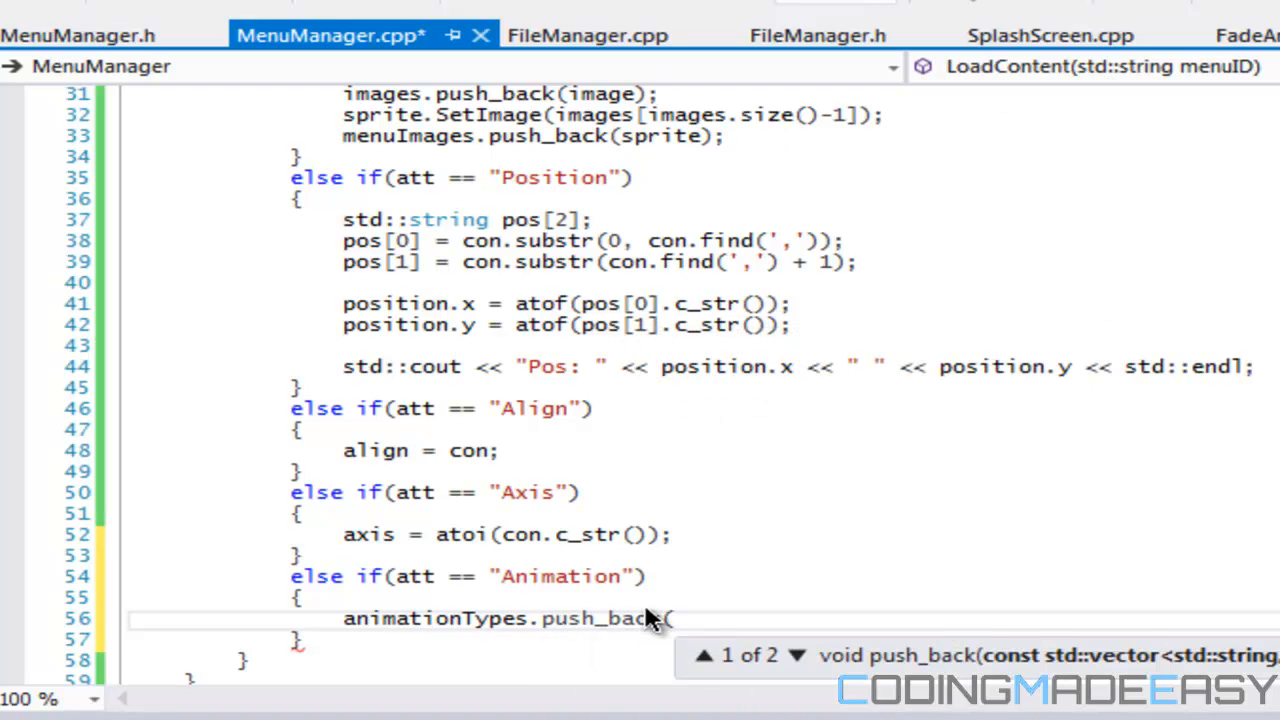
type("(con);")
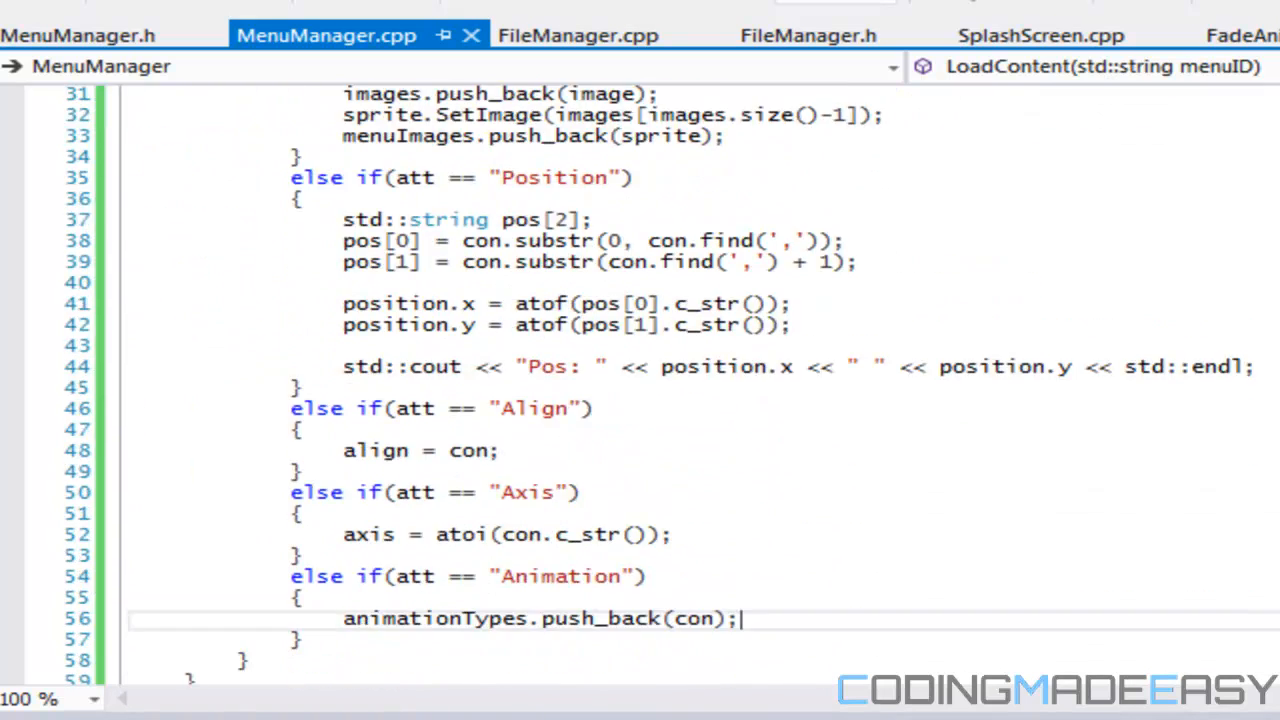
Step: Declare void SetPositions(); in MenuManager.h and dismiss the save dialog
left_click(76, 30)
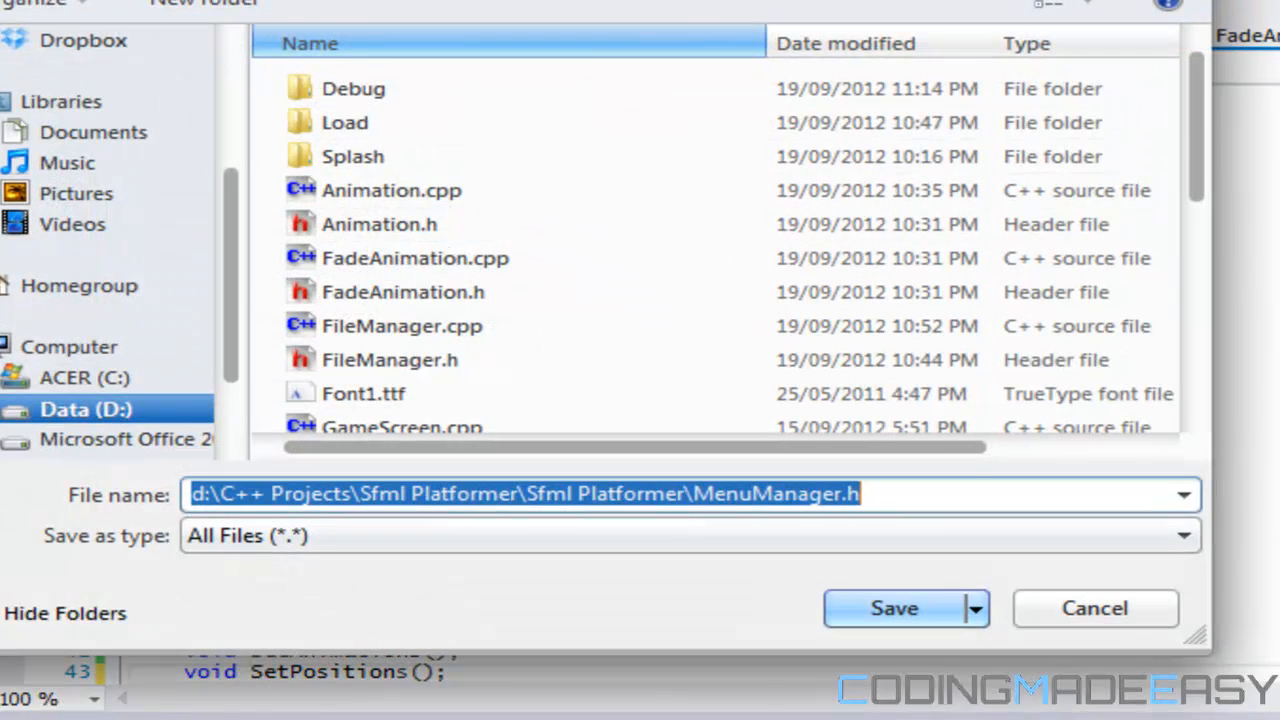
left_click(896, 608)
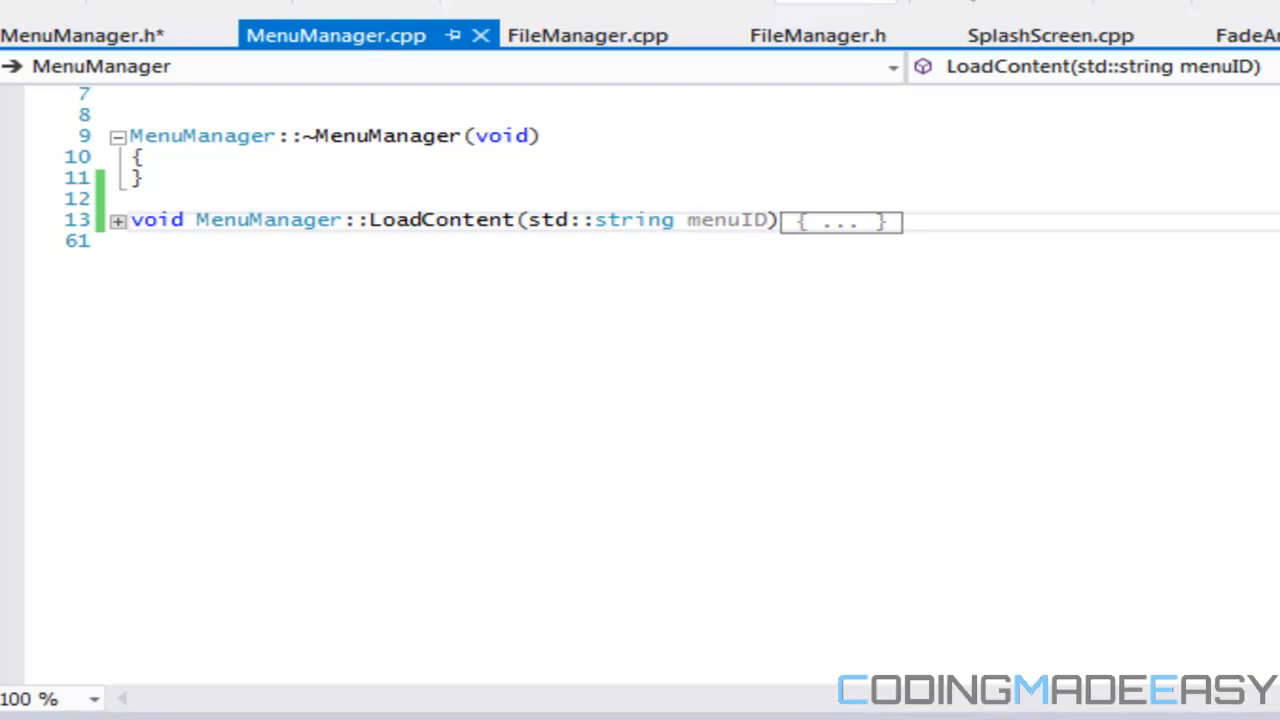
Step: Define empty MenuManager::SetAnimations() and MenuManager::SetPositions() methods
scroll("up", 3)
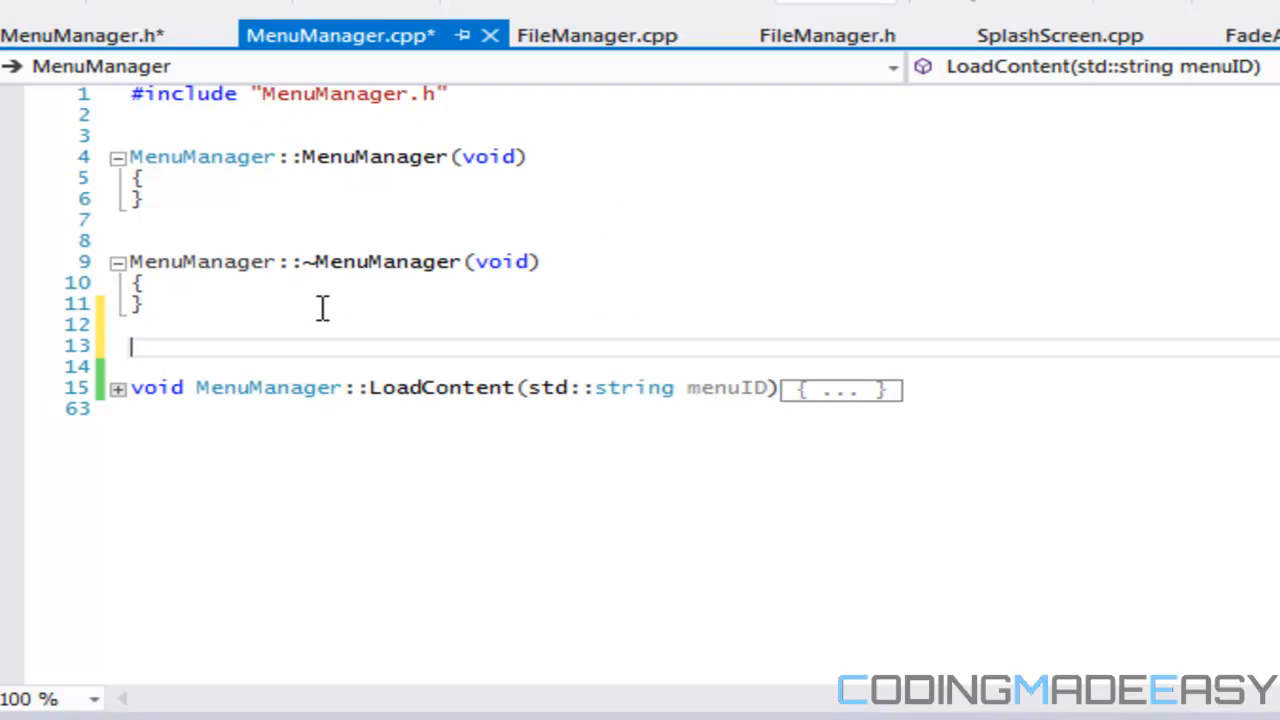
type("void Me")
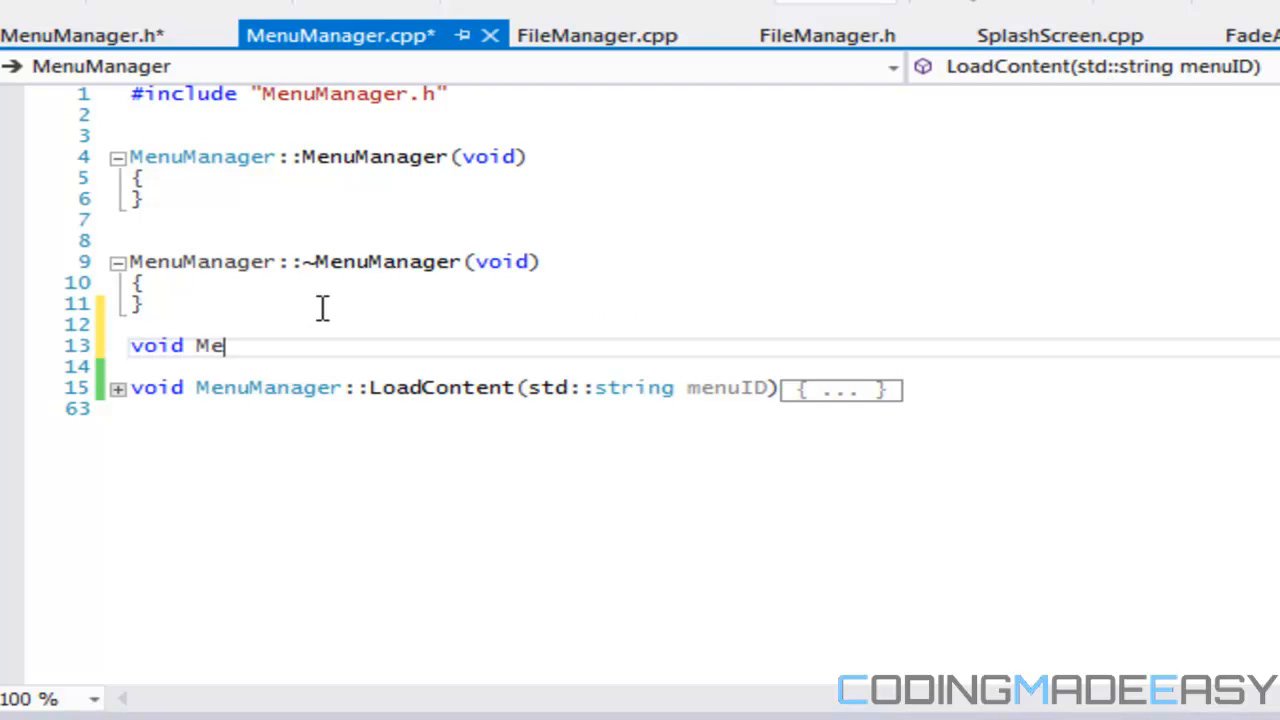
type("nuManager::")
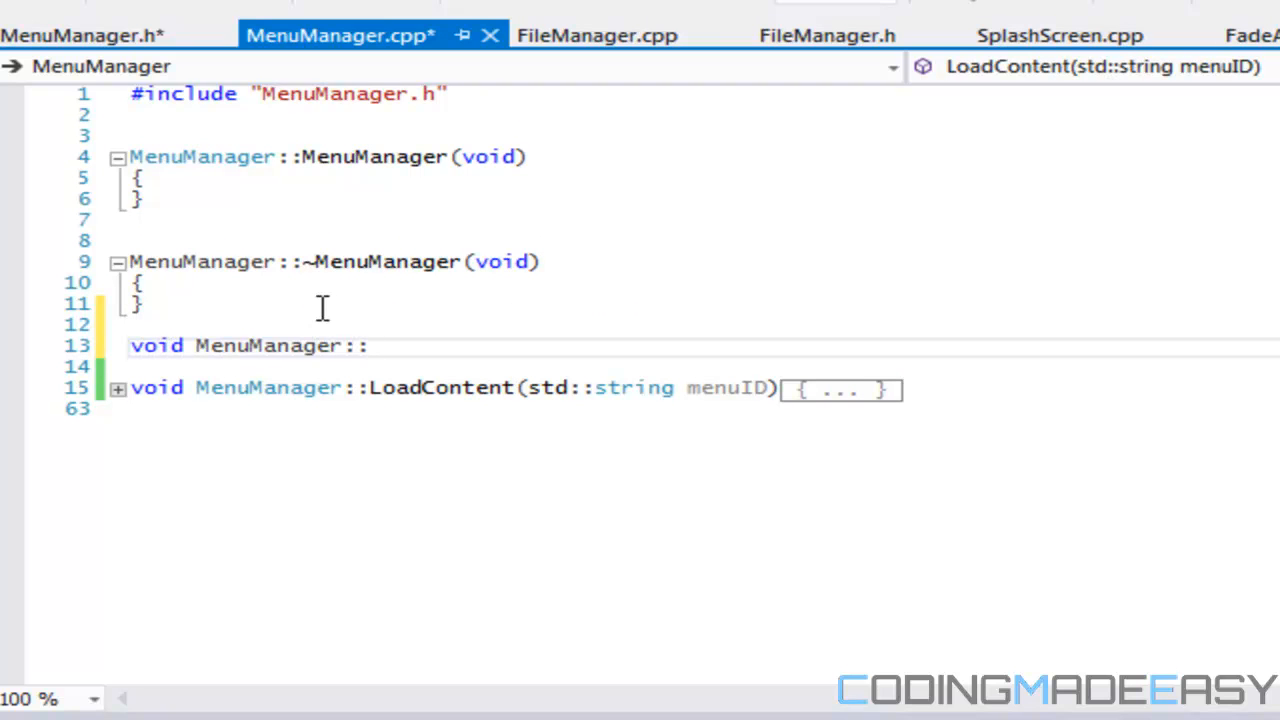
type("SetAnimations(")
type("void")
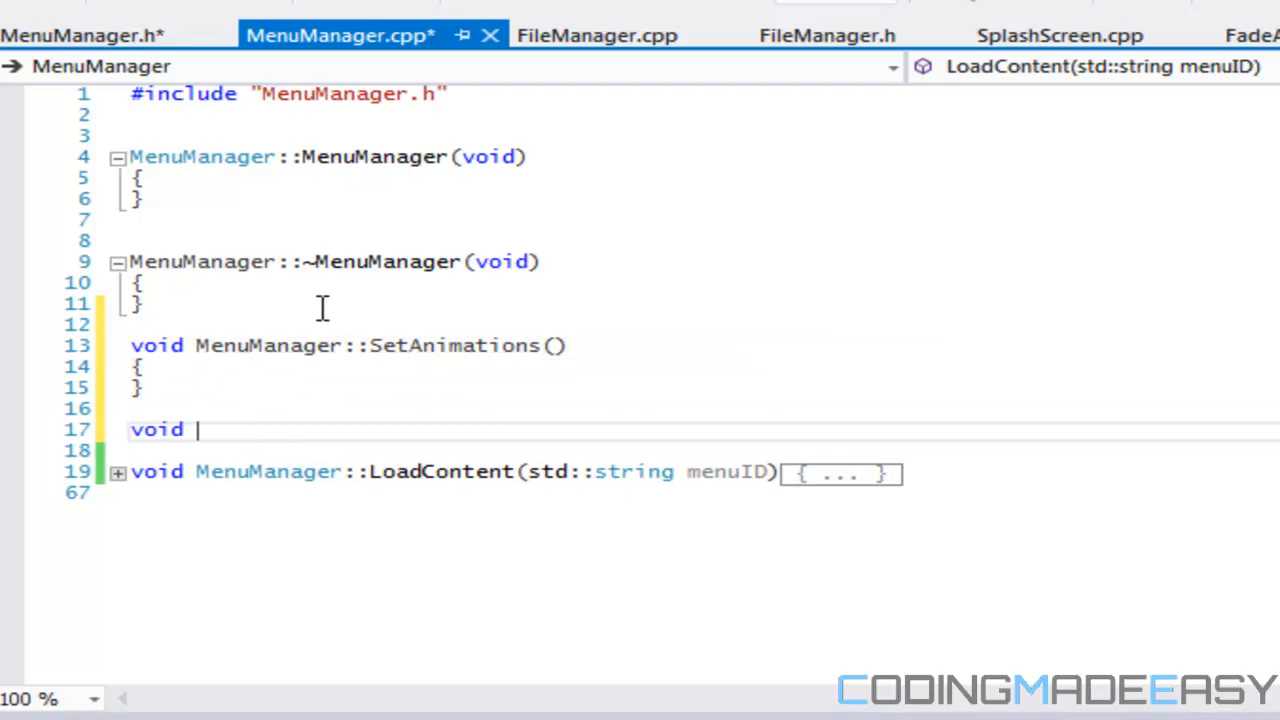
type("MenuManager::S")
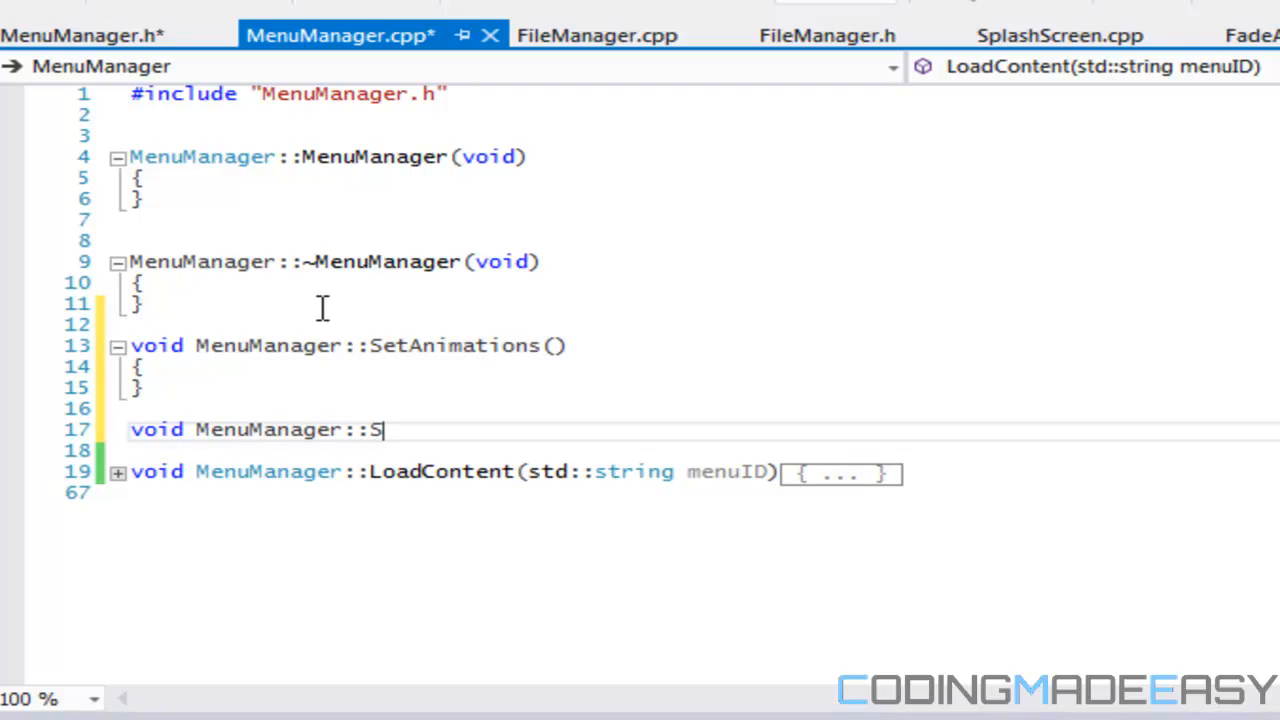
type("etPositions()")
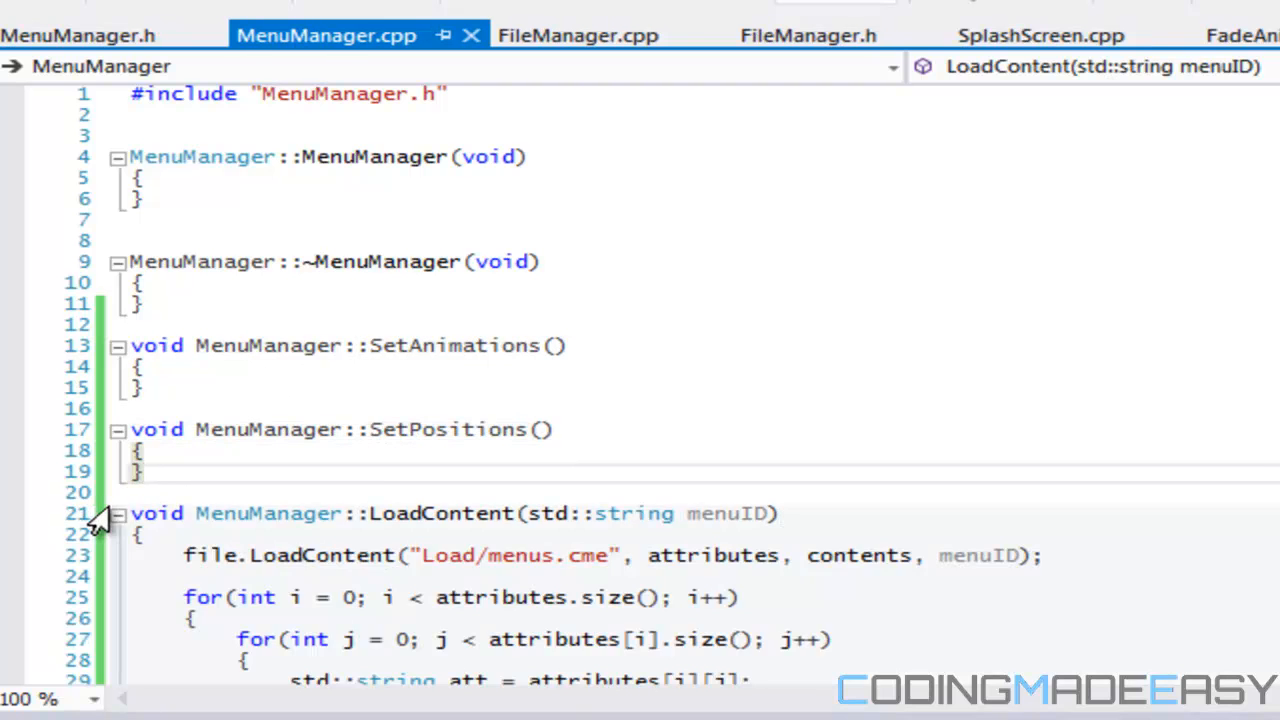
Step: Call SetAnimations(); and SetPositions(); at the end of LoadContent
scroll("down", 3)
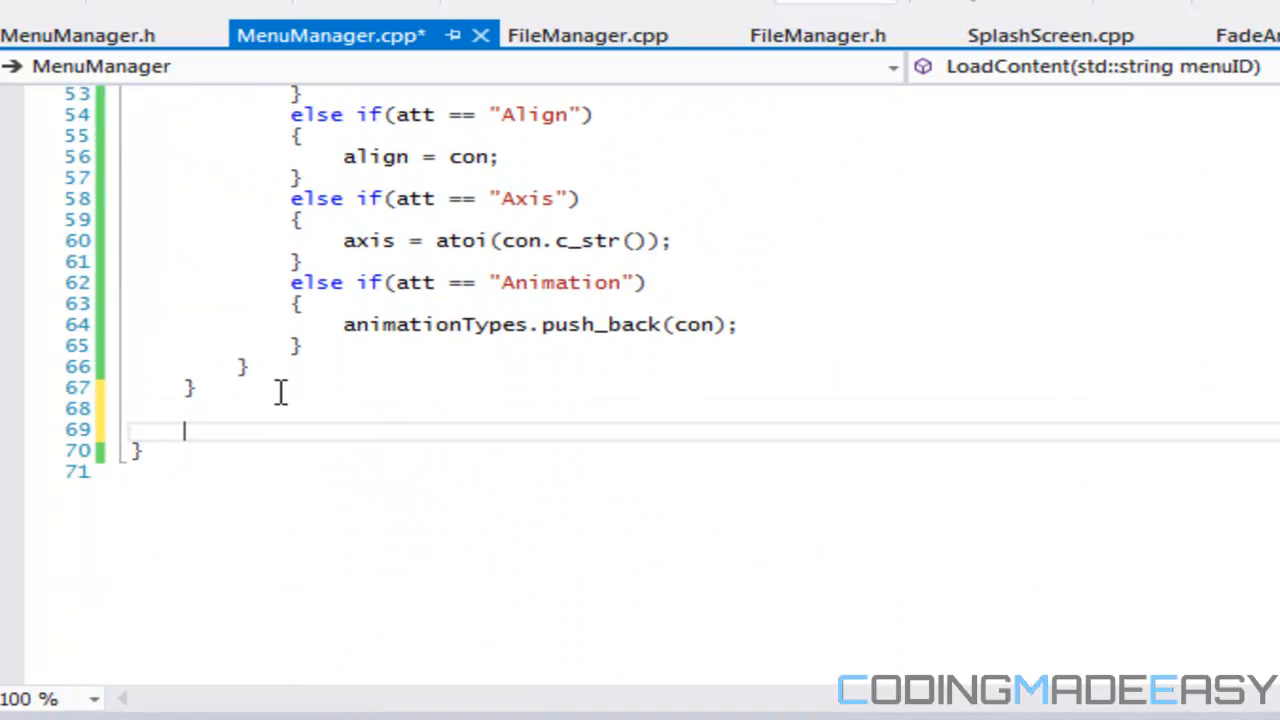
type("SetAnimation();")
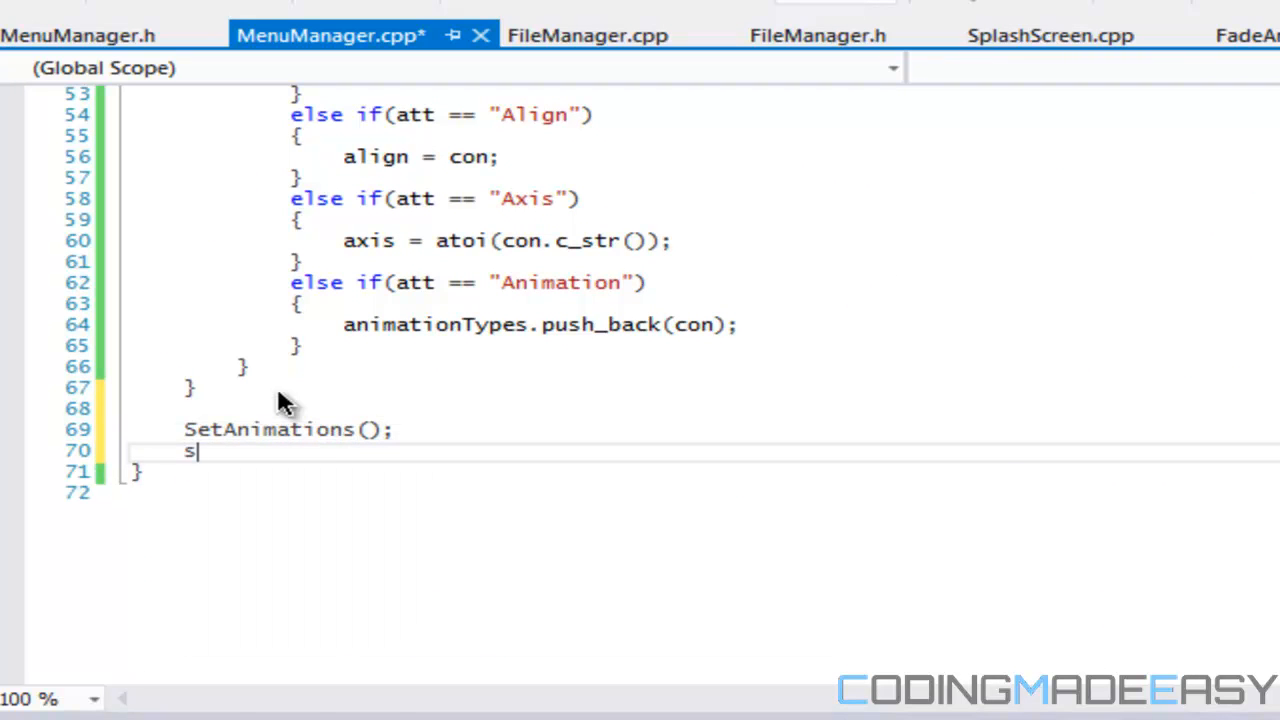
type("etPositions();")
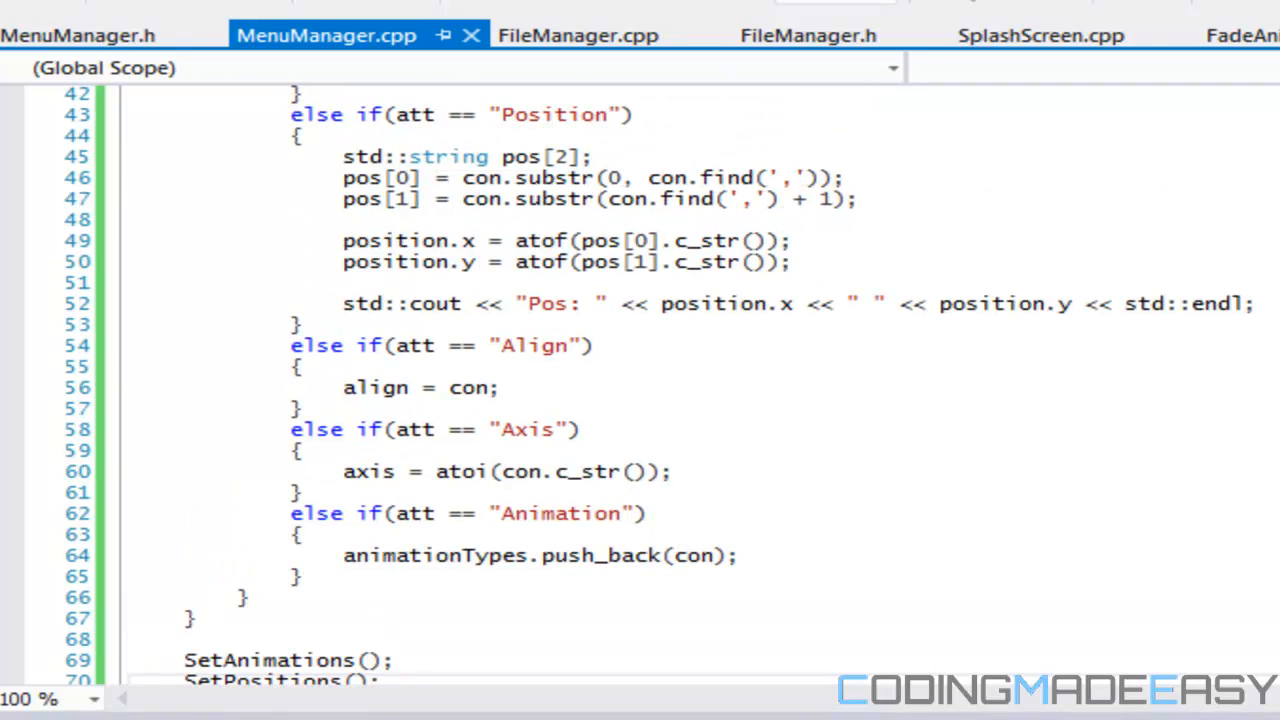
scroll("down", 3)
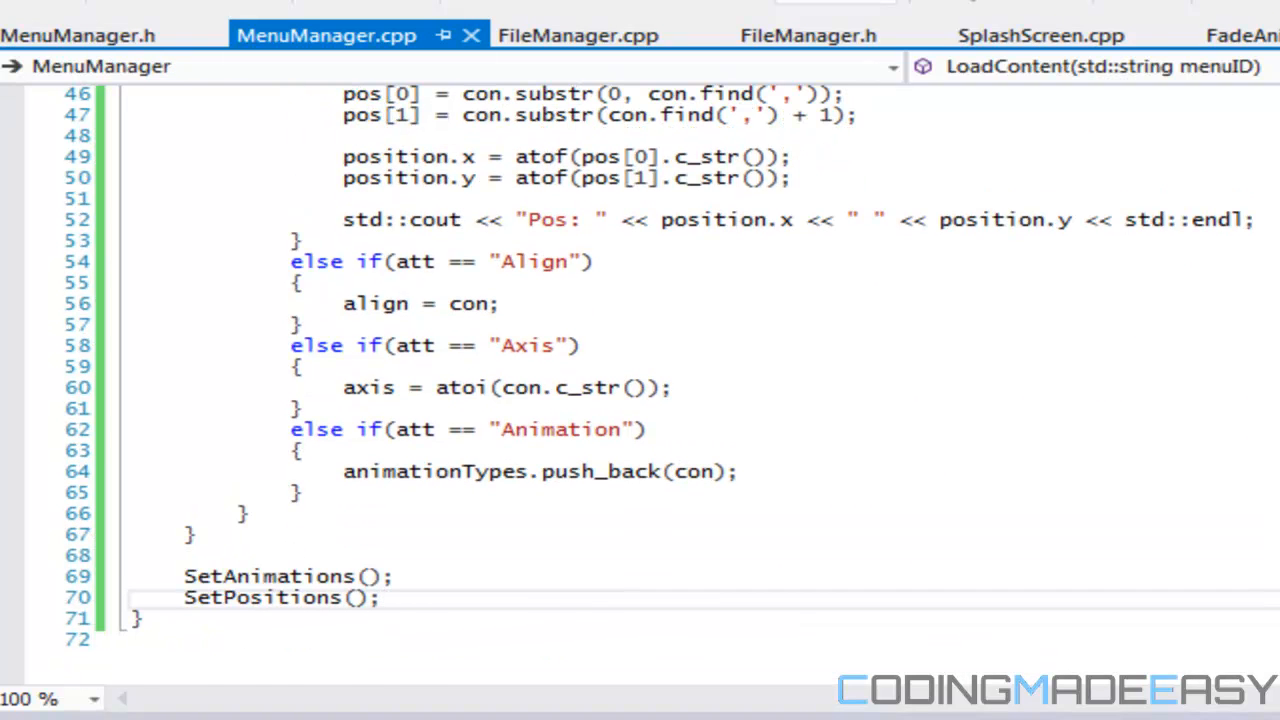
Step: Declare void EqualizeMenuItems(); above SetAnimations in MenuManager.h without saving
left_click(70, 32)
type("void SetPositions();")
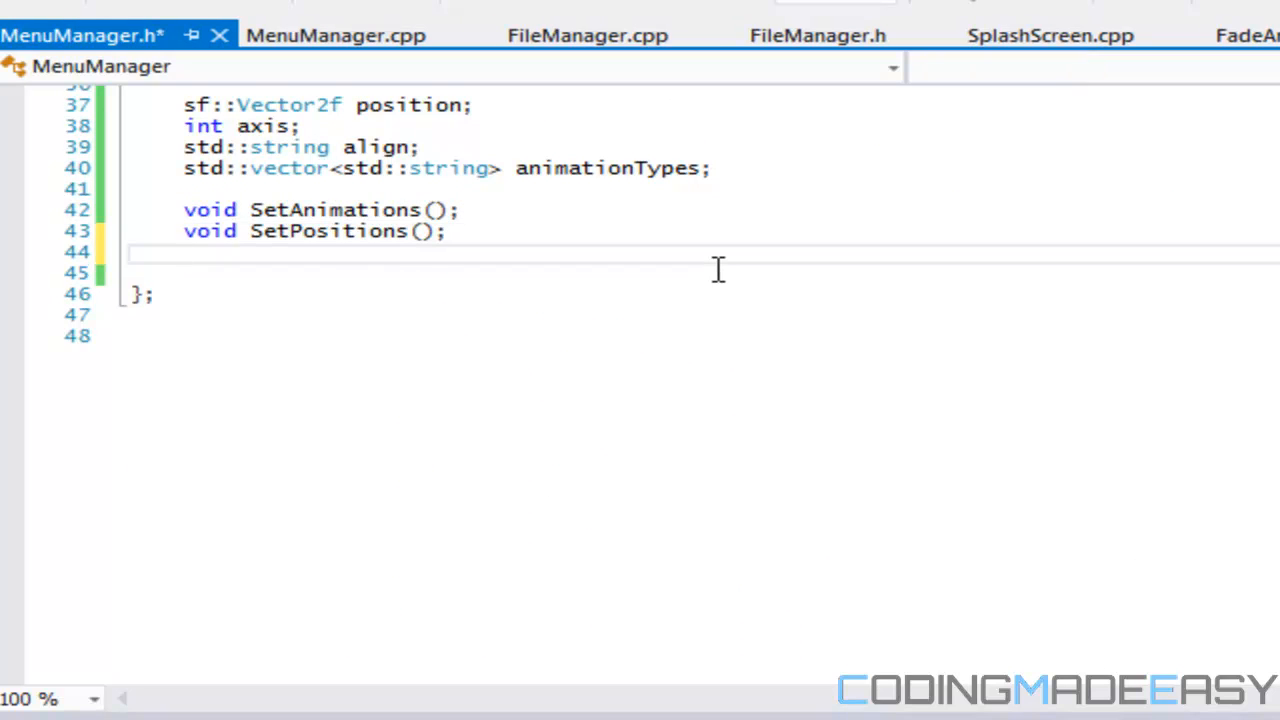
key("Backspace")
type("void Equ")
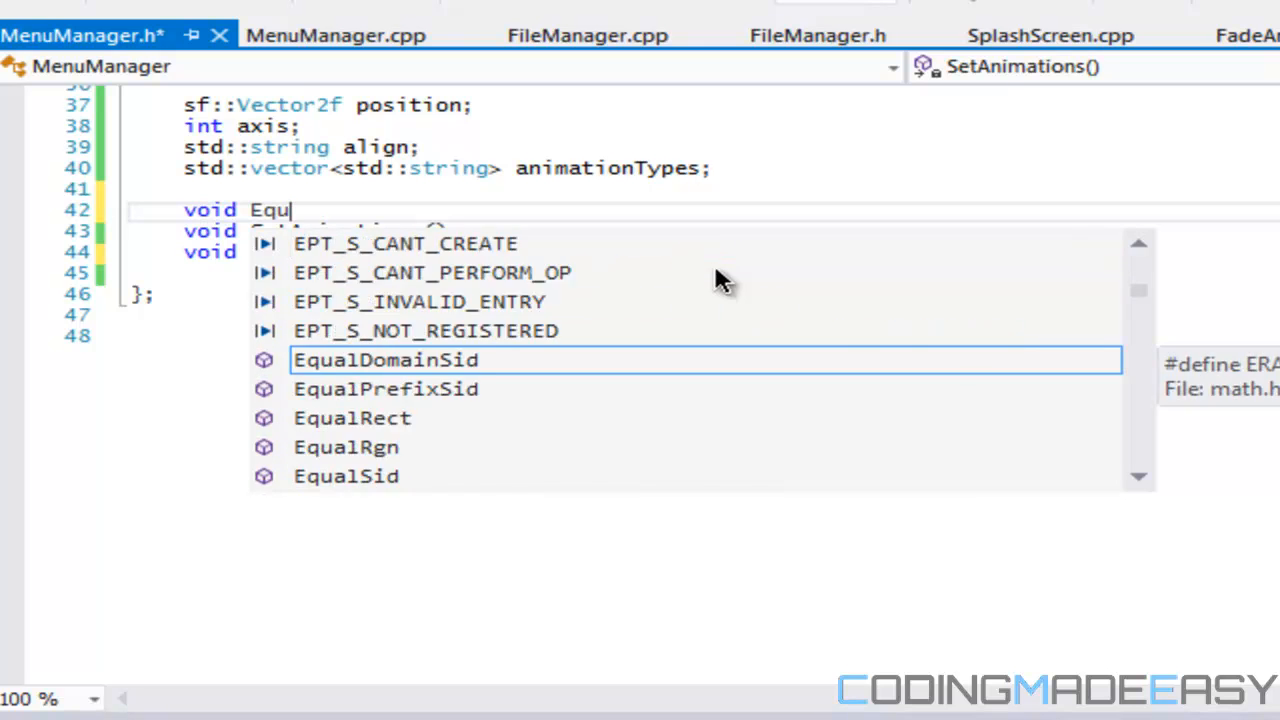
type("alizeMenu")
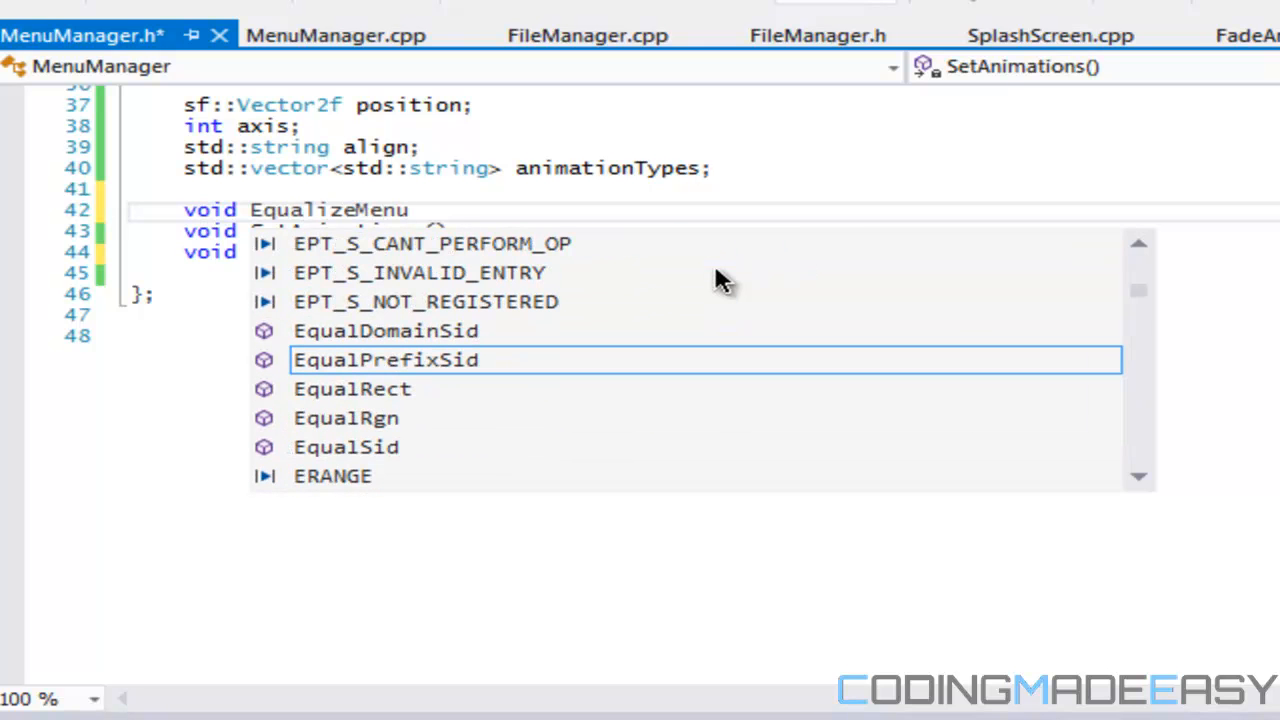
type("Items")
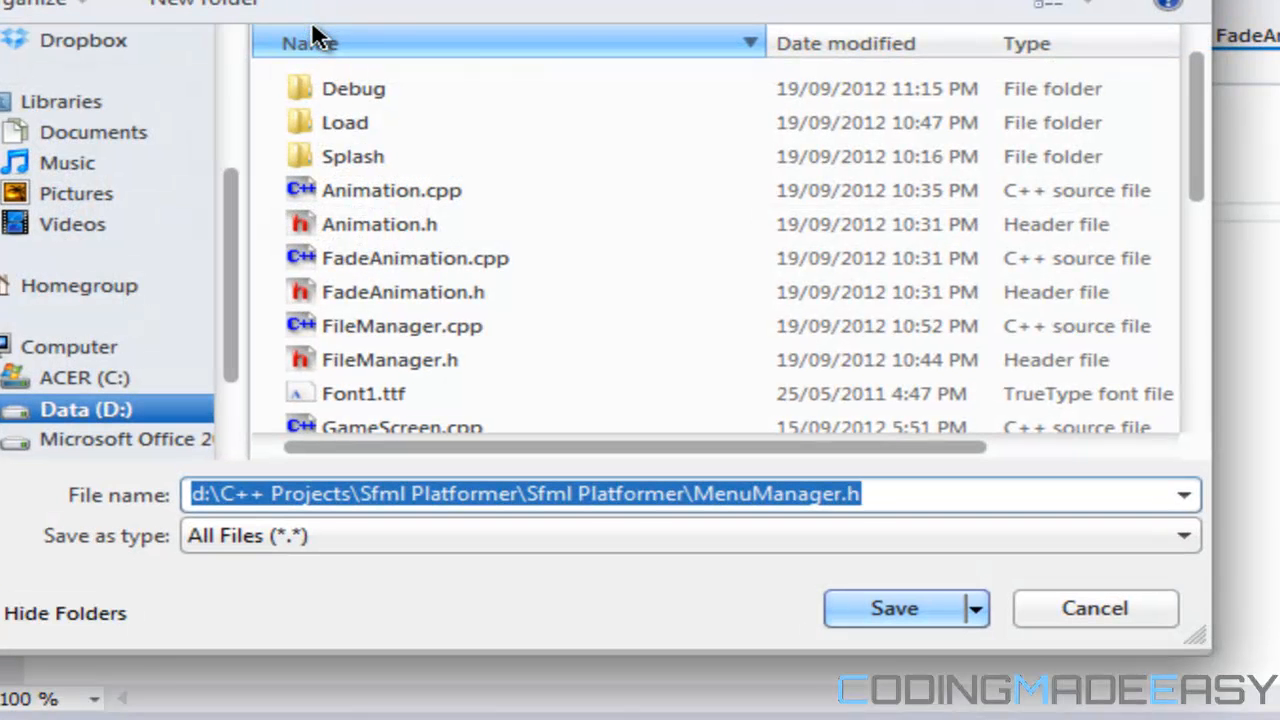
left_click(896, 608)
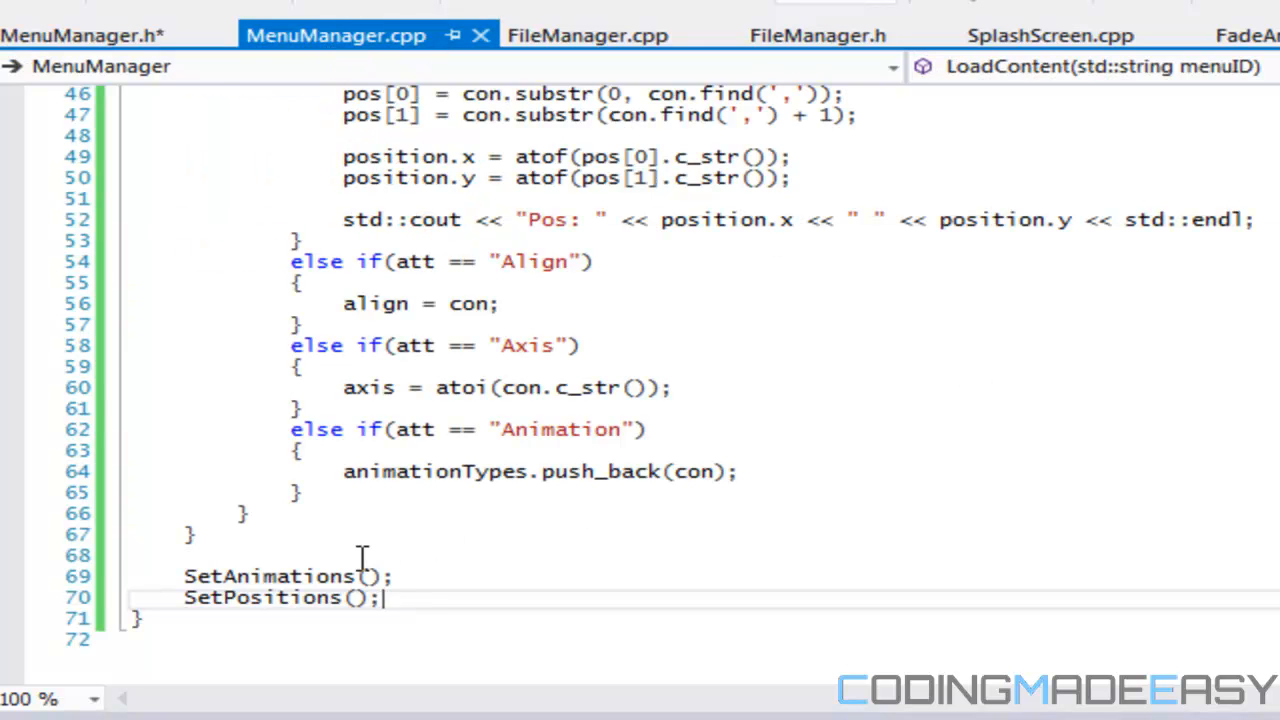
Step: Begin the EqualizeMenuItems call in MenuManager.cpp's LoadContent
type("Equ")
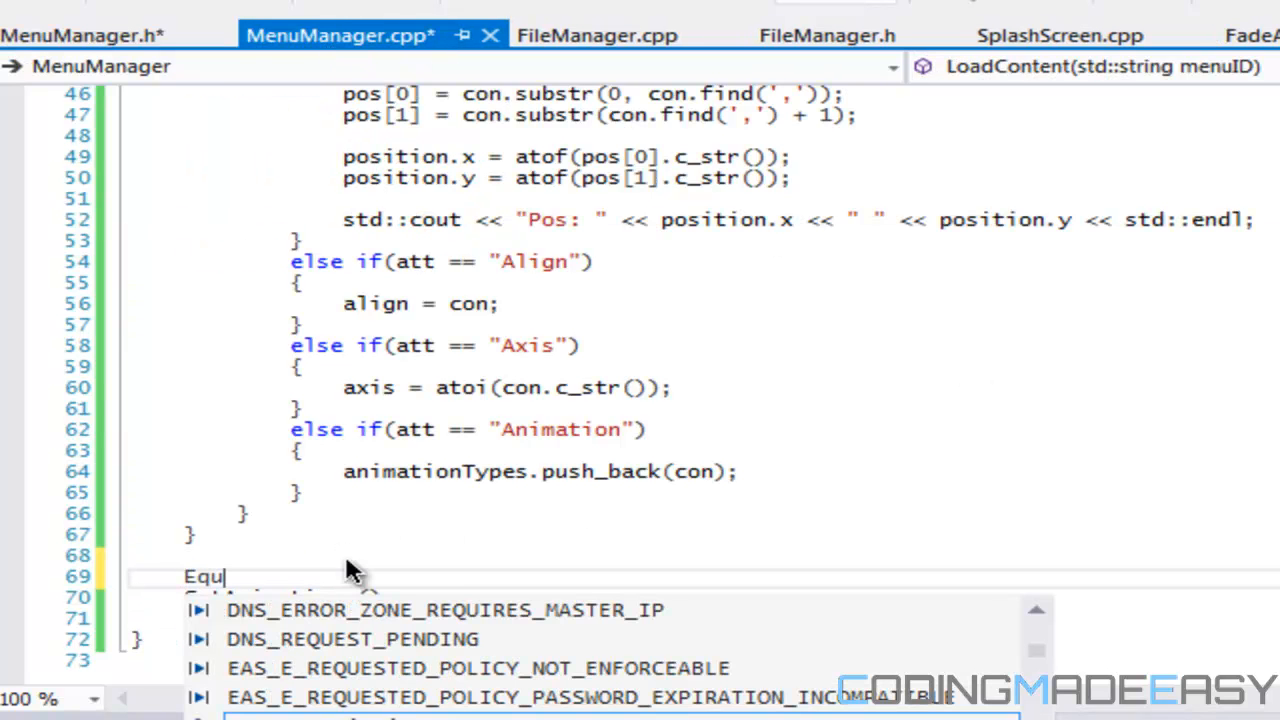
type("aliz")
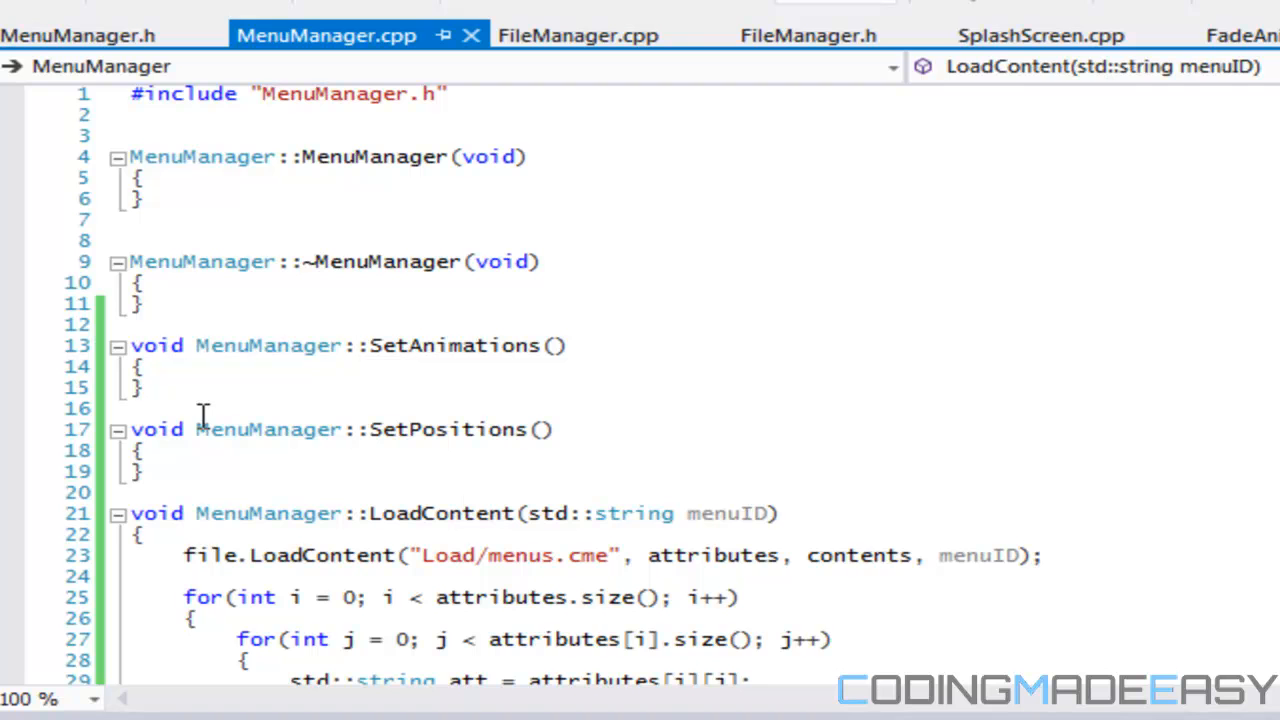
Step: Define an empty void MenuManager::EqualizeMenuItems() above SetAnimations, cancelling the Save As dialog
type("void MenuManager::Equalize")
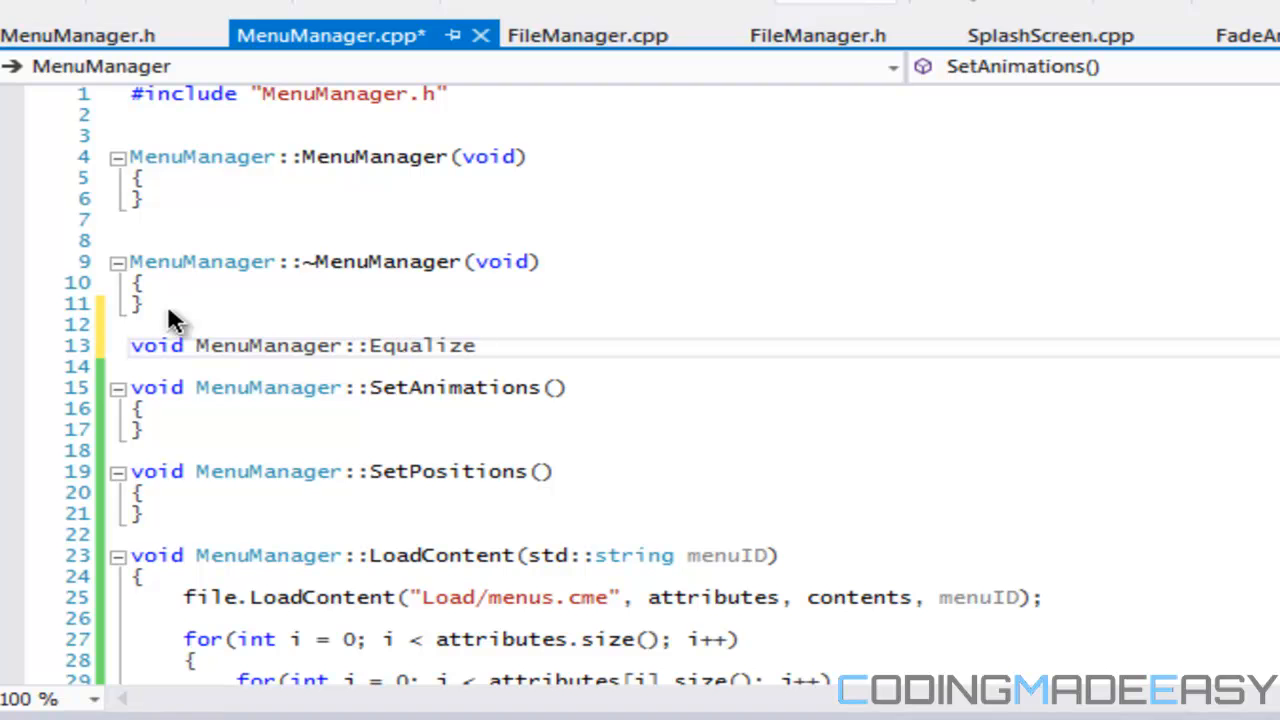
type("MenuItems()")
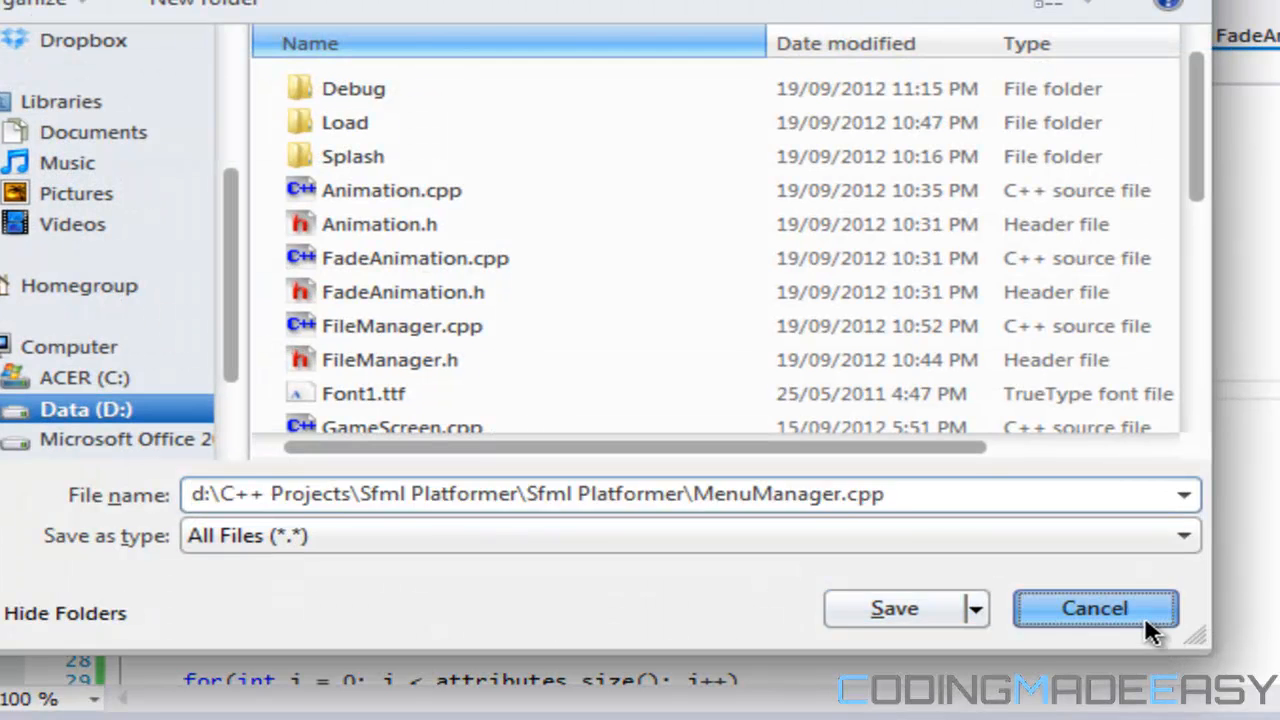
left_click(1094, 610)
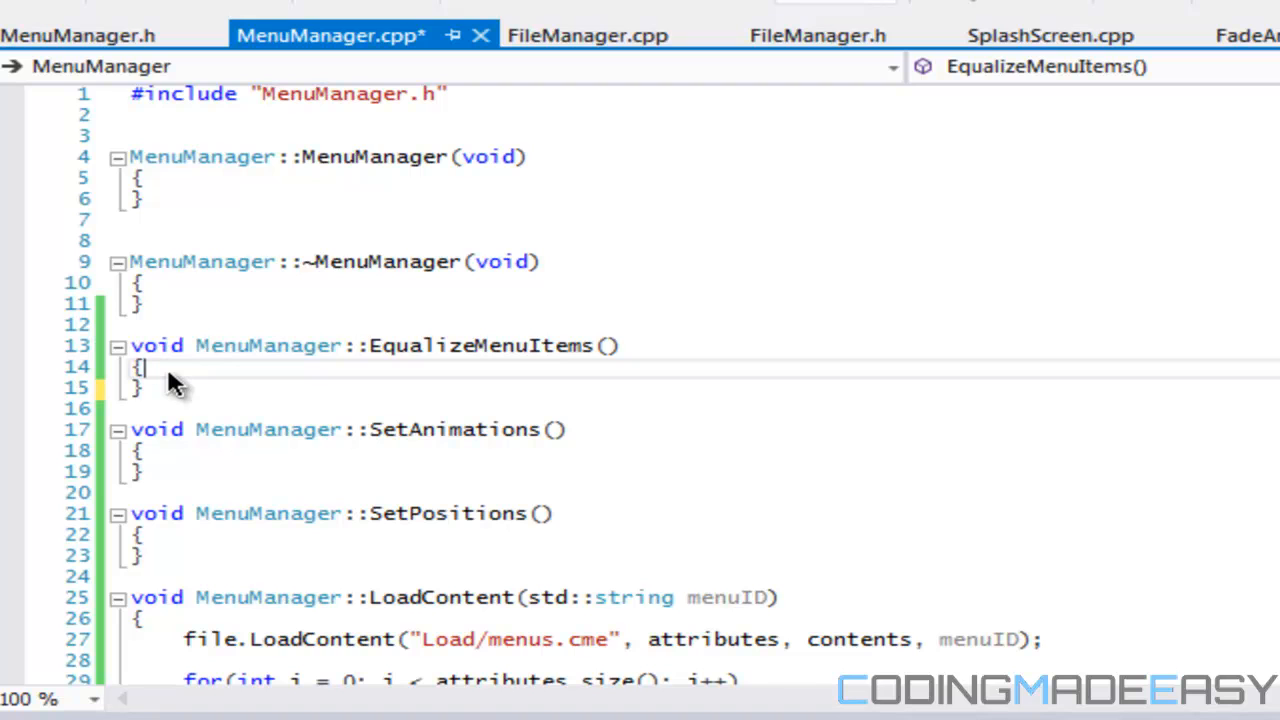
Step: Write a for loop over menuItems.size() in EqualizeMenuItems
left_click(172, 380)
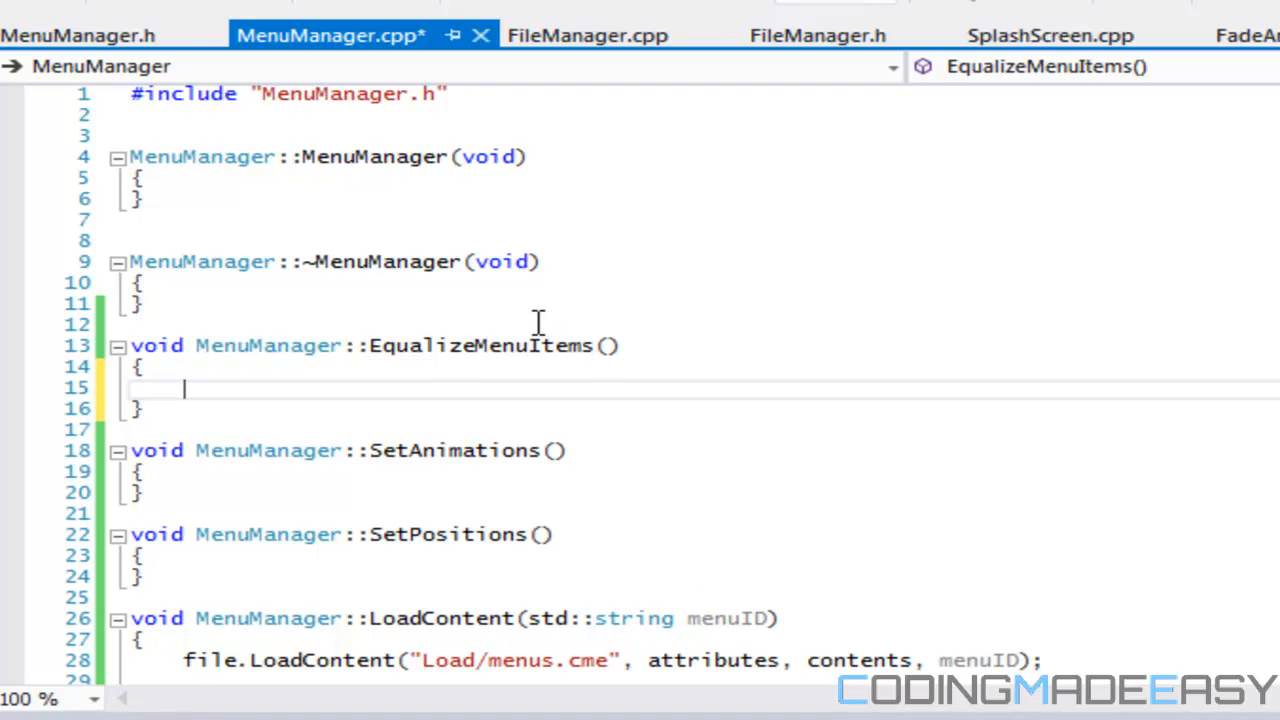
mouse_move(552, 318)
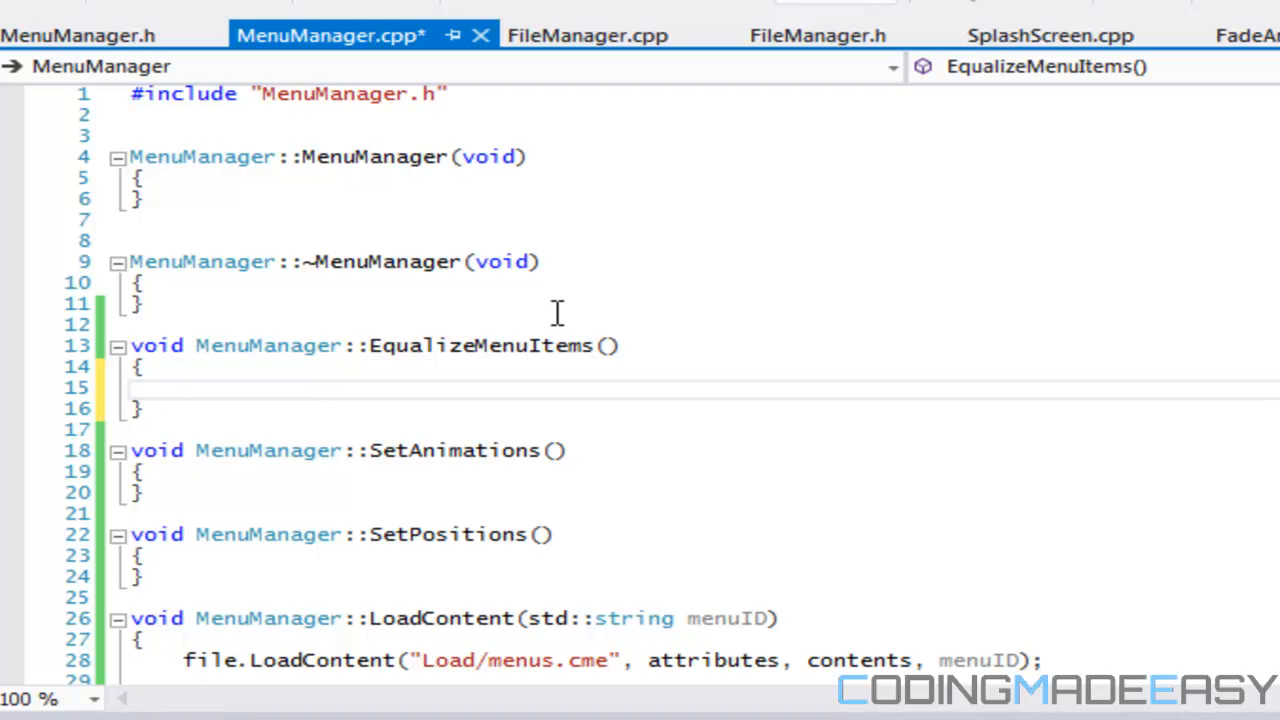
mouse_move(550, 318)
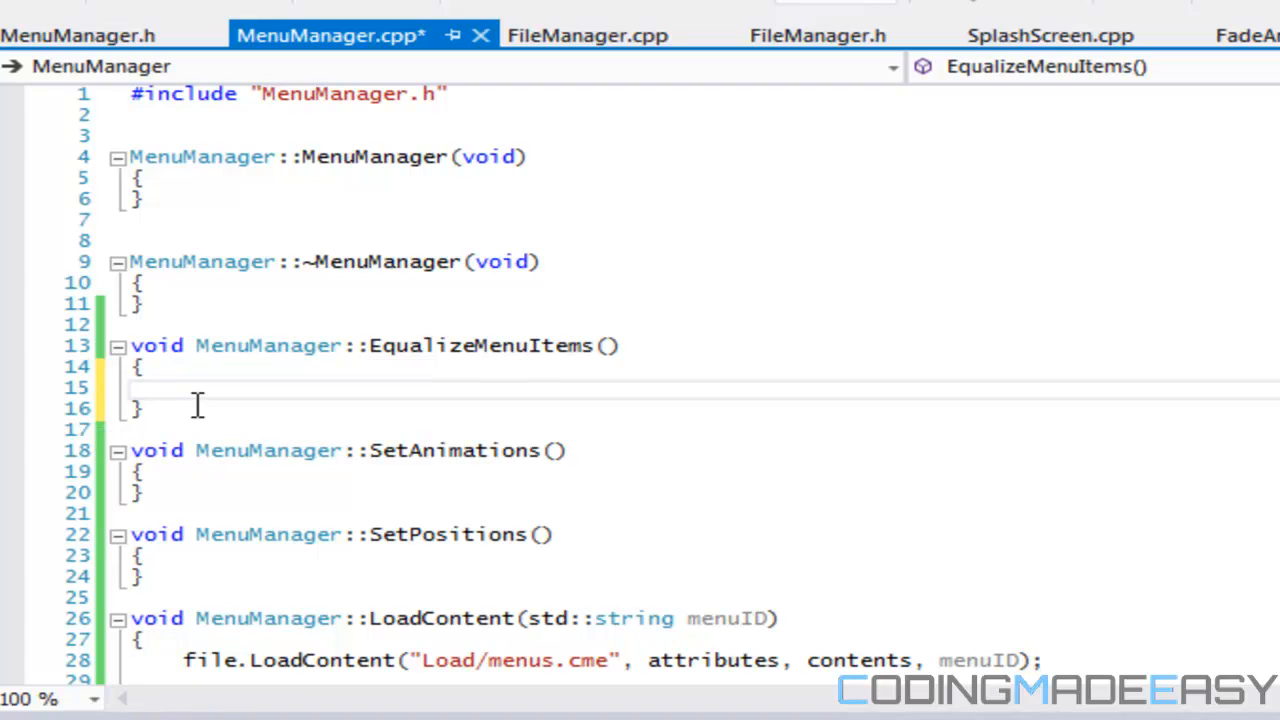
mouse_move(190, 360)
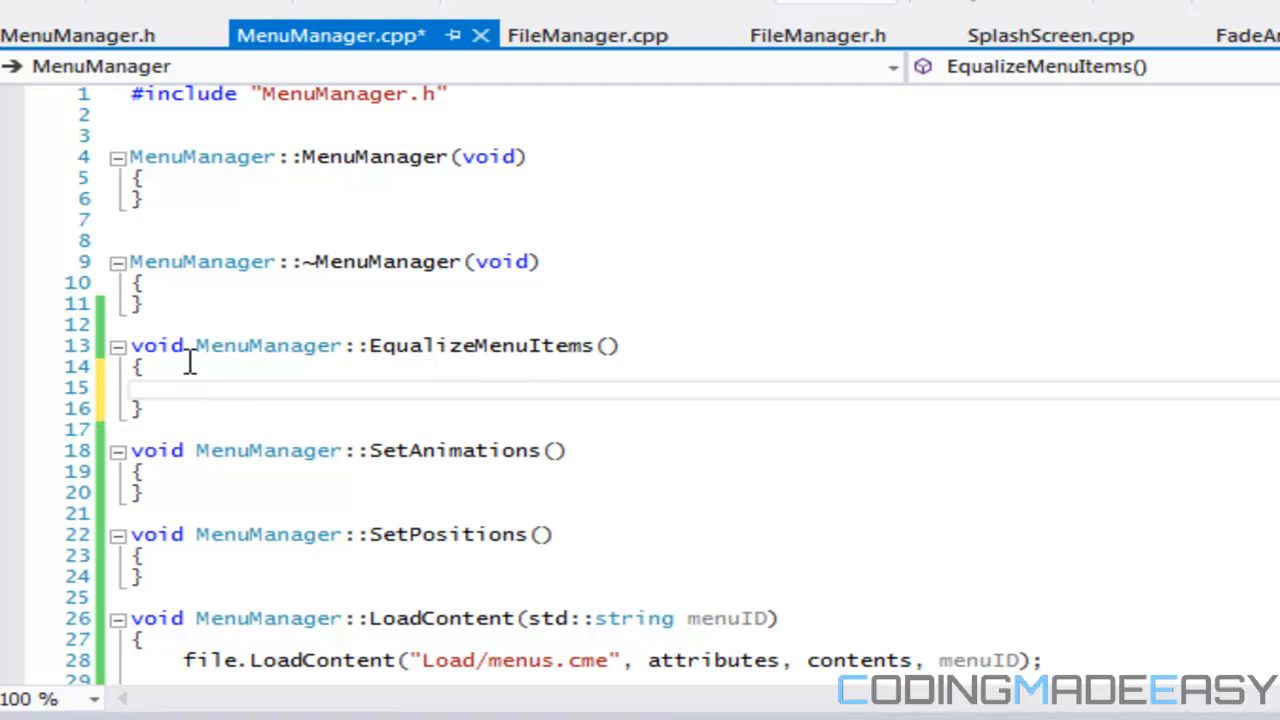
type("for(")
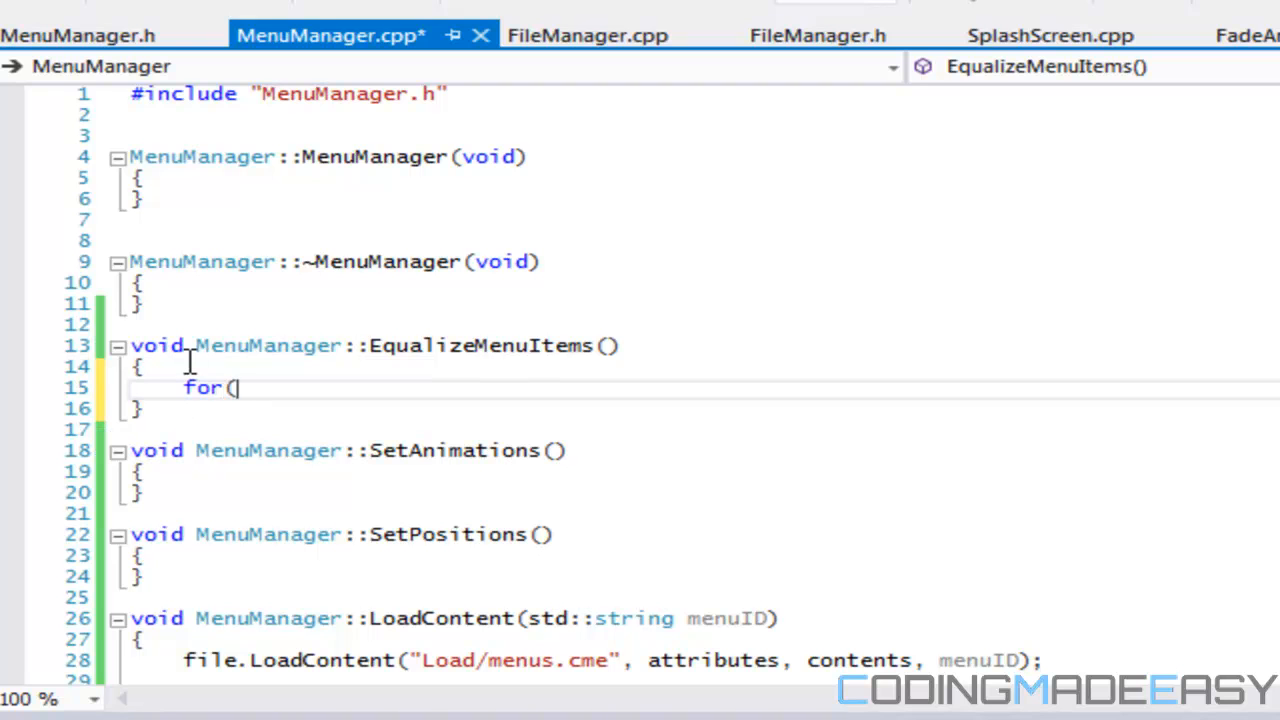
type("int i")
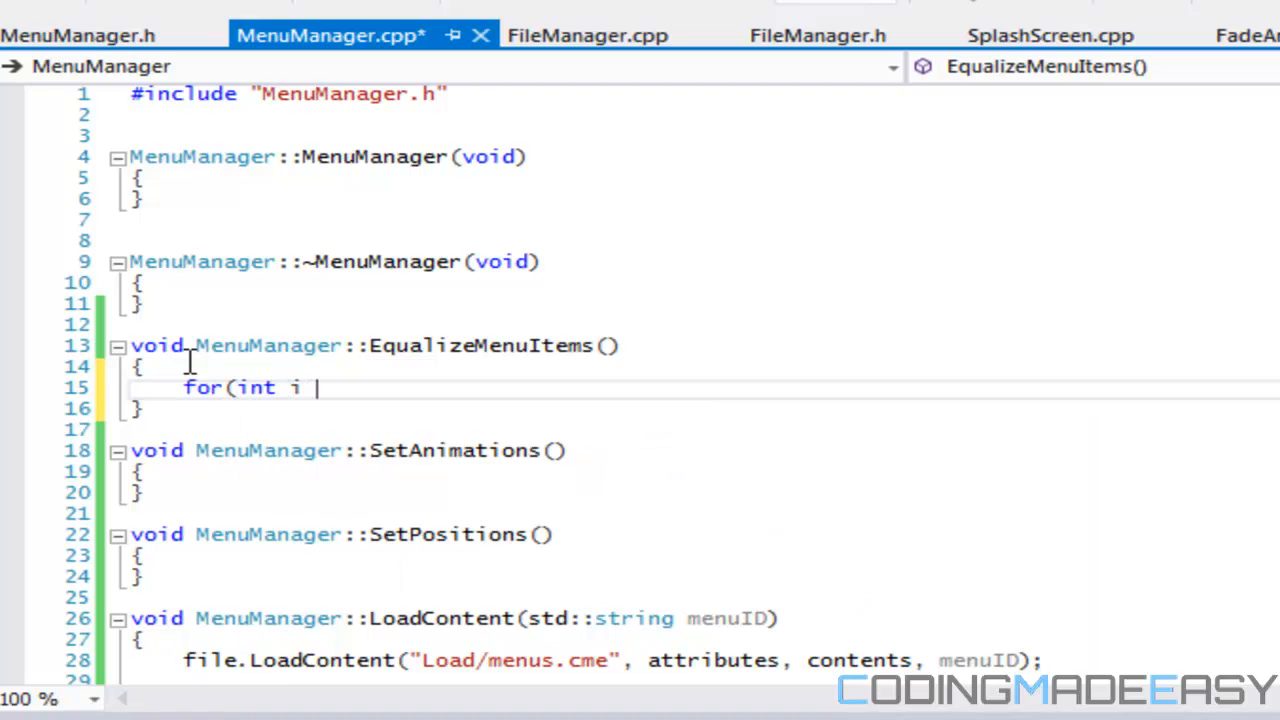
type("=0")
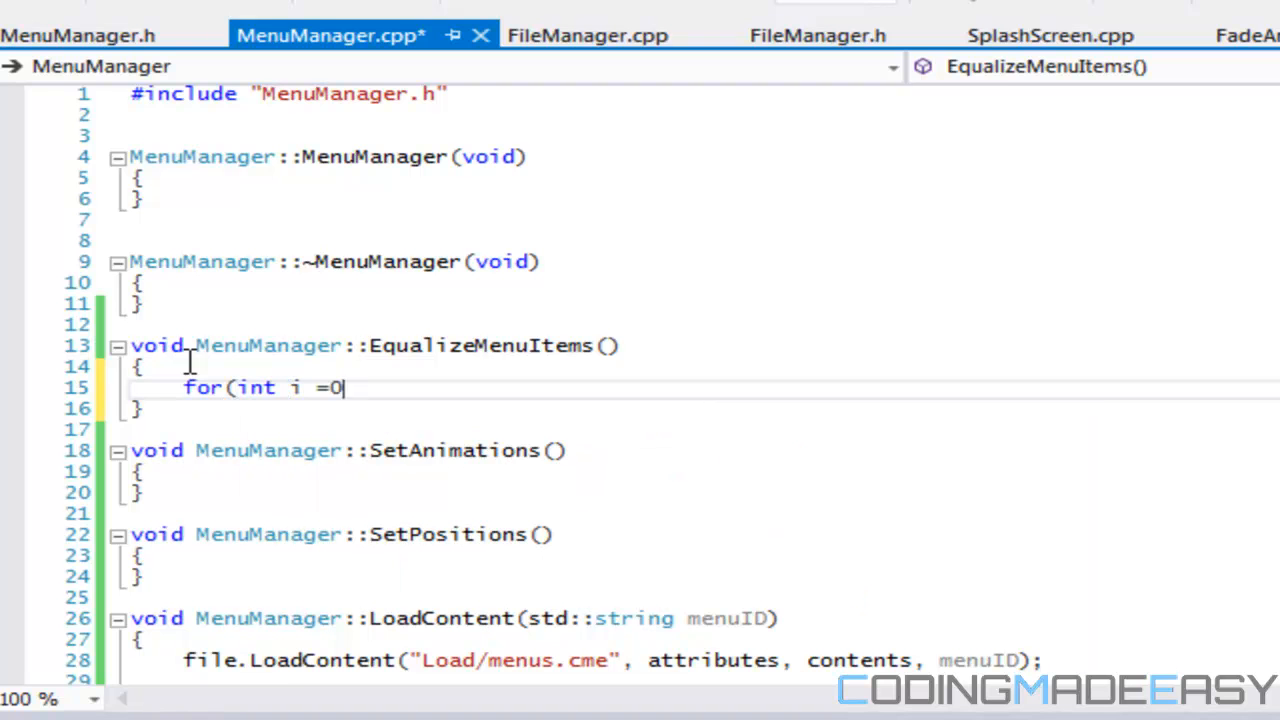
type("-")
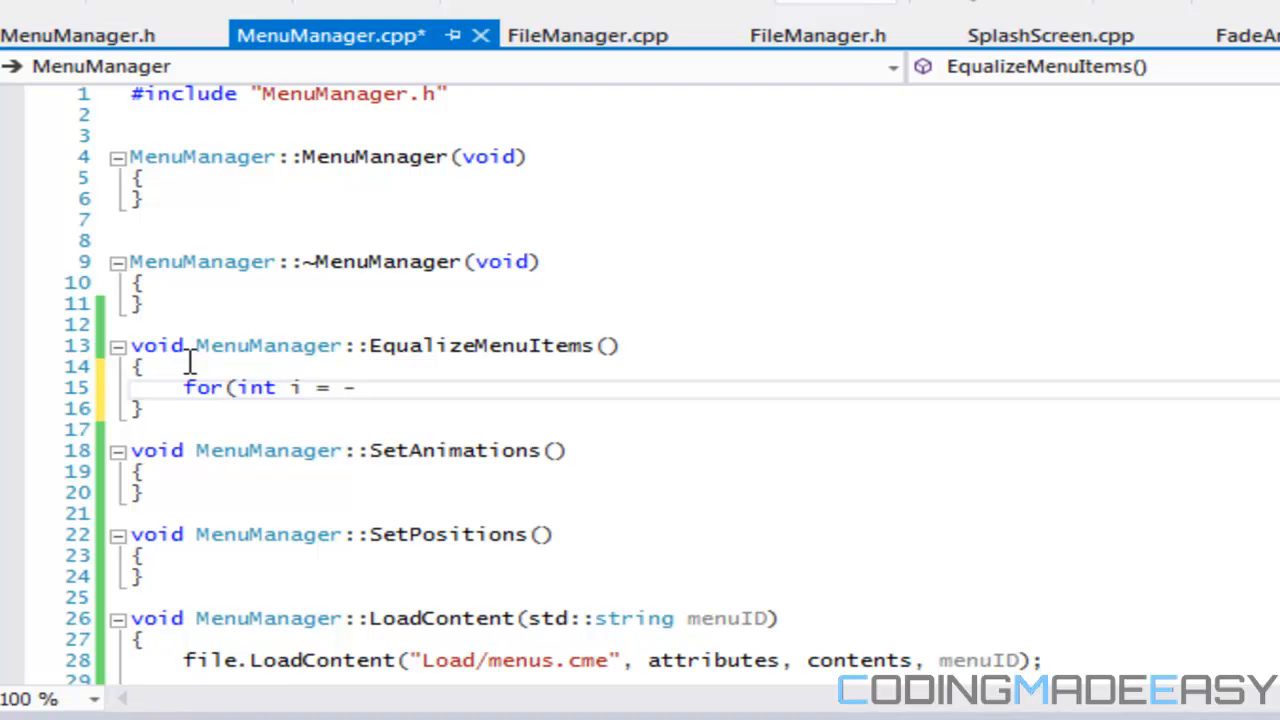
type("0; i < menuItems.size")
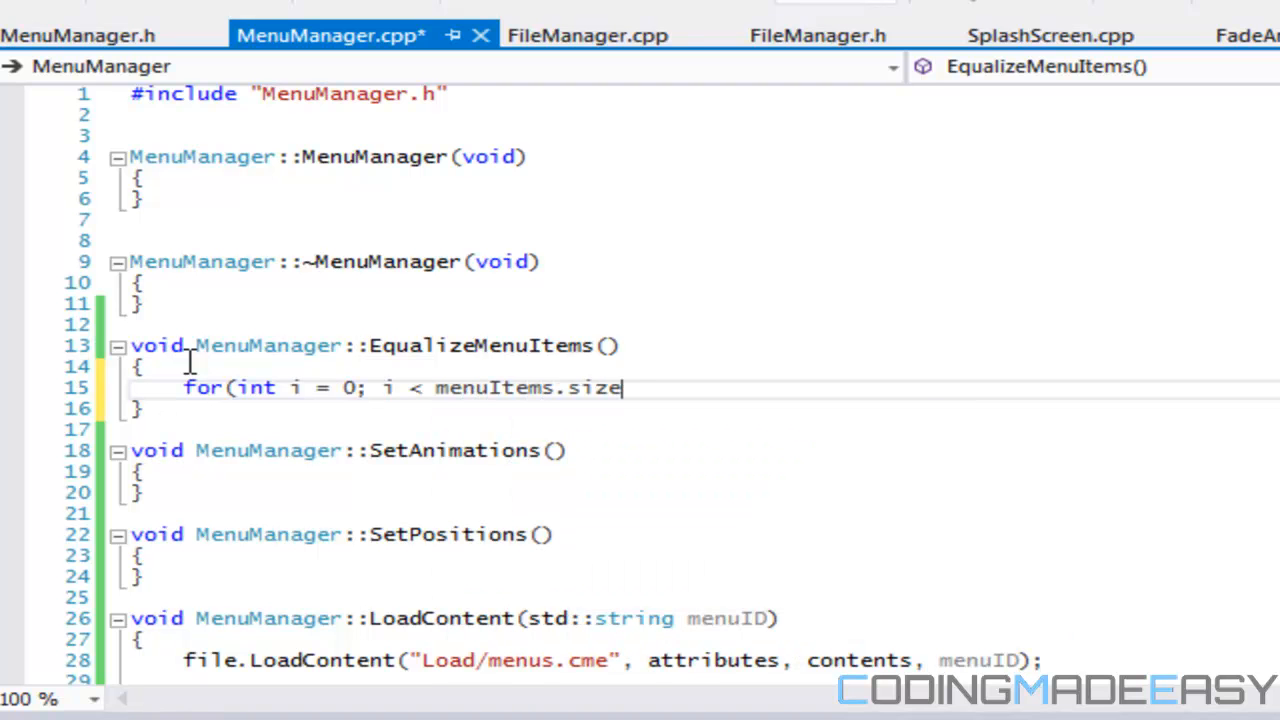
type("(); i++)")
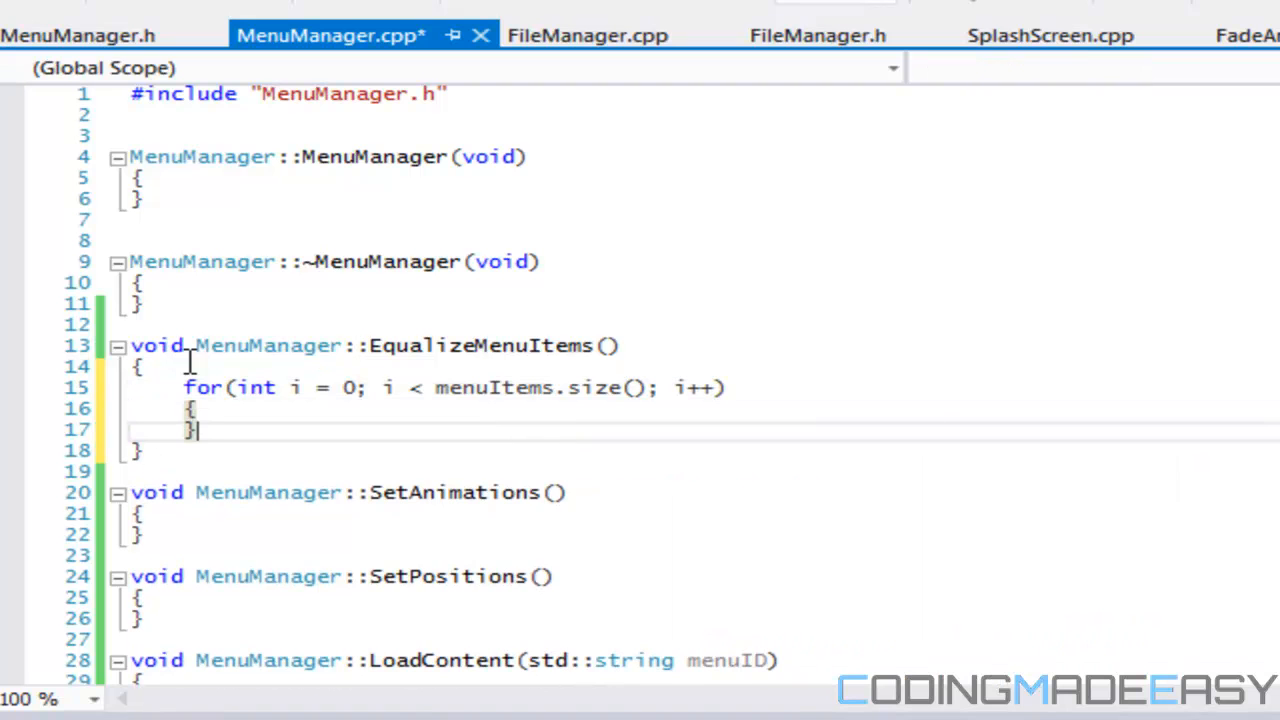
Step: Inside the loop, push image onto menuImages when menuImages.size() equals i
type("if(menuI")
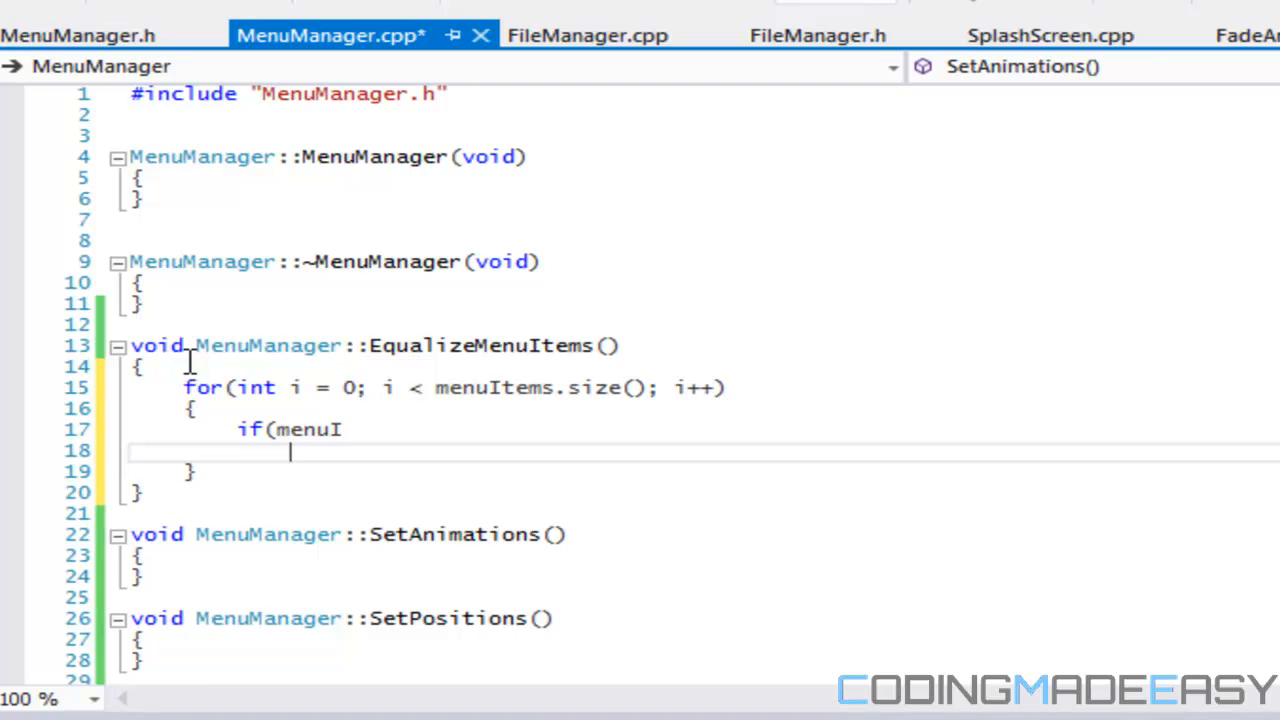
type("Ma")
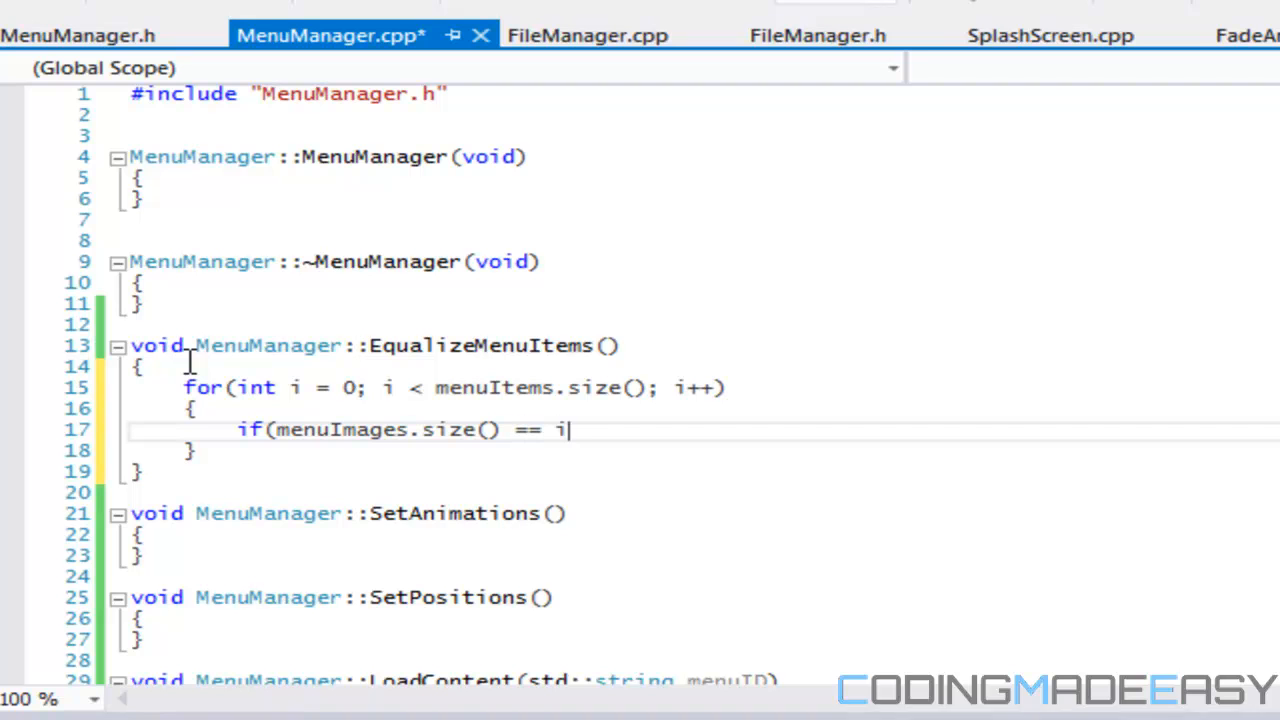
type("menuImages(")
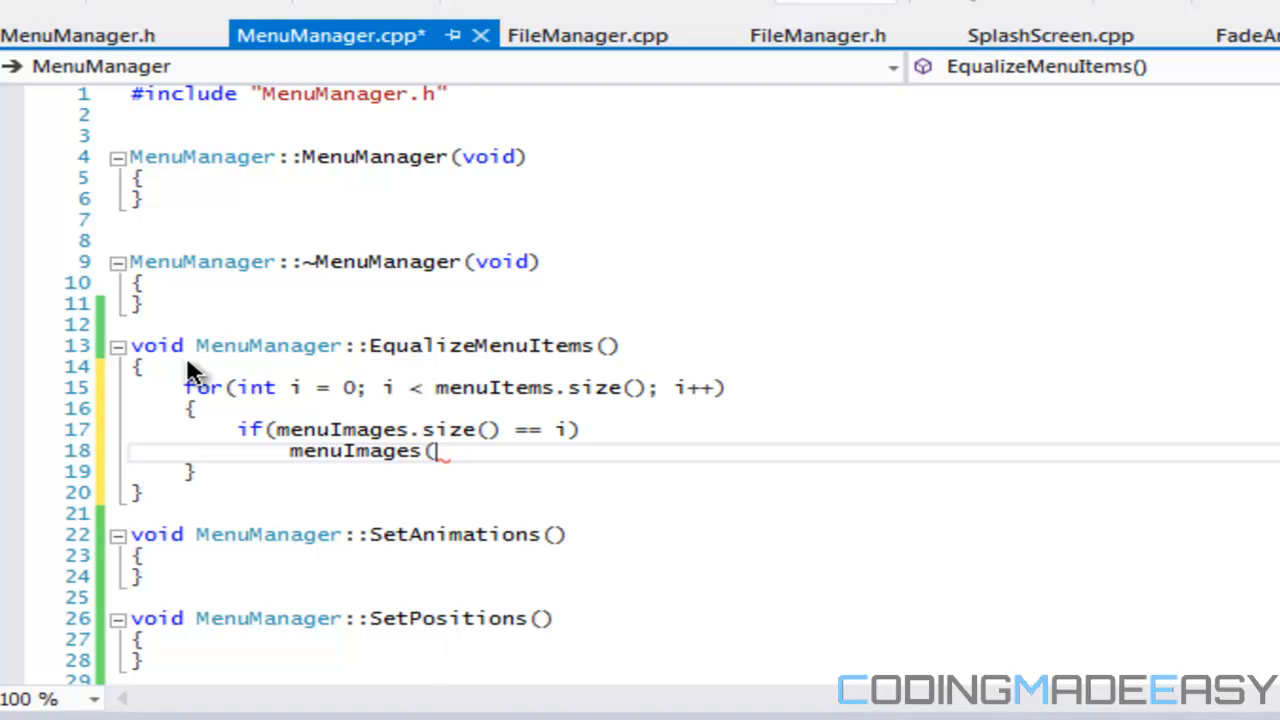
type("sf::Image")
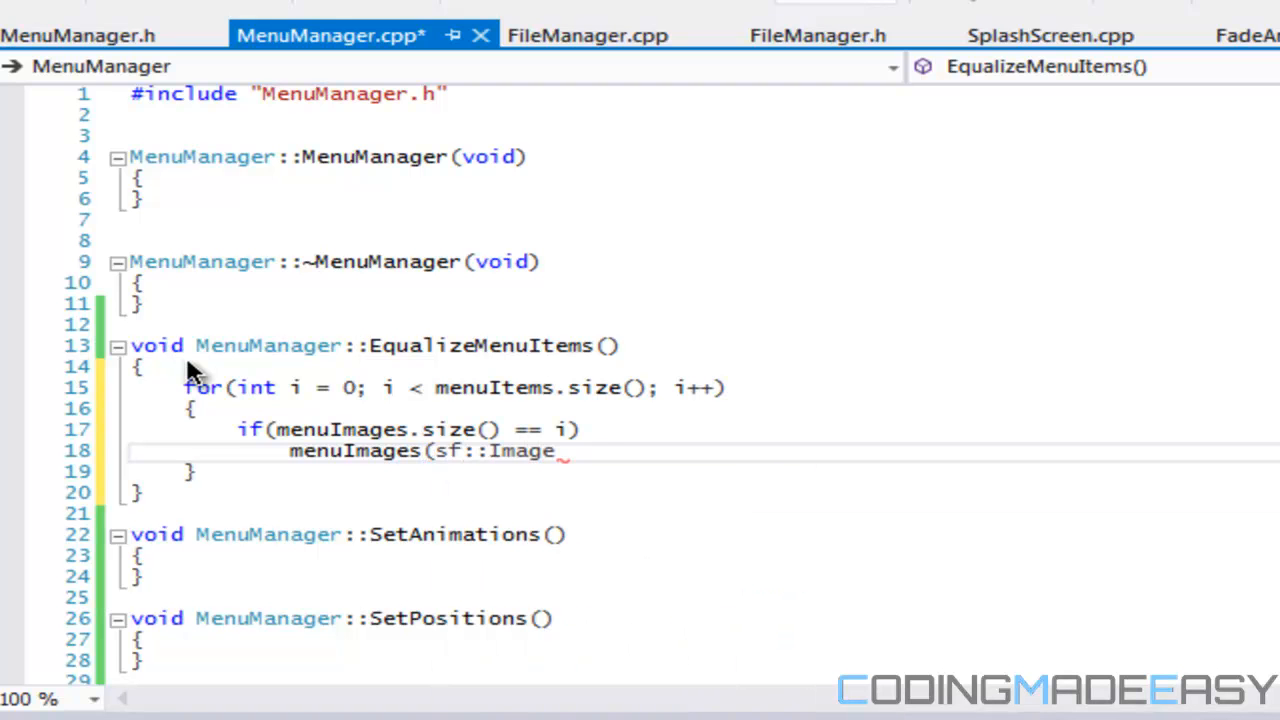
type(");")
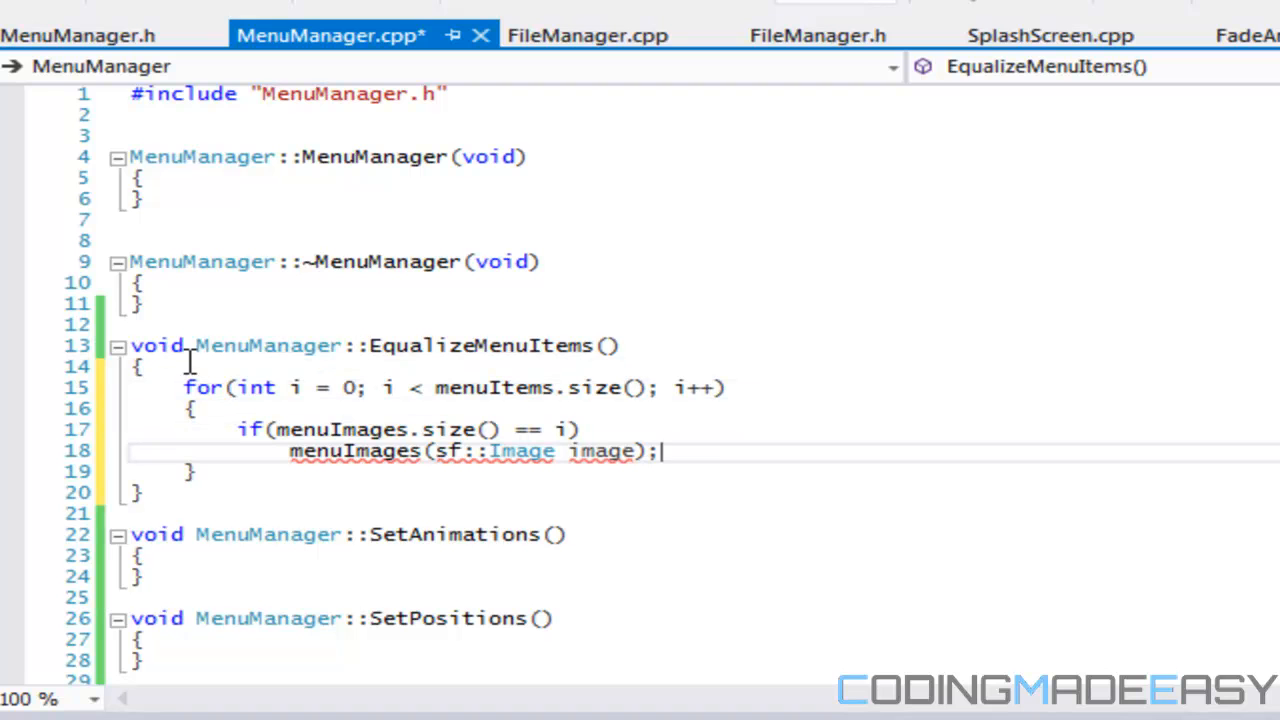
key("Enter")
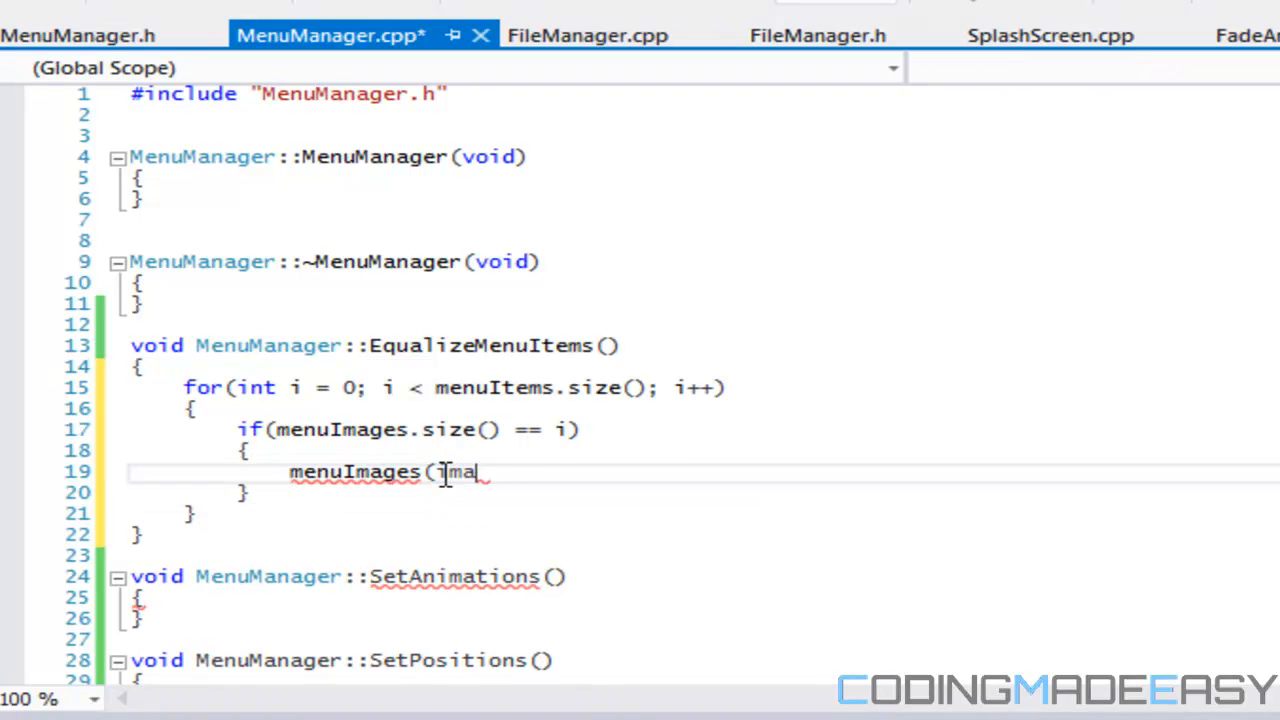
type("ge);")
type("s")
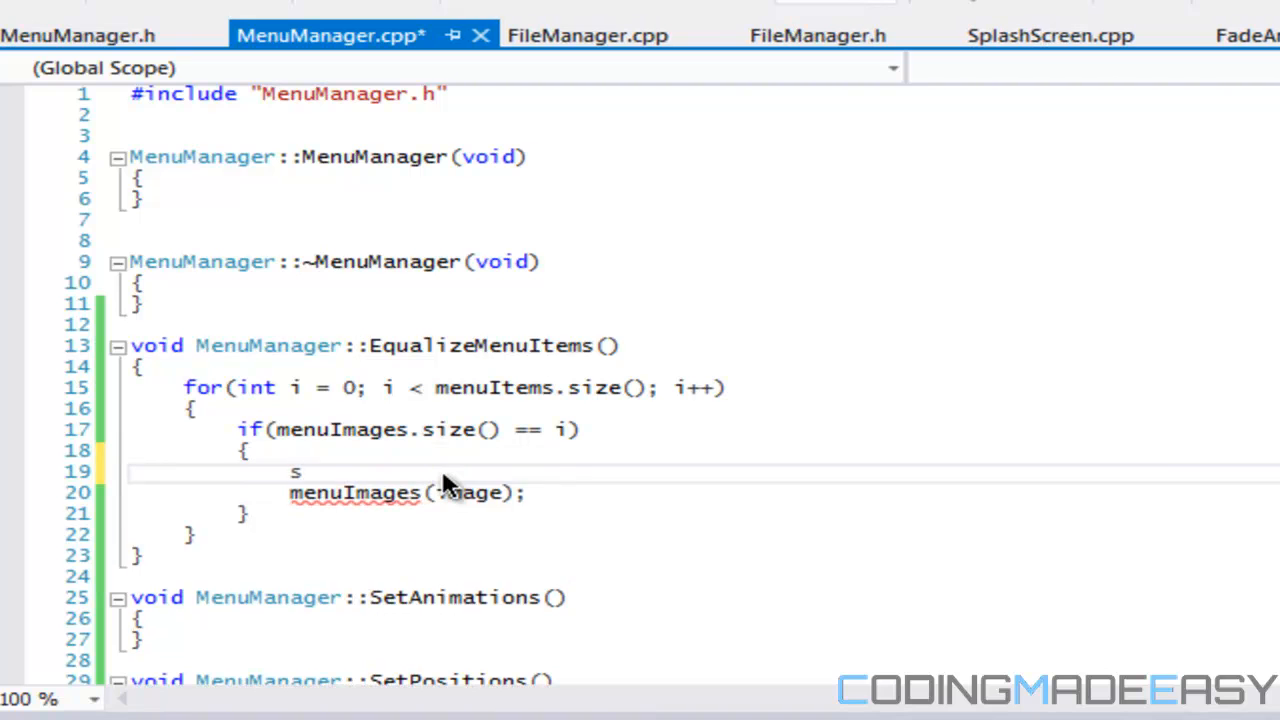
type("f::Image image;")
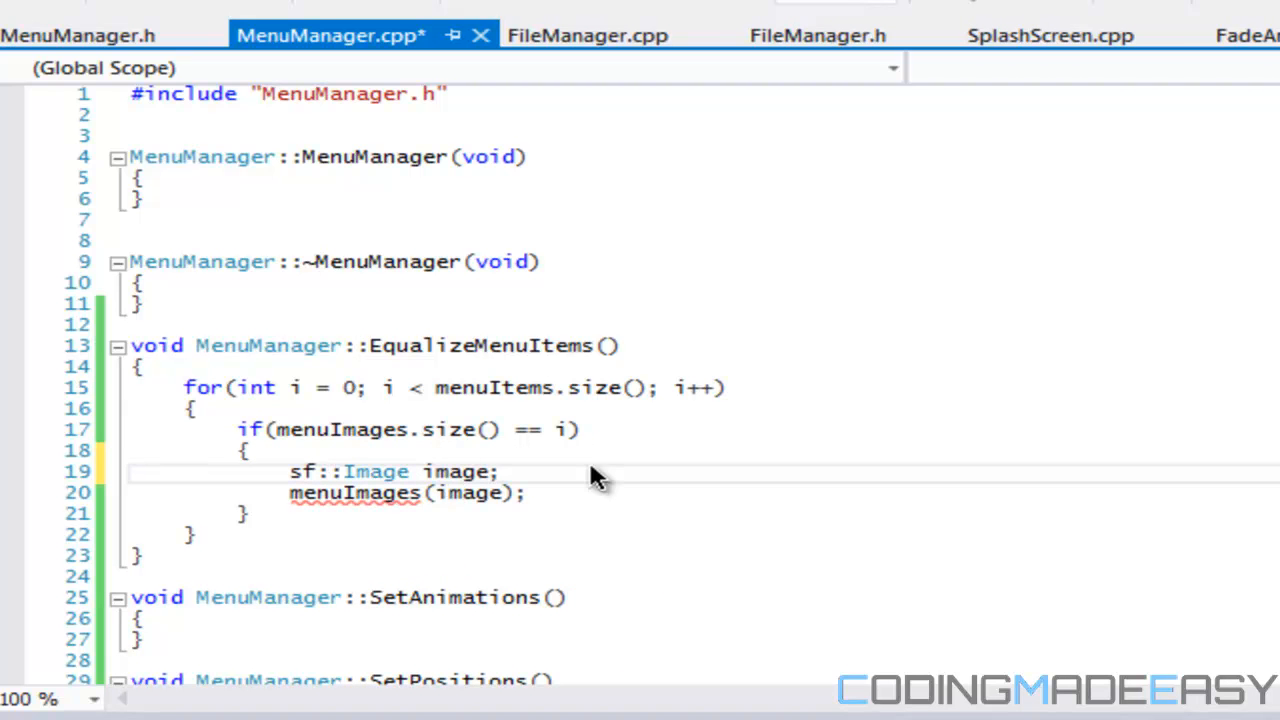
left_click(500, 472)
type("menuImages.push_back(")
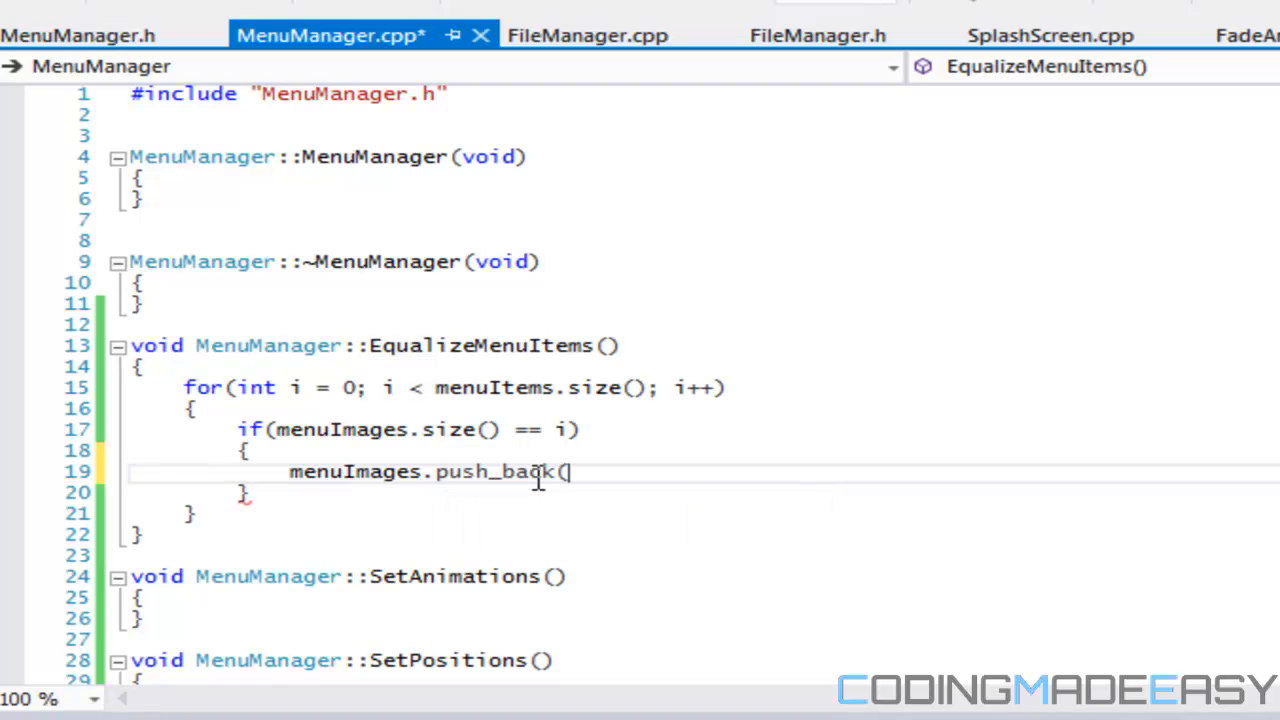
type("image);")
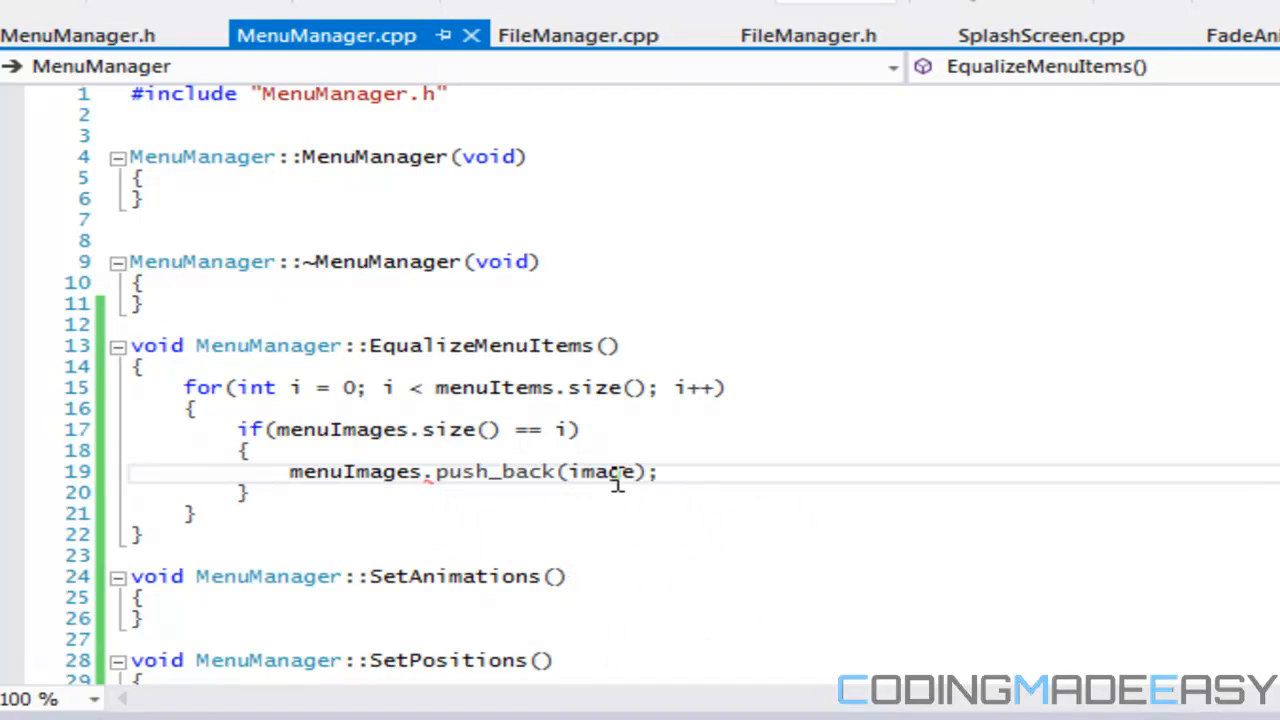
mouse_move(610, 532)
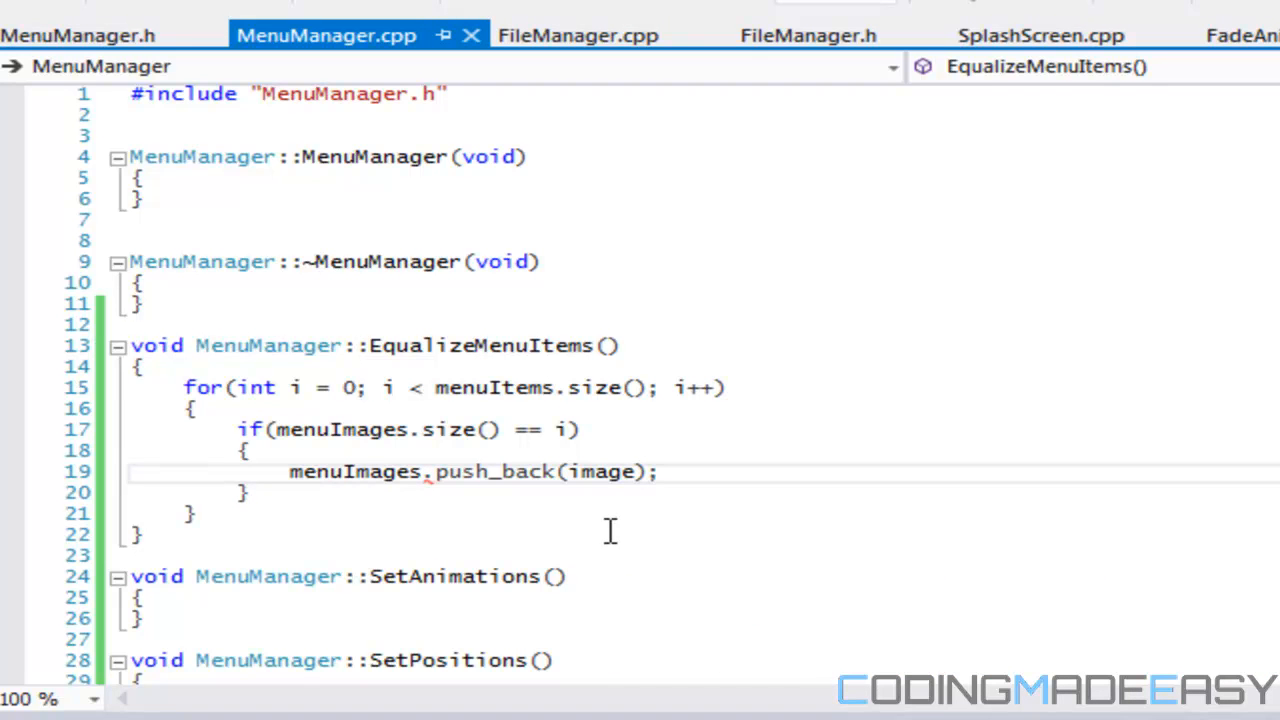
left_click(662, 472)
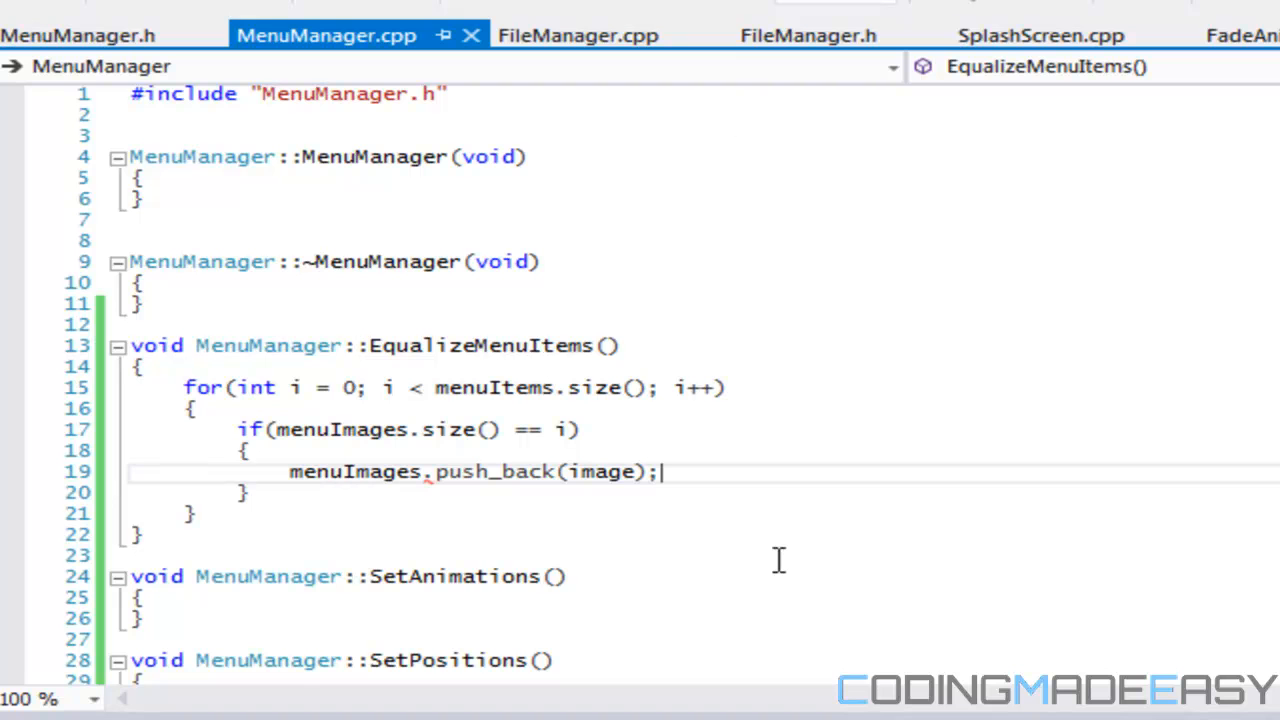
mouse_move(430, 482)
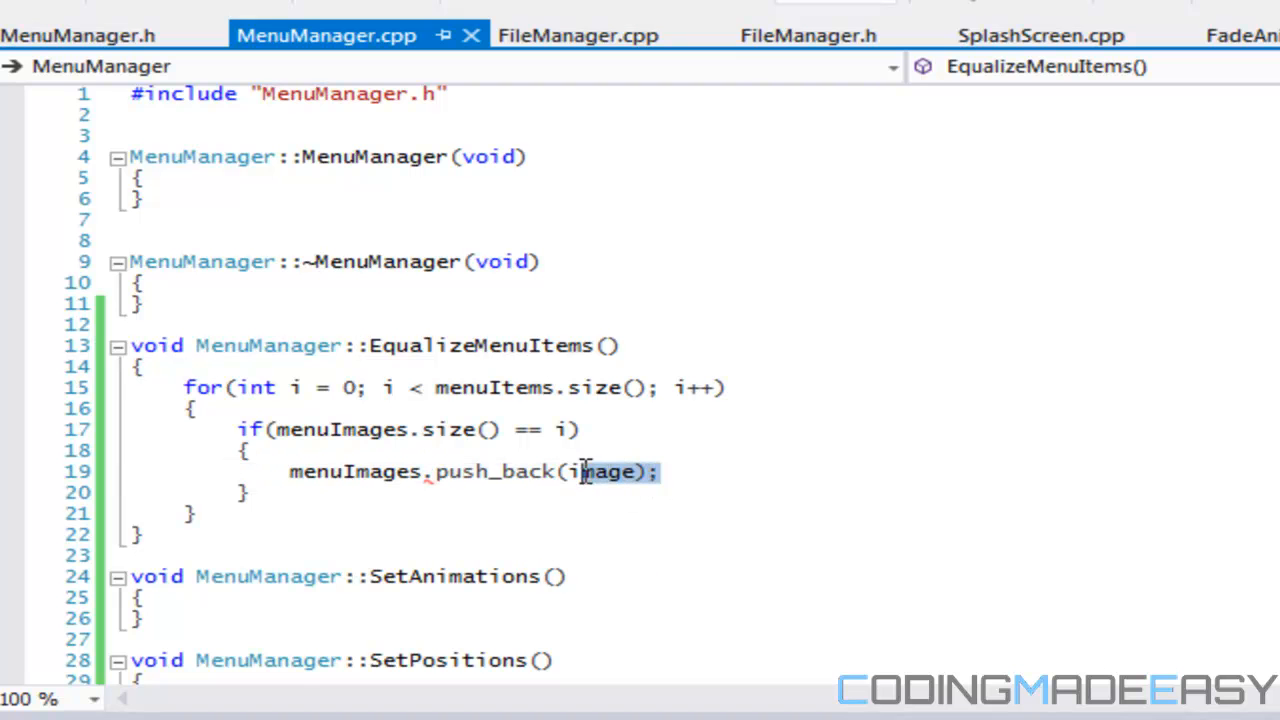
Step: Replace the image argument, trying sf::Image tempImage then settling on menuImages.push_back(sprite)
key("Delete")
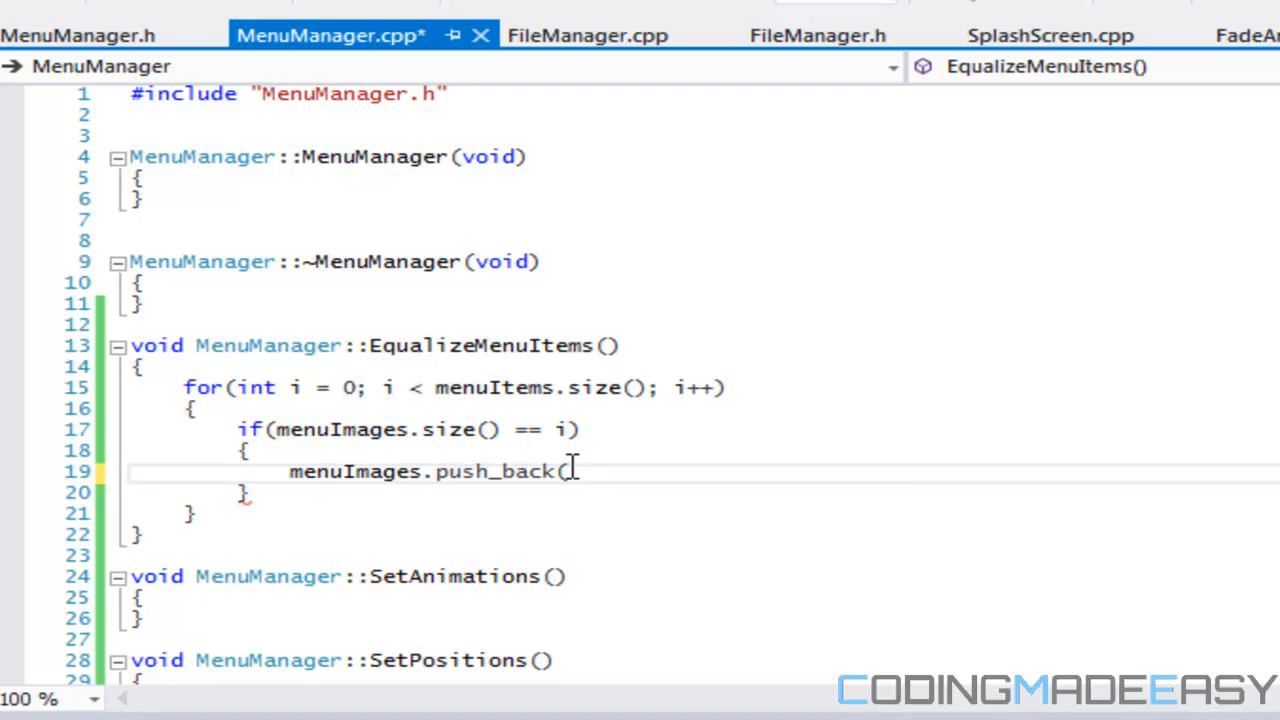
type("sf::Image tem")
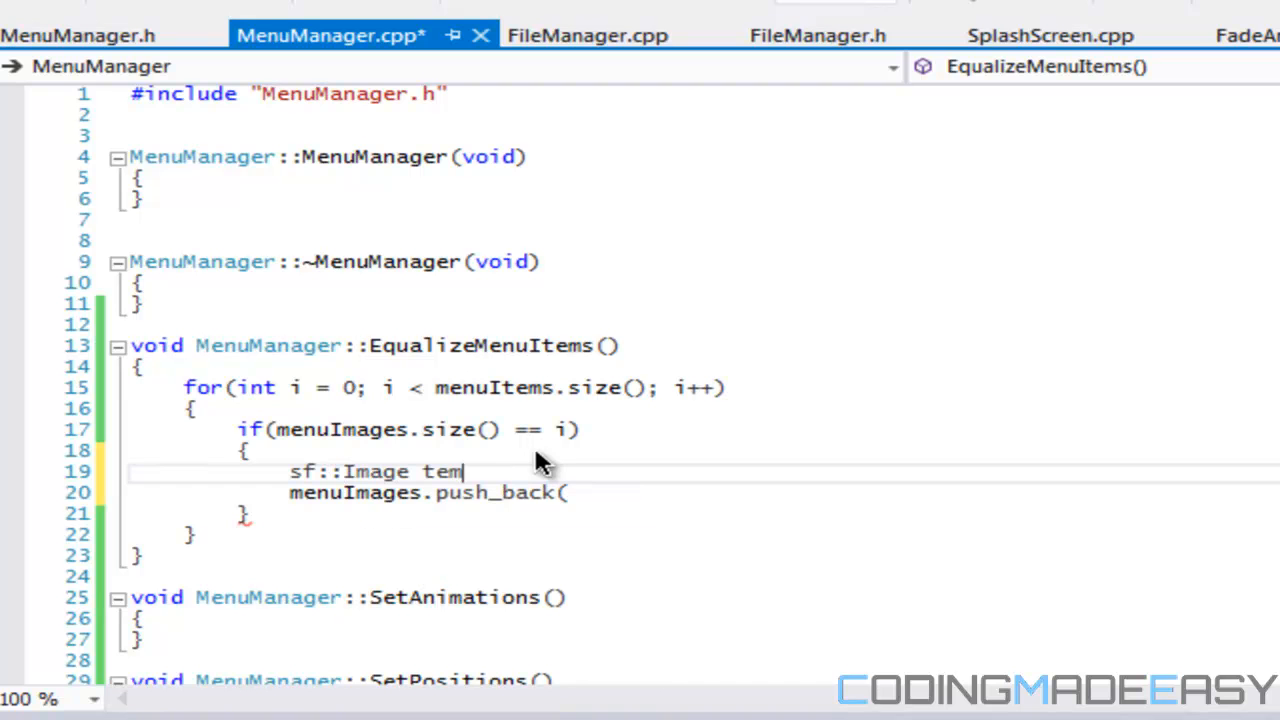
type("pImage;")
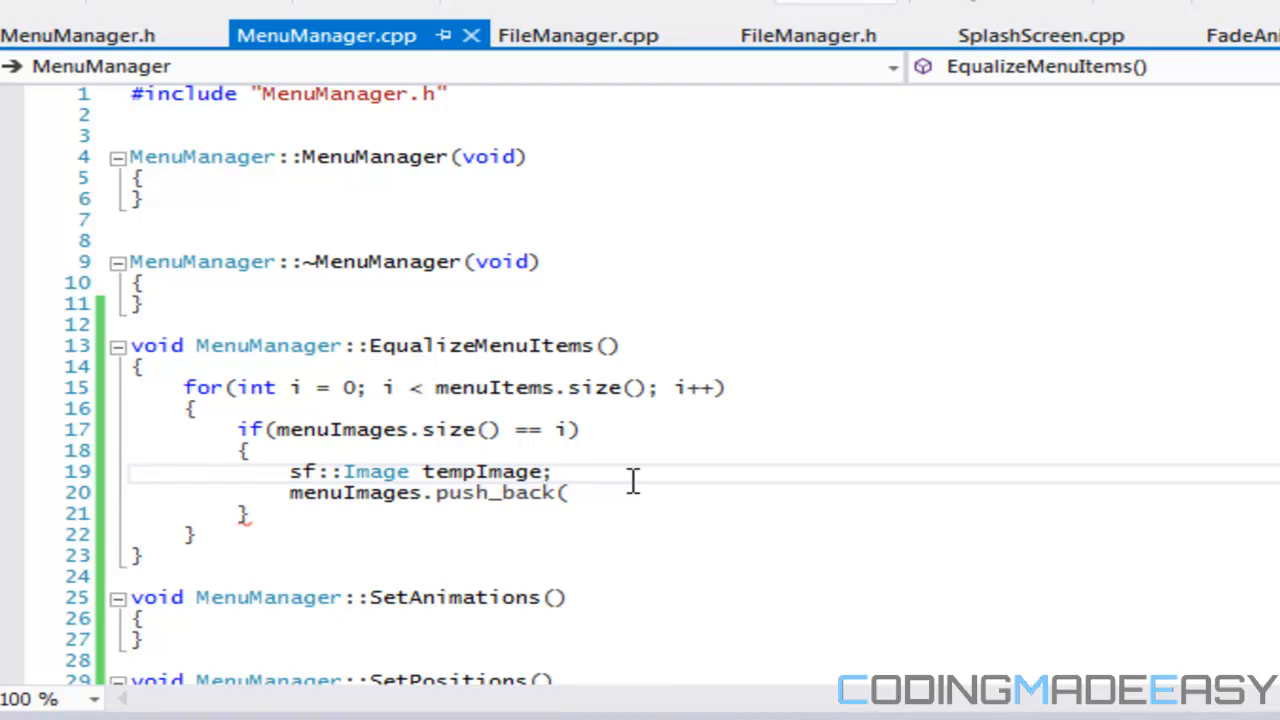
type("tempImage);")
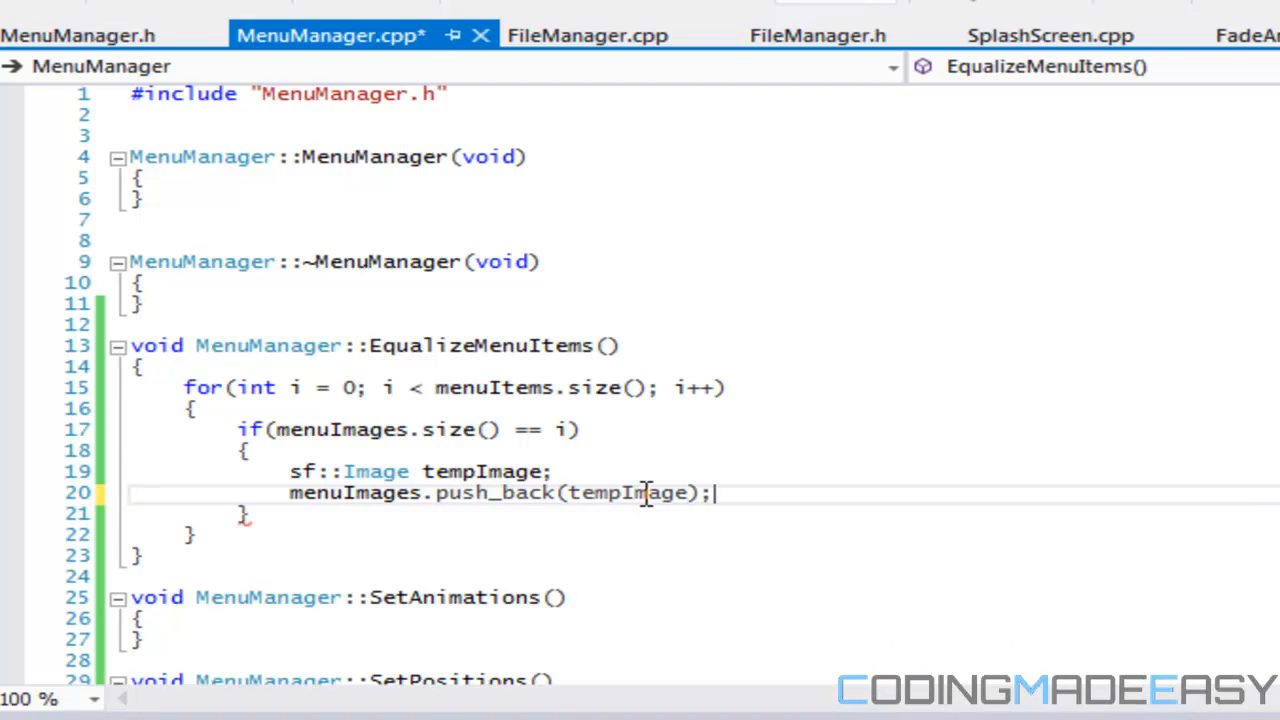
mouse_move(860, 572)
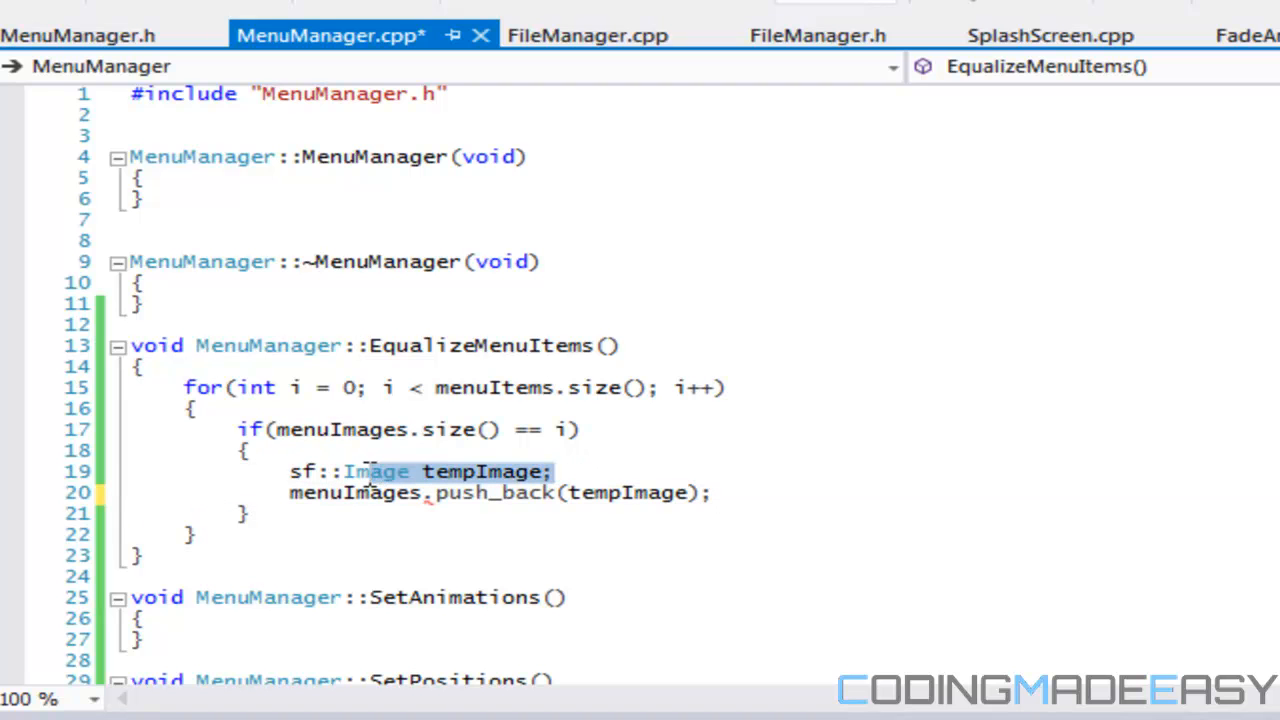
key("Delete")
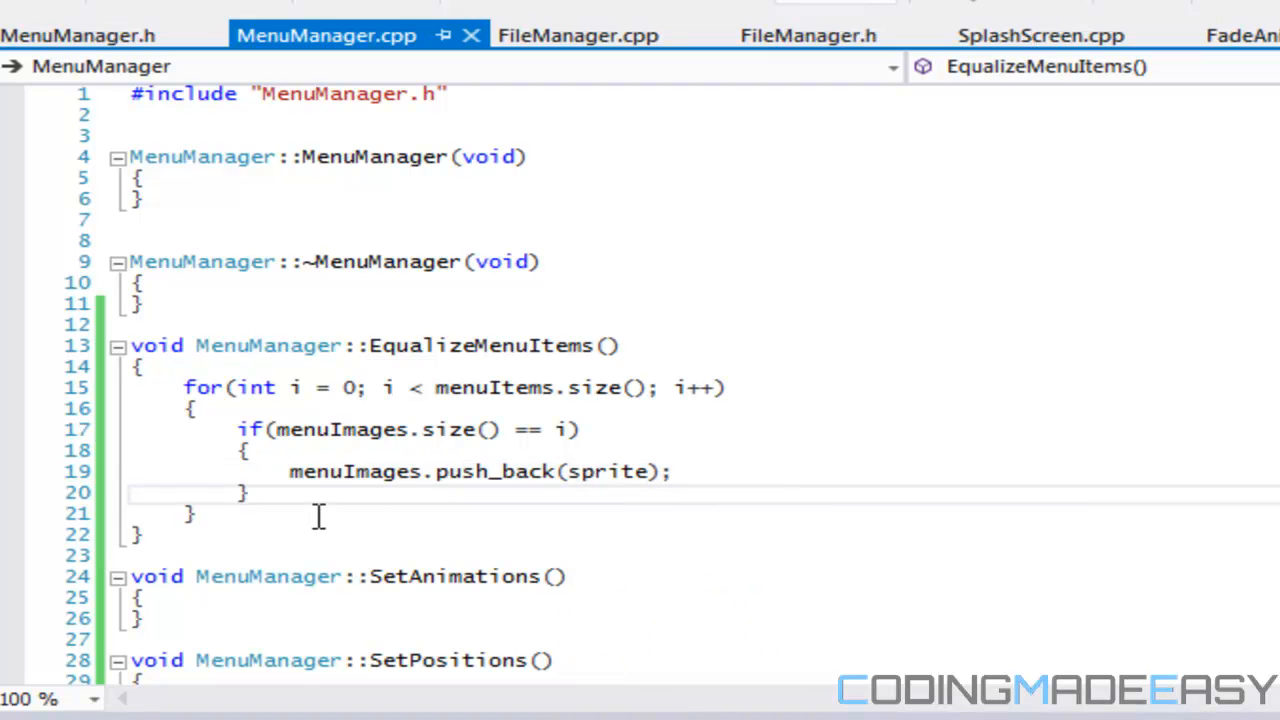
Step: Add a second for loop over menuImages.size() after the first loop
key("Enter")
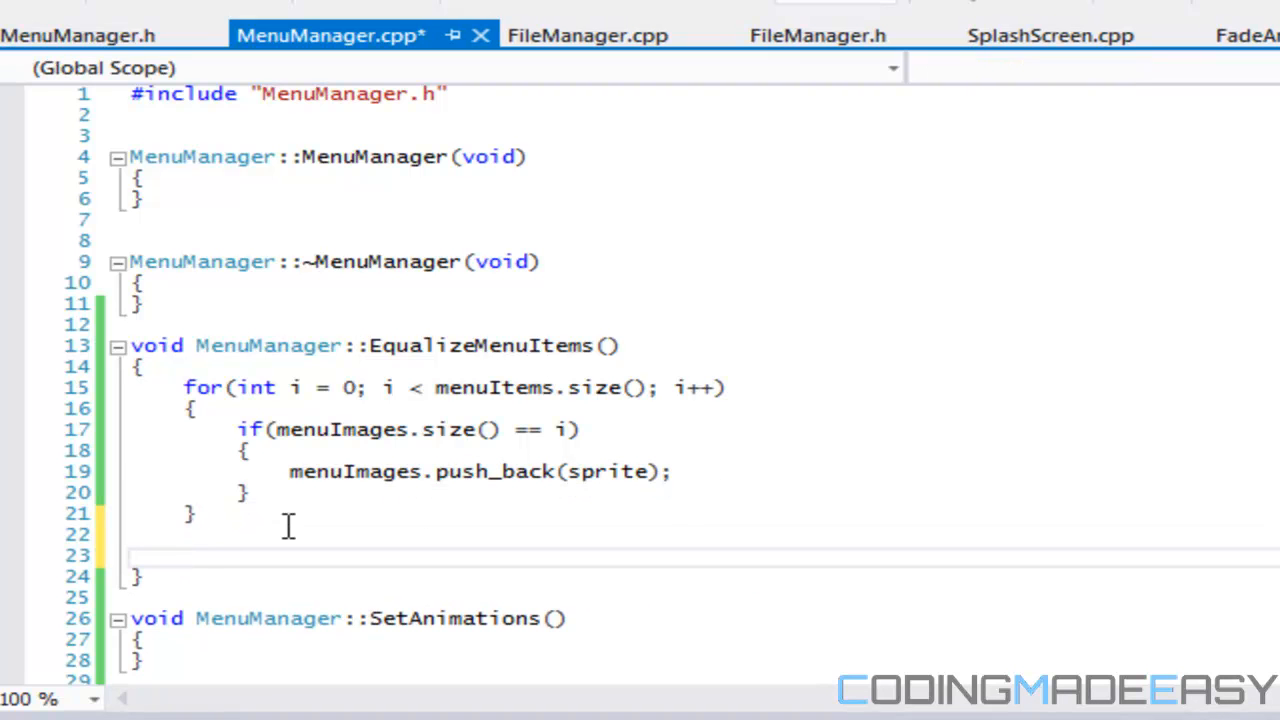
type("for(int j")
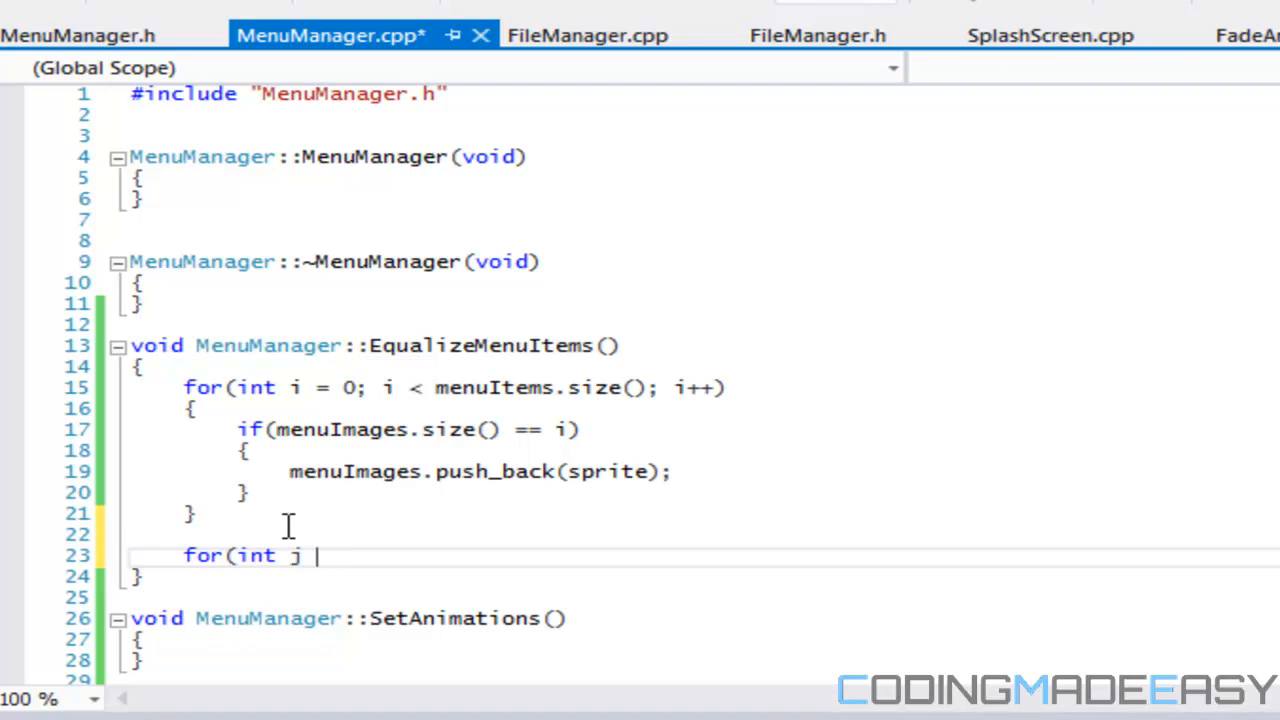
type("i =")
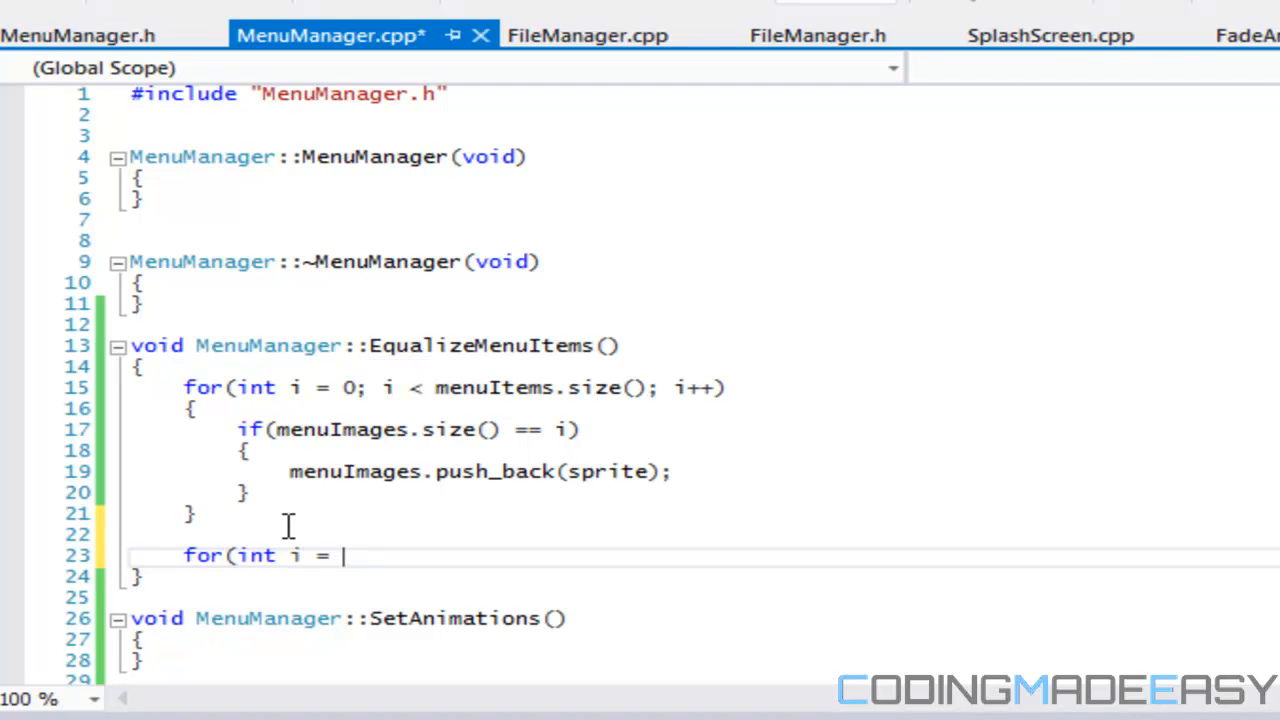
type("0; i < m")
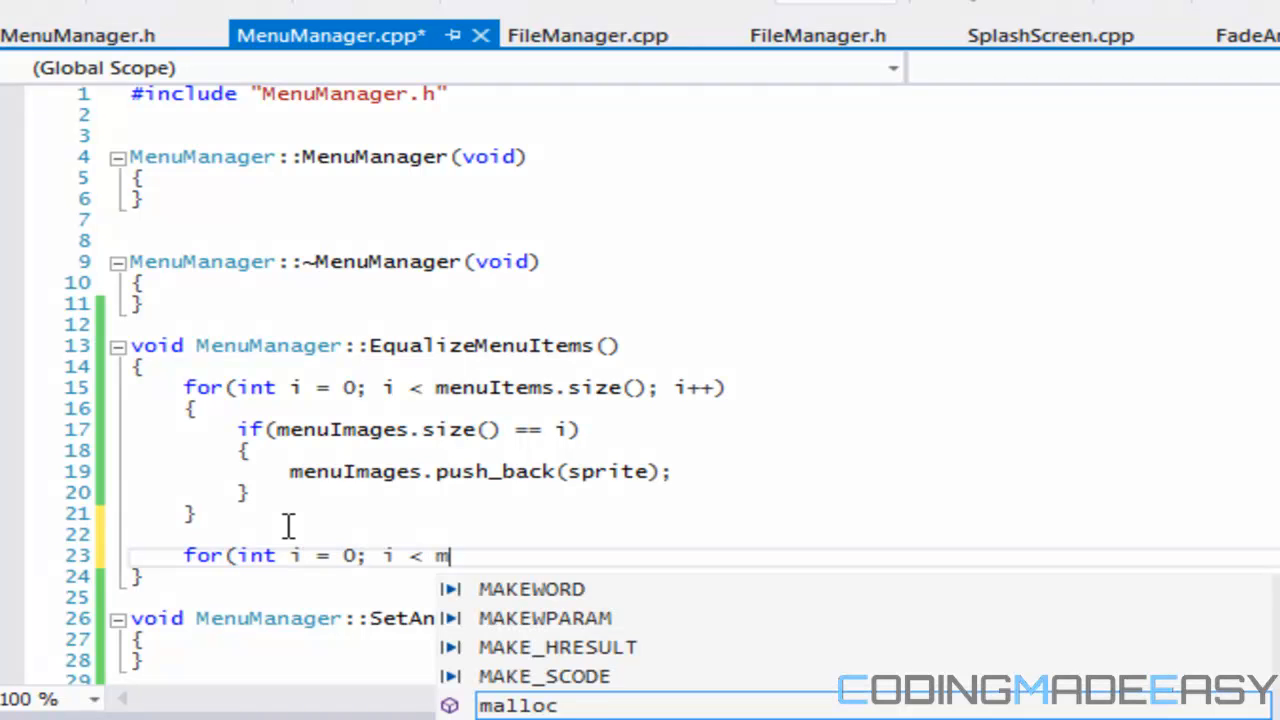
type("enuImages.size();")
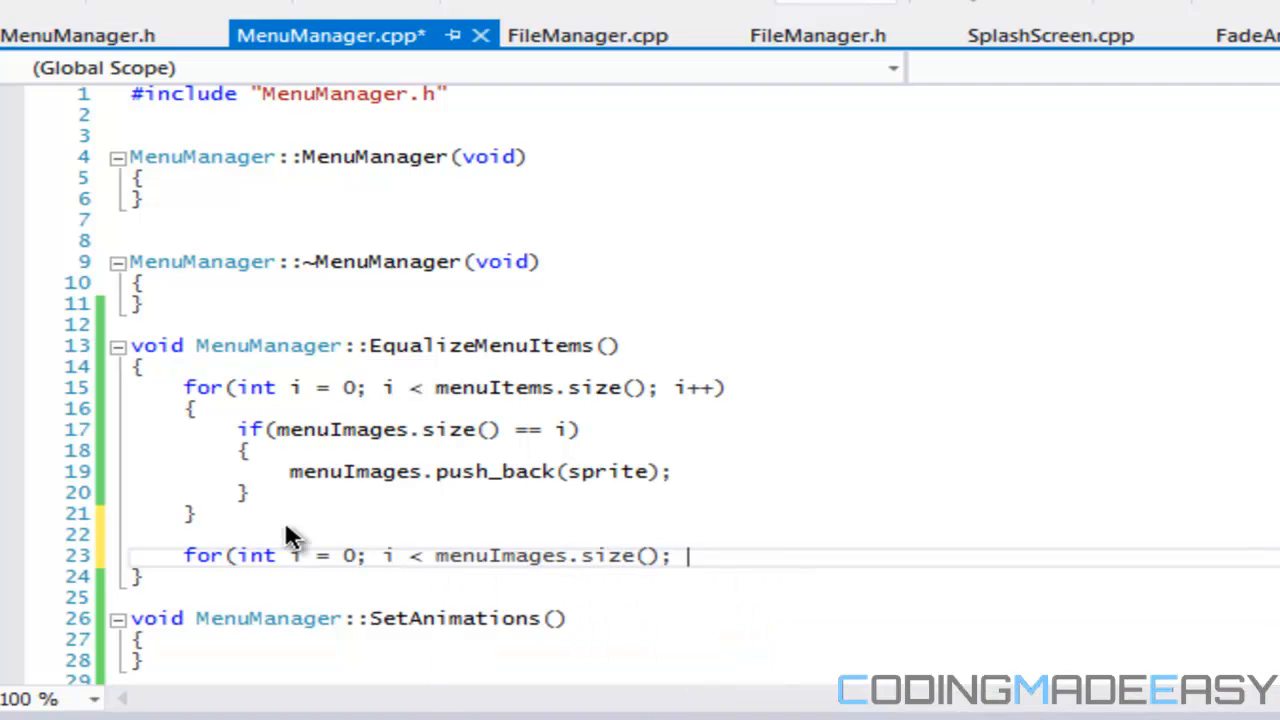
type("i++)")
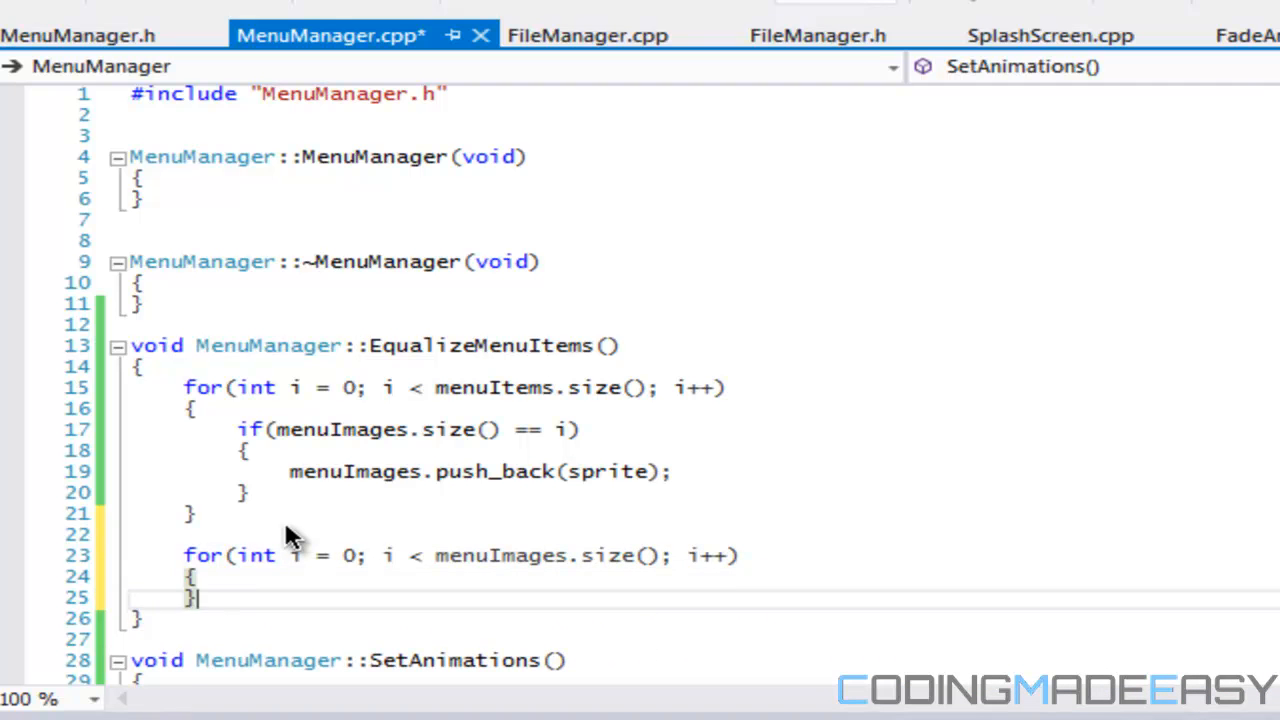
Step: Inside it, push an empty string onto menuItems when menuItems.size() equals i
type("if(menuI")
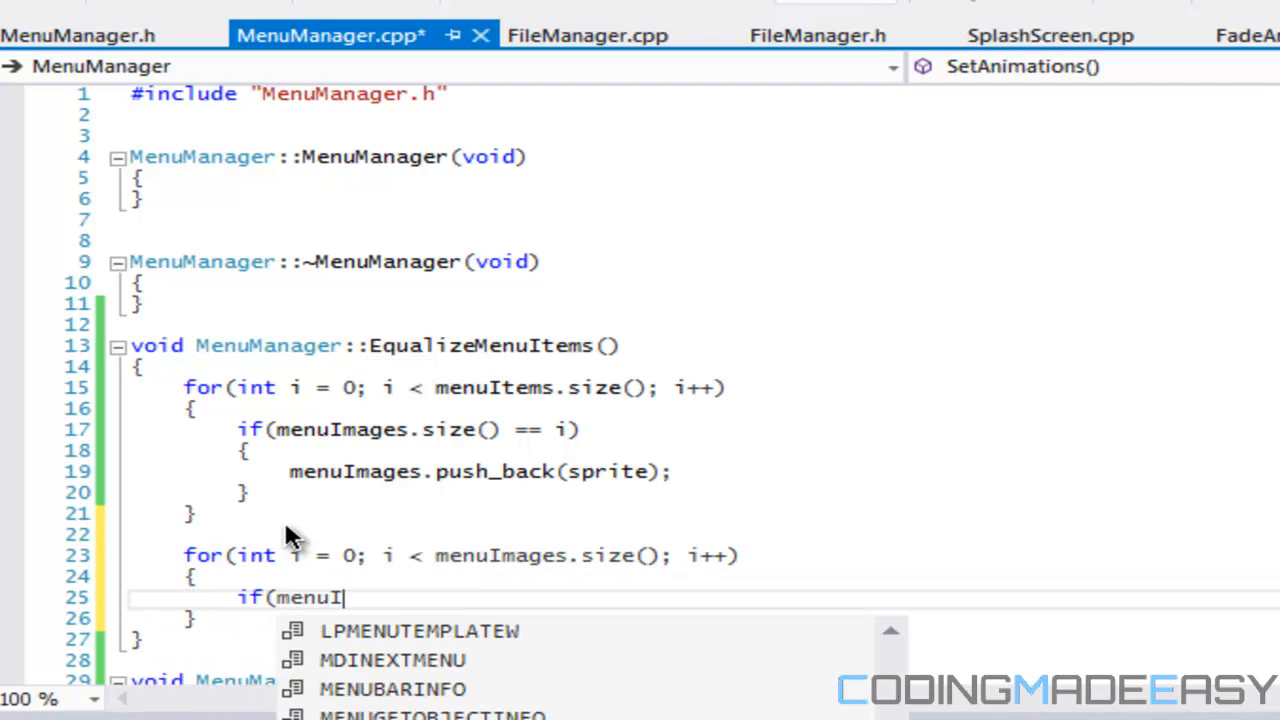
type("tems.")
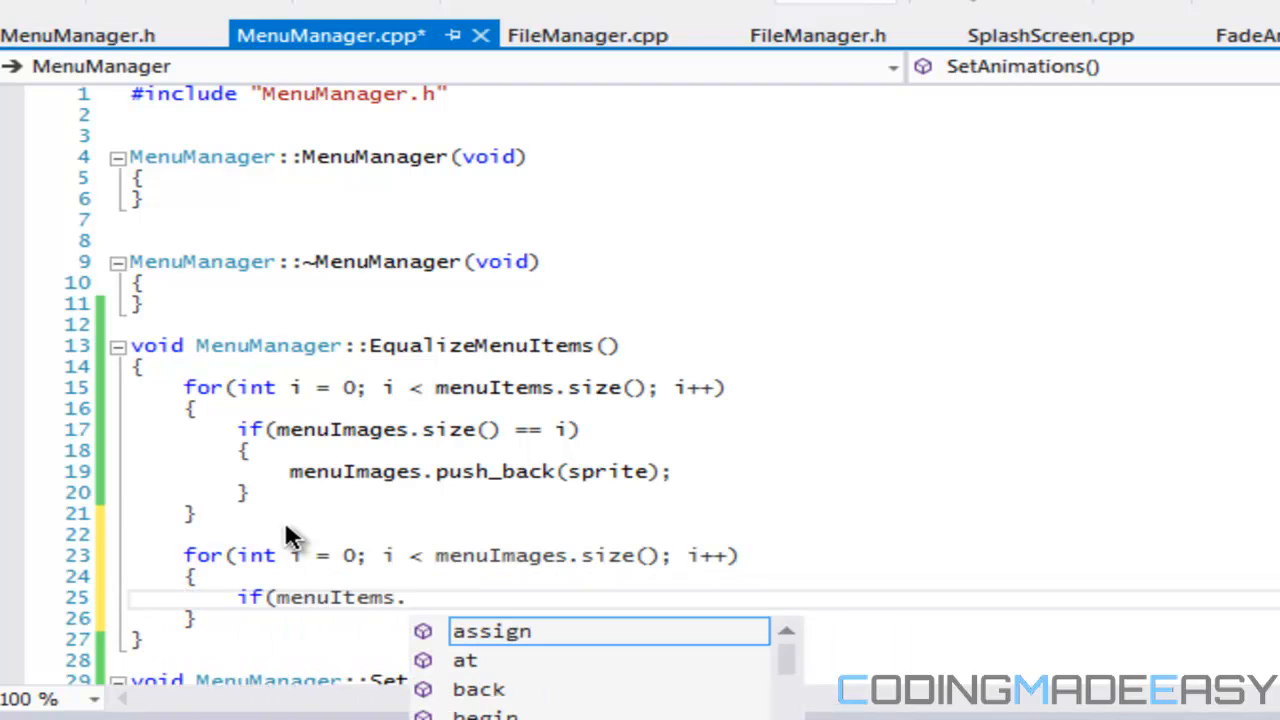
type("size() == i")
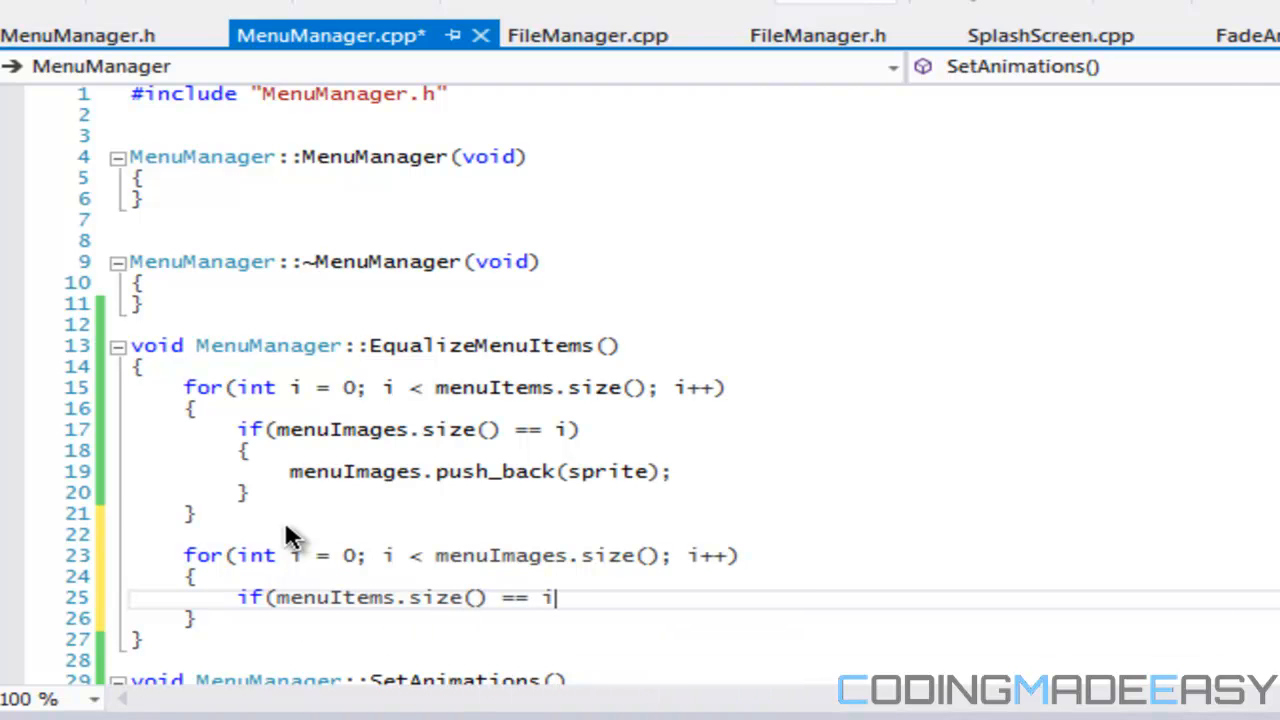
type(")")
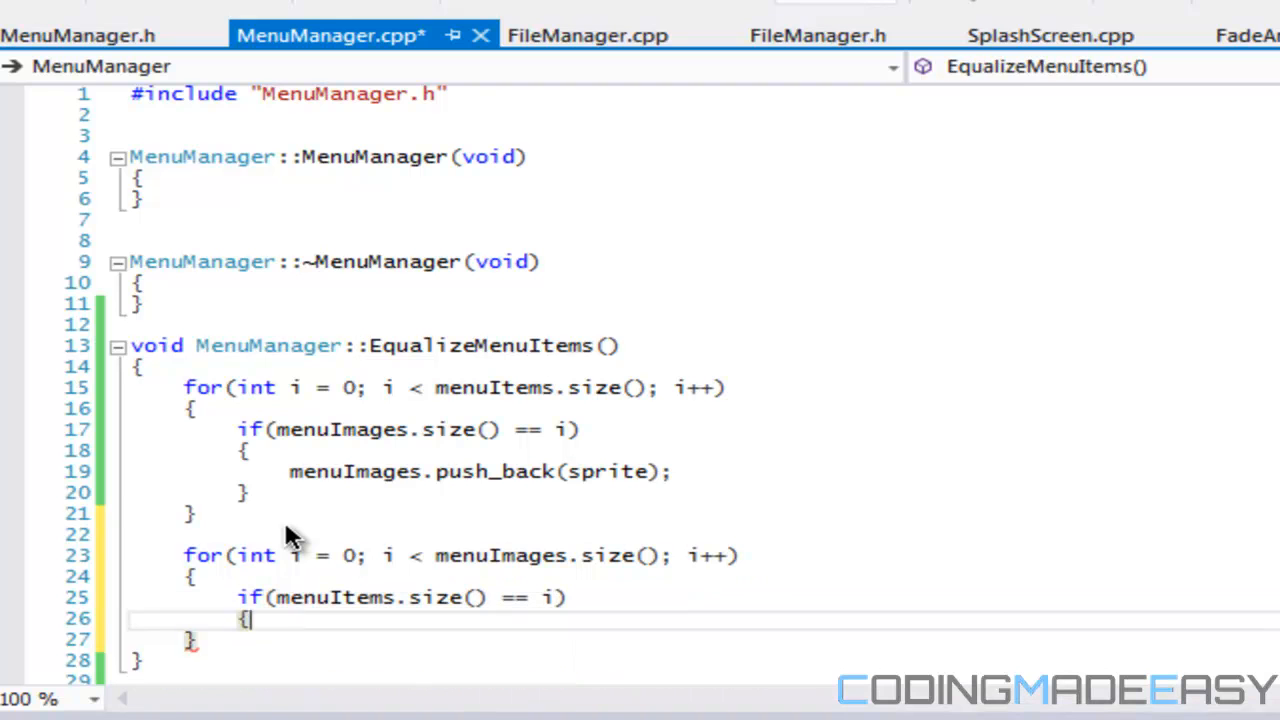
type("menuItems")
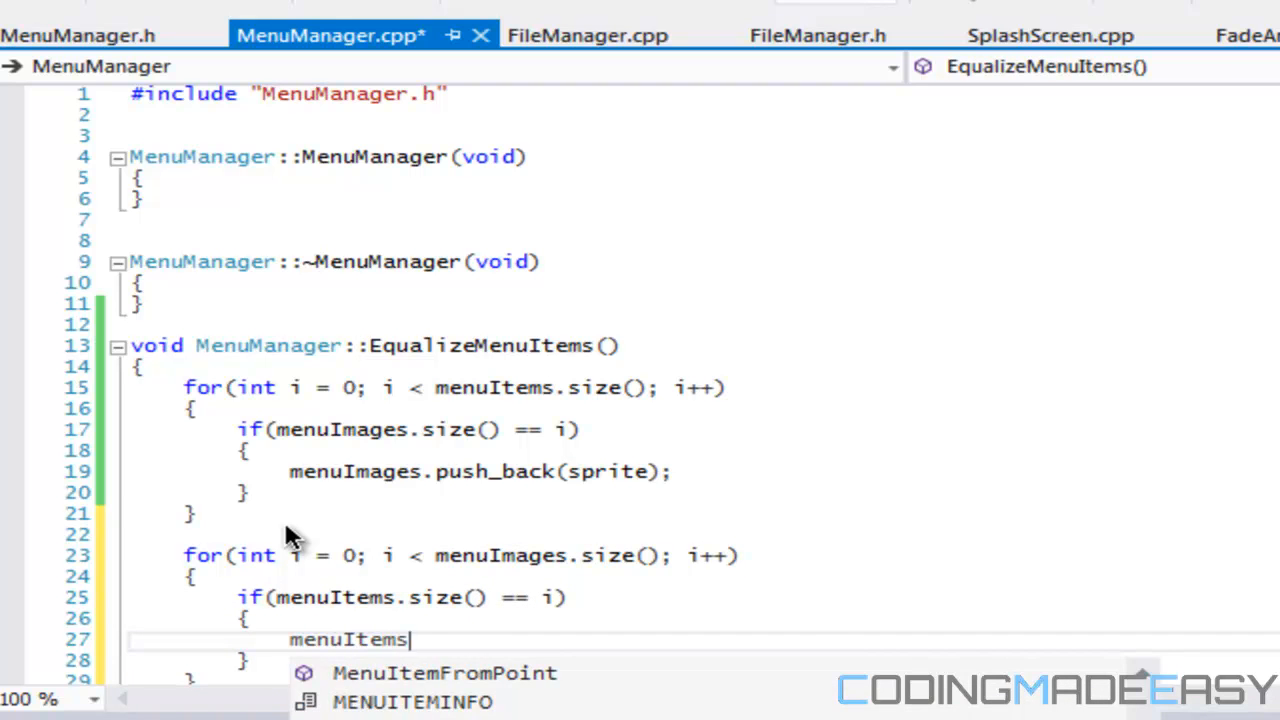
type(".push_back(\"\");")
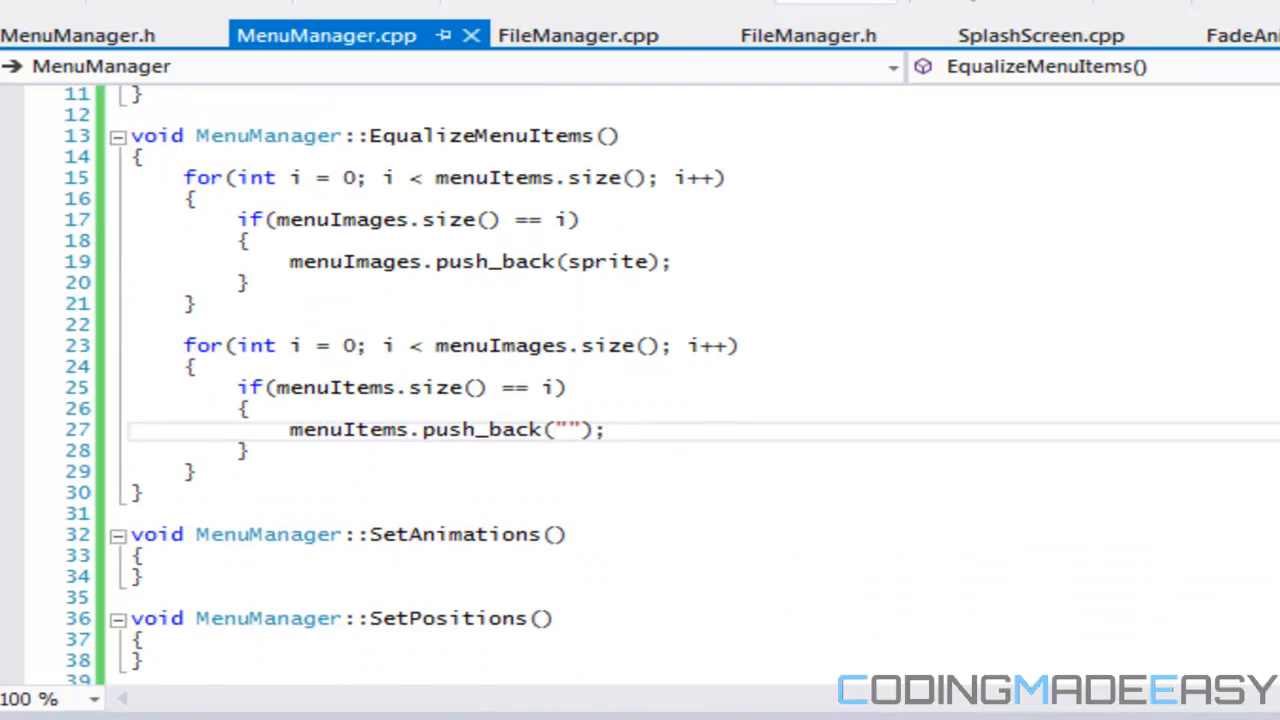
left_click(618, 430)
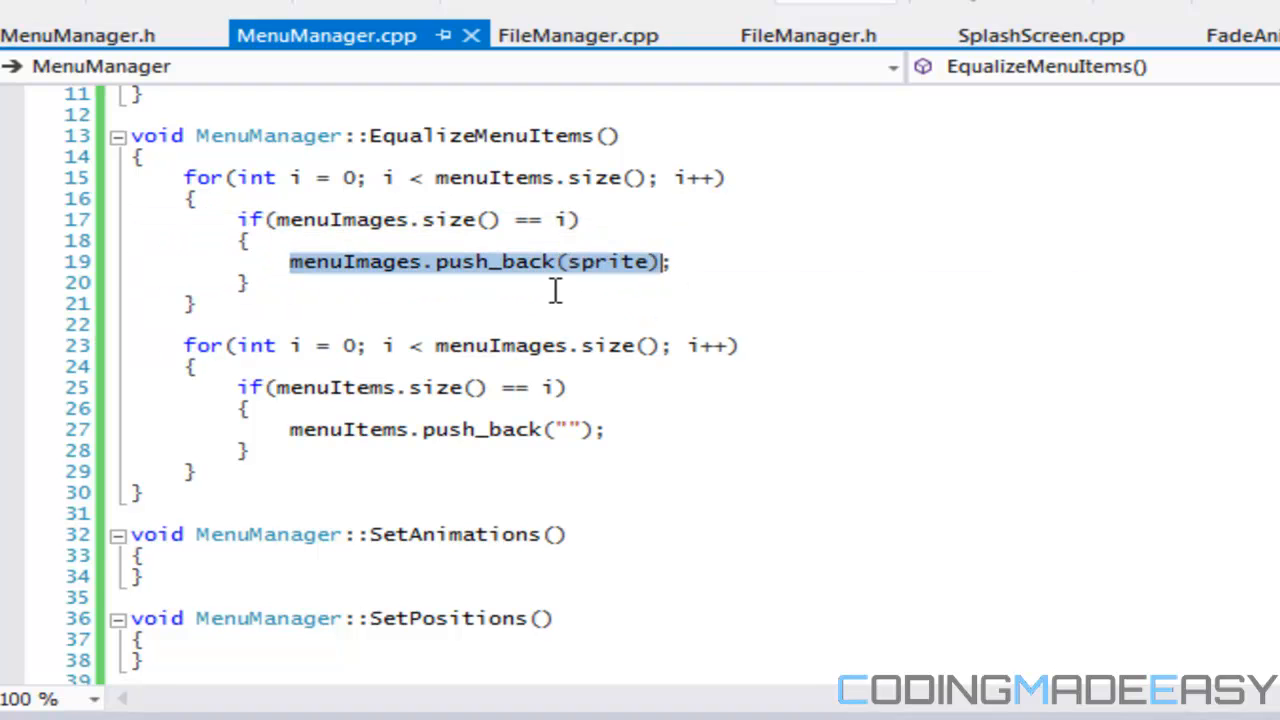
mouse_move(200, 200)
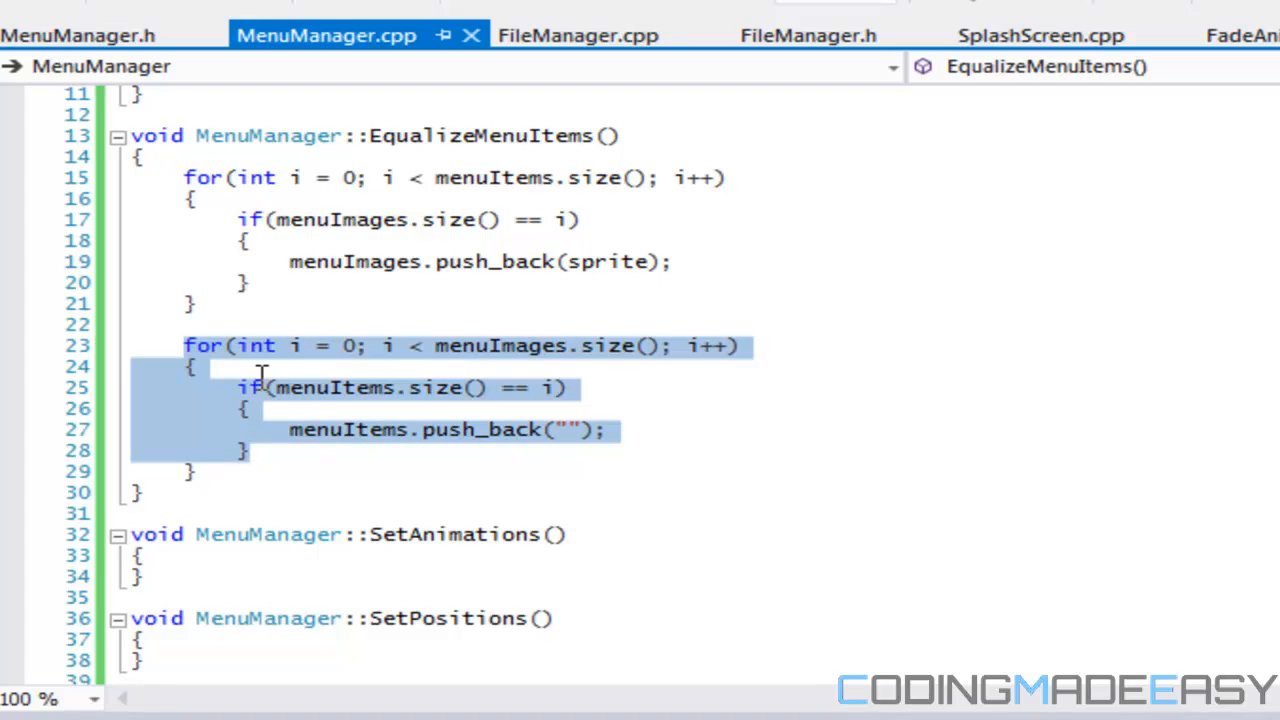
mouse_move(244, 404)
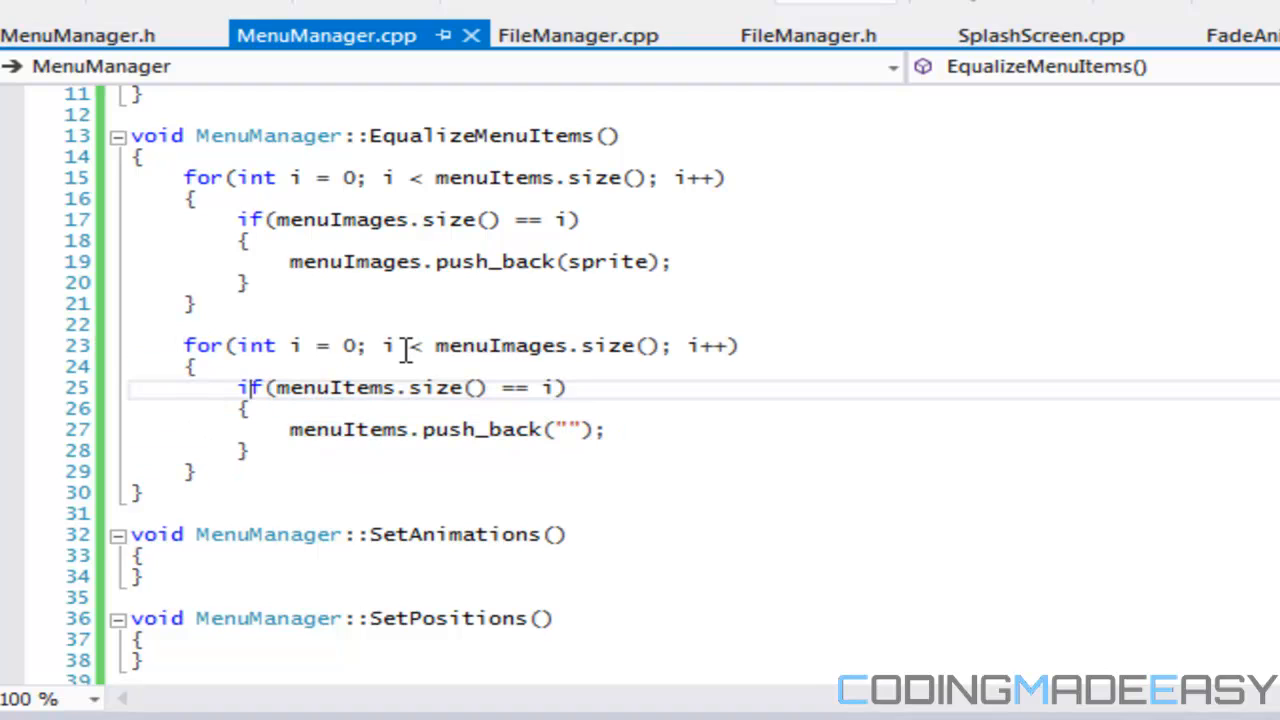
mouse_move(532, 356)
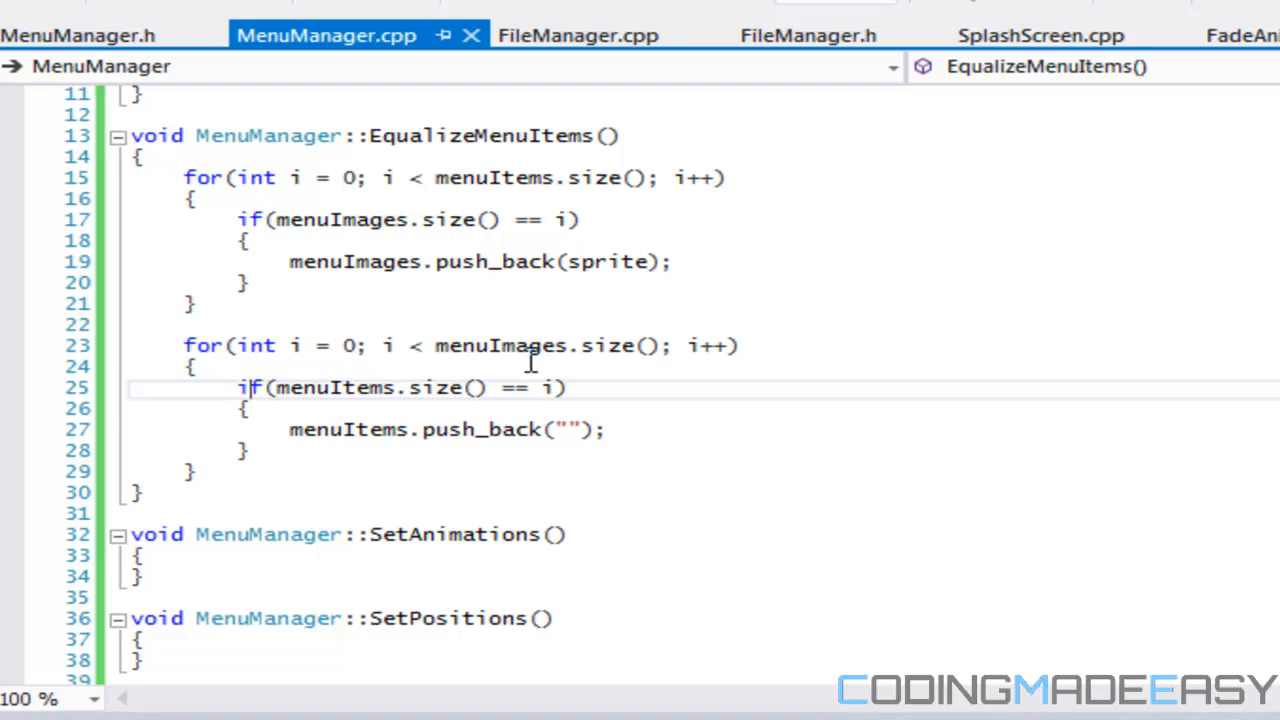
scroll("down", 3)
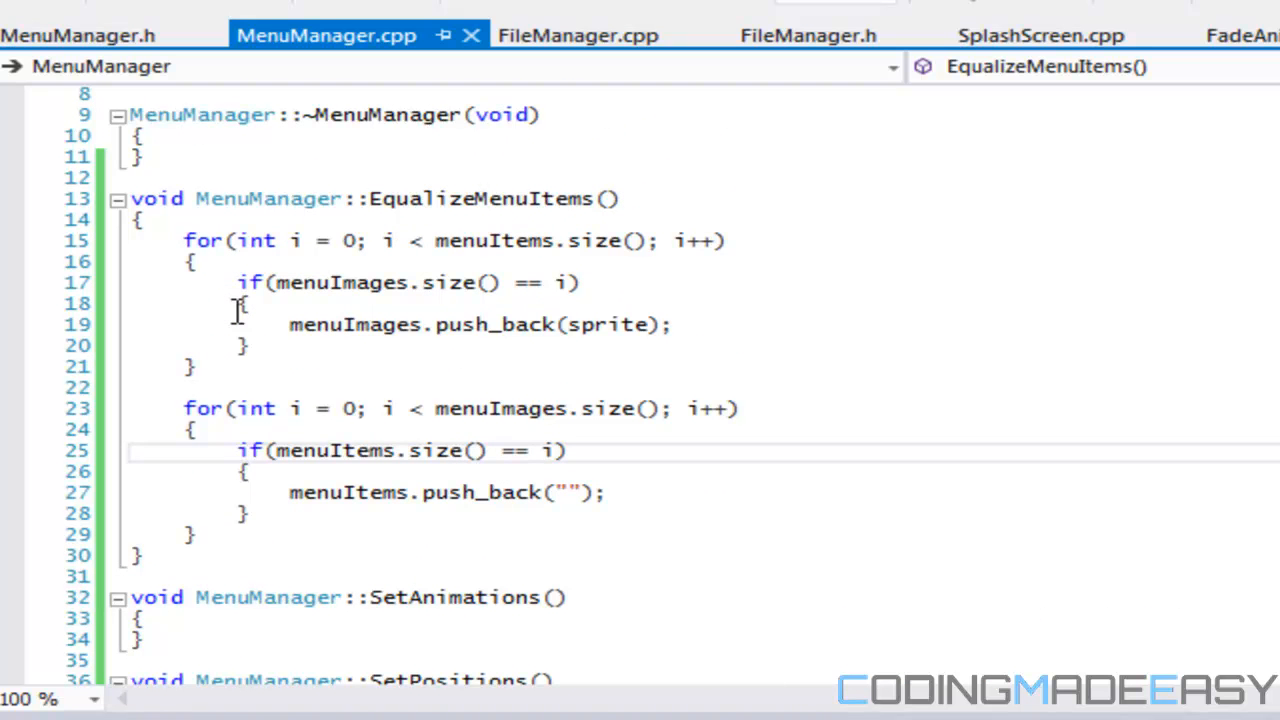
mouse_move(492, 198)
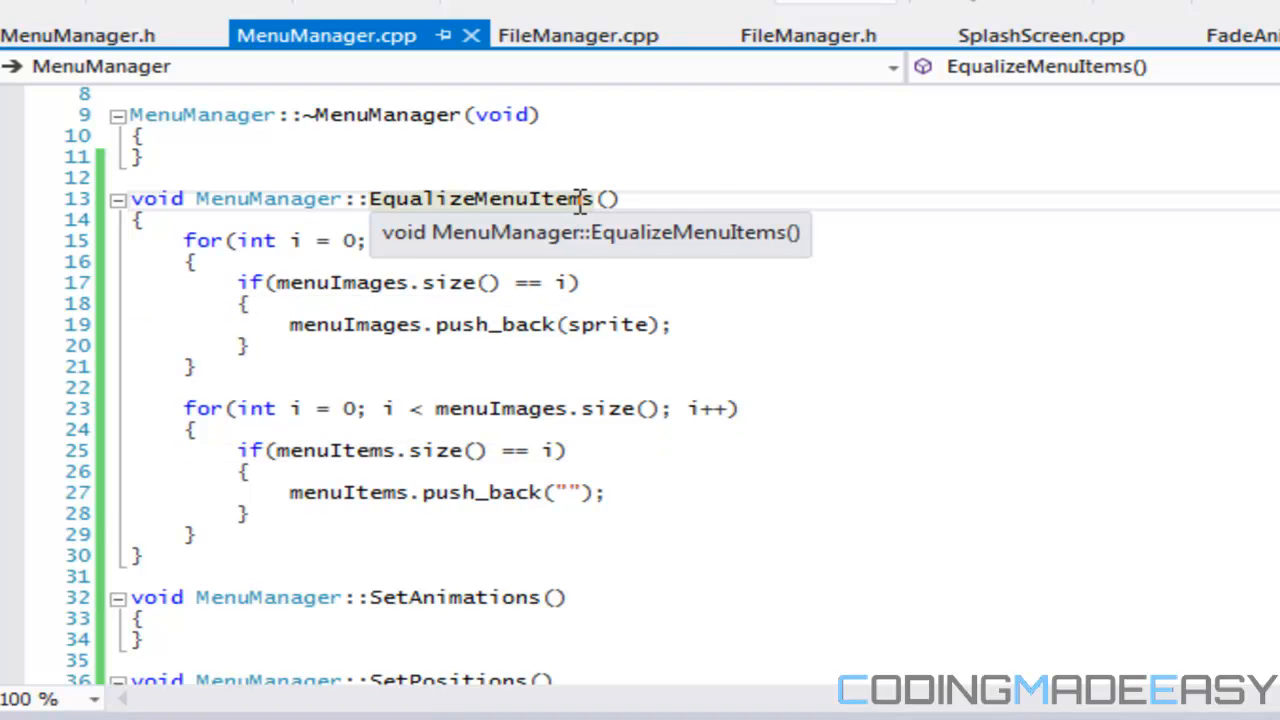
scroll("down", 3)
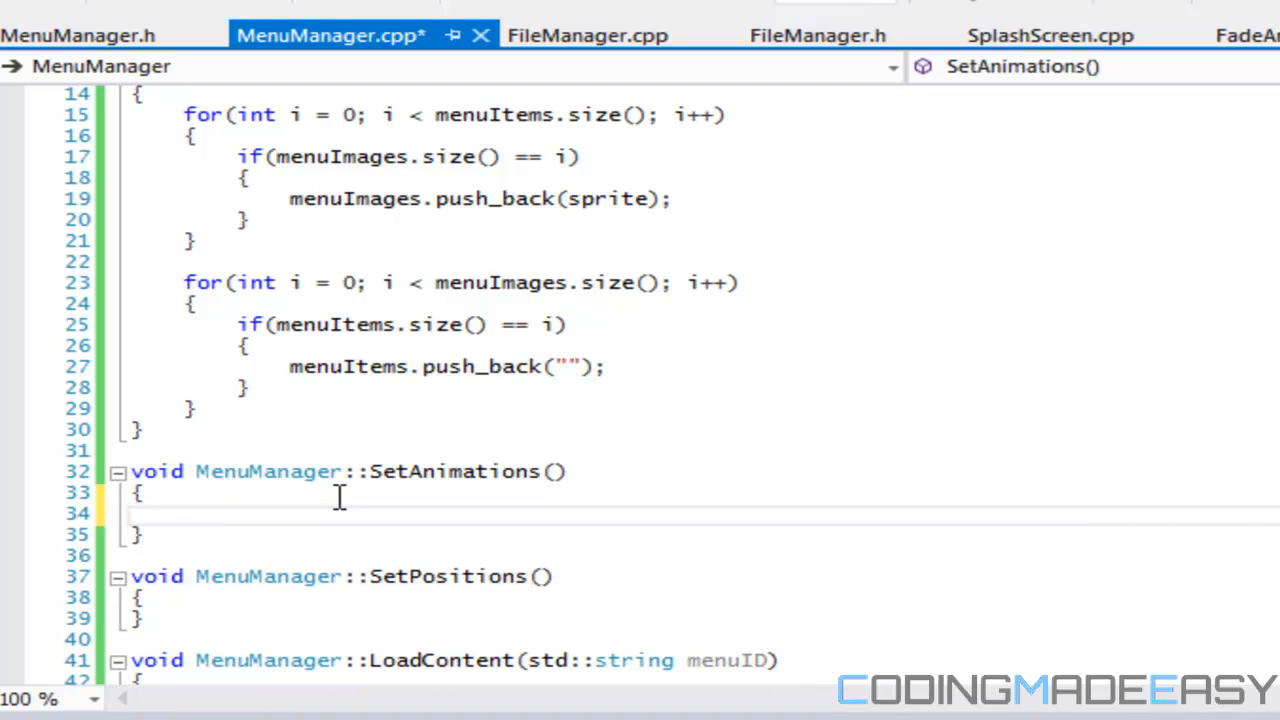
Step: Write a loop over menuItems.size() in SetAnimations with a nested j loop over animationTypes.size()
type("for(int i =0")
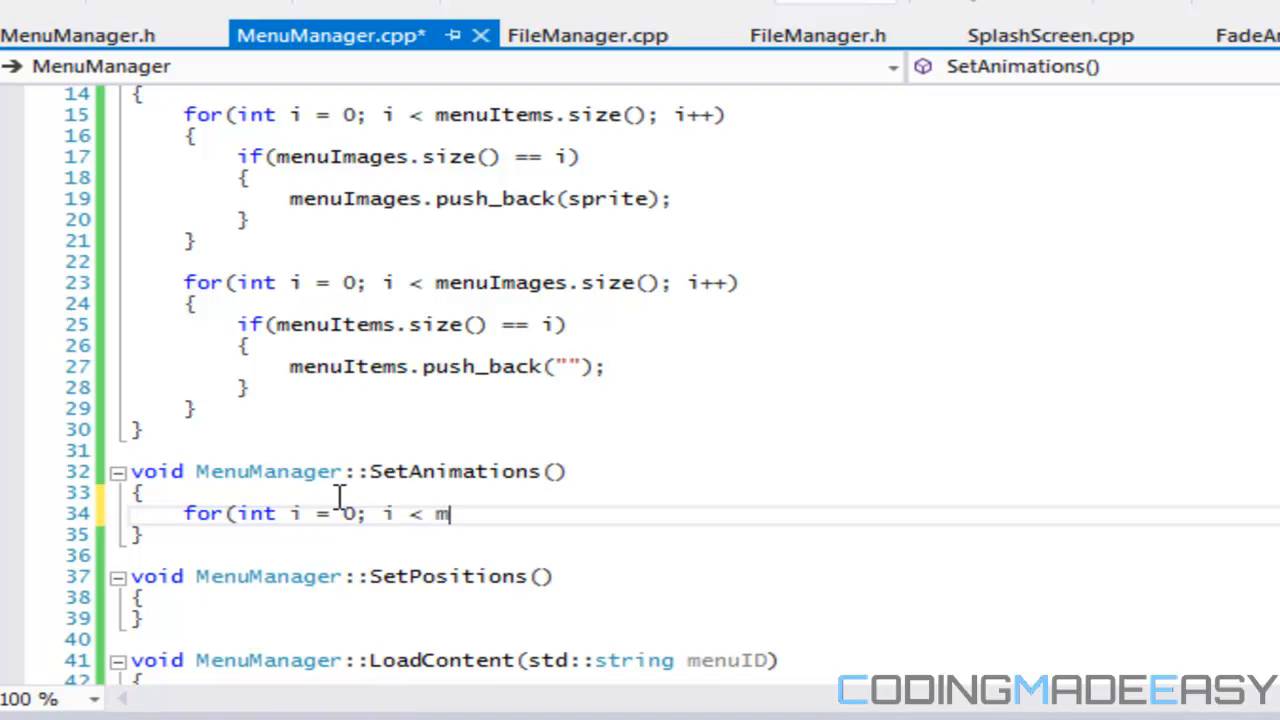
type("enuIte")
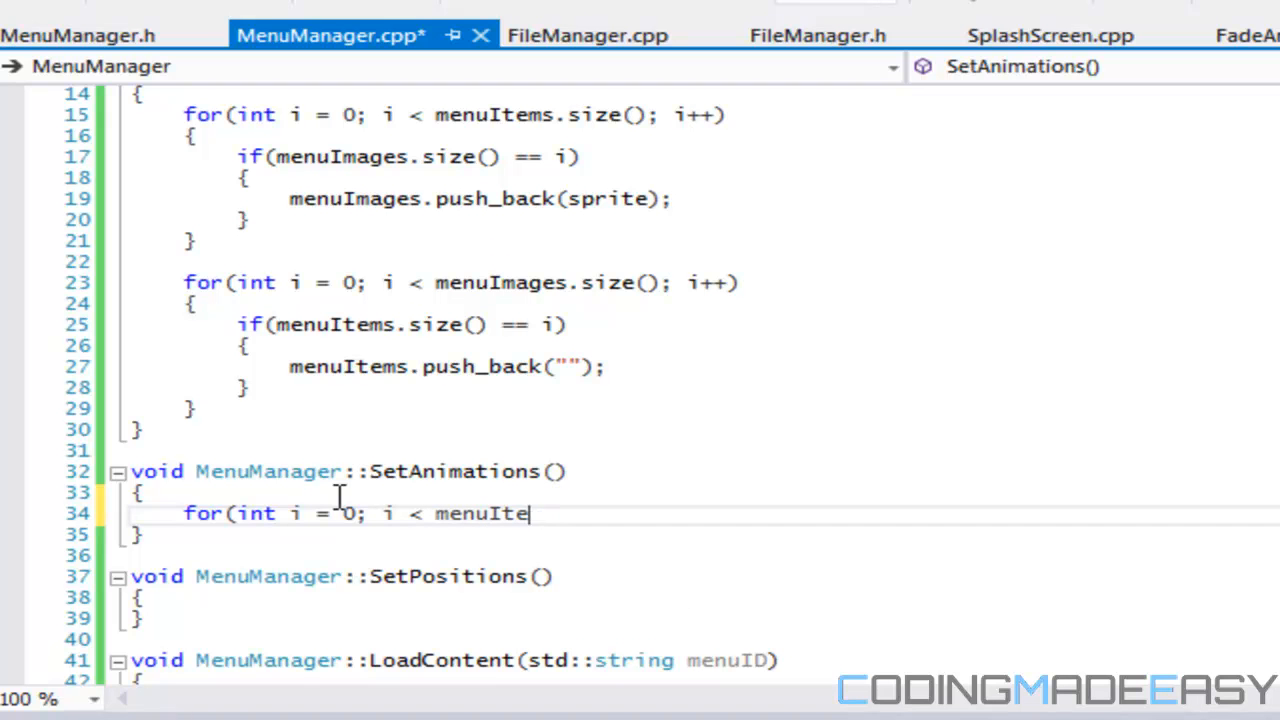
type("ms.size")
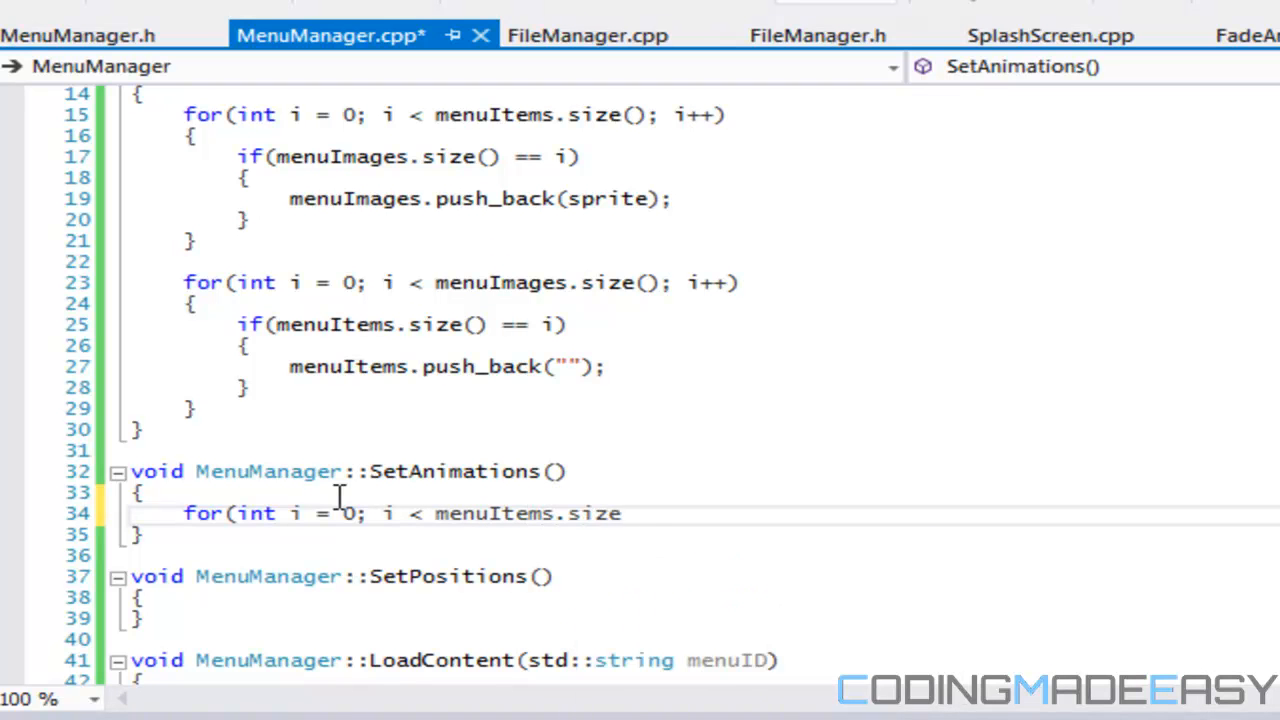
type("(); i++")
type("for(int")
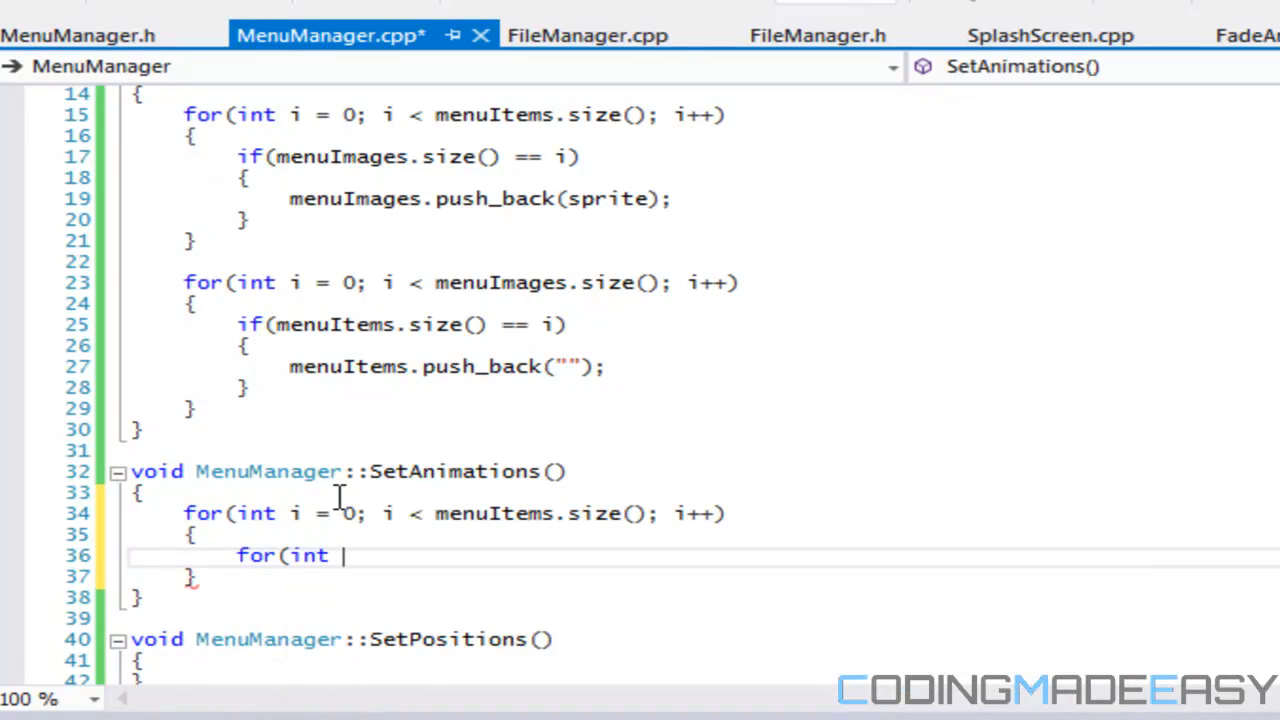
type("j = 0; j < animationTypes")
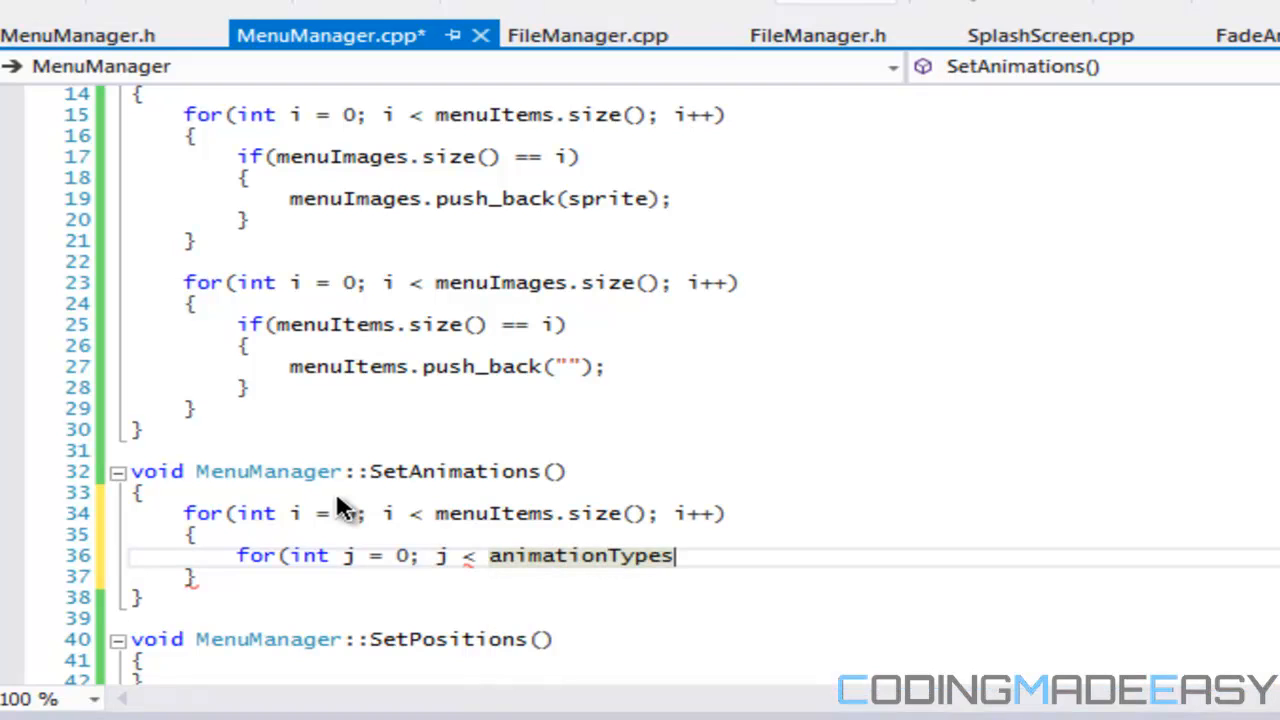
type(".size()")
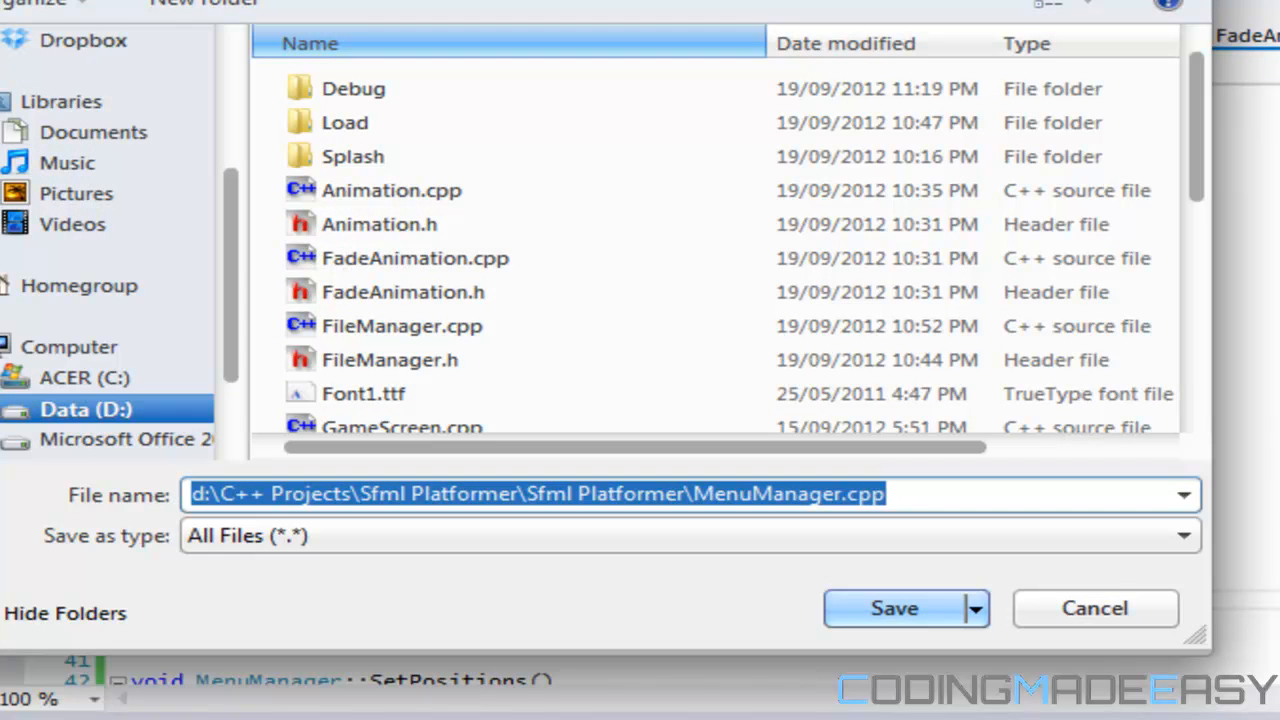
Step: Cancel the save dialog and add an if check for the animation type being "Fade"
left_click(896, 608)
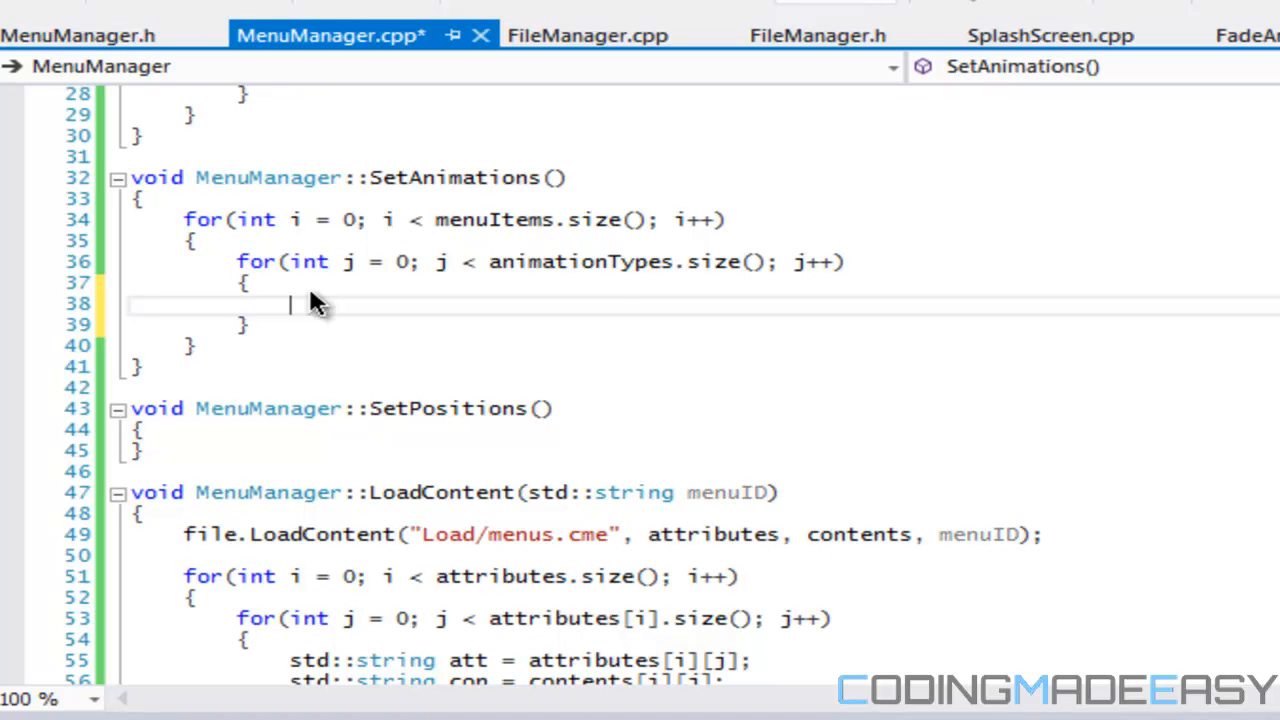
mouse_move(612, 336)
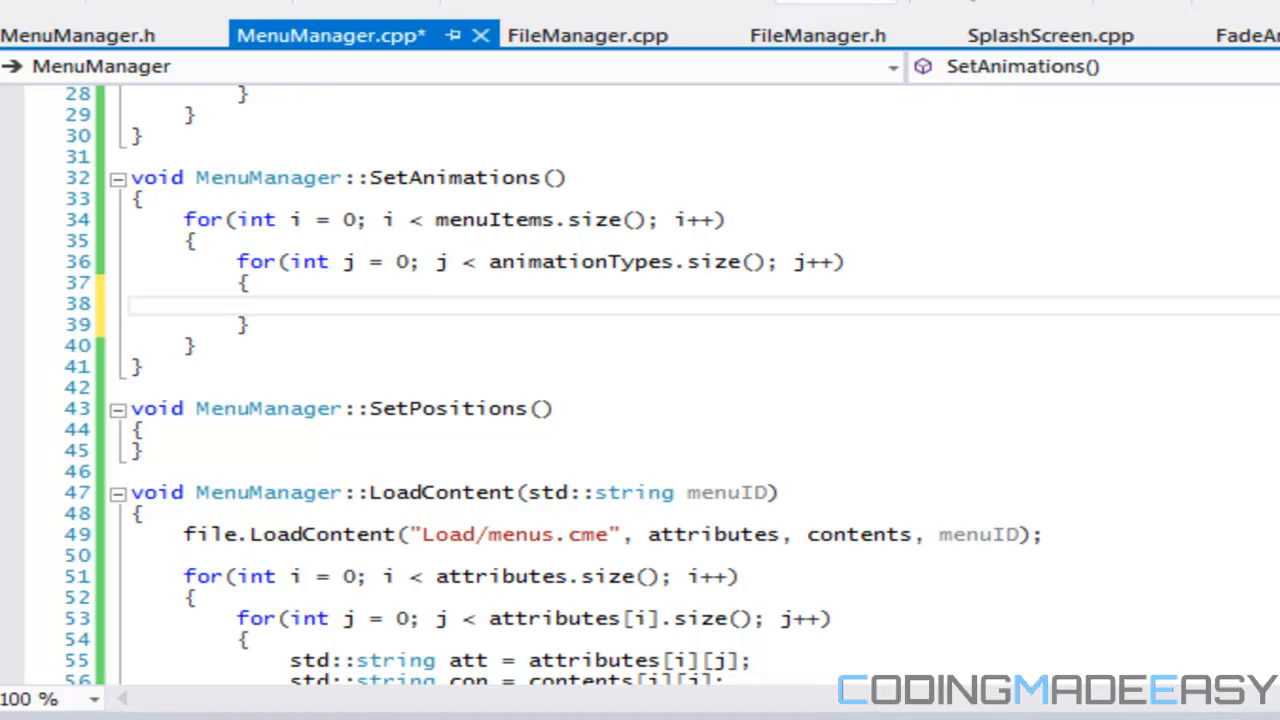
type("if")
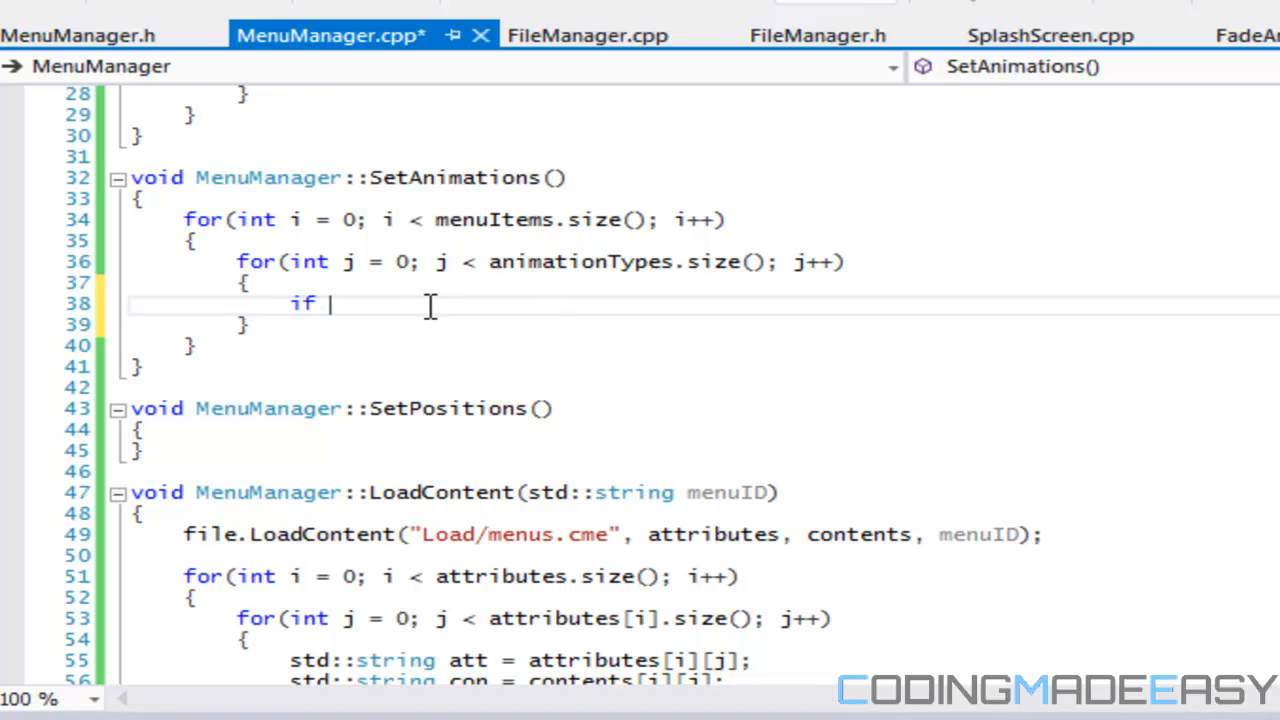
type("(animation")
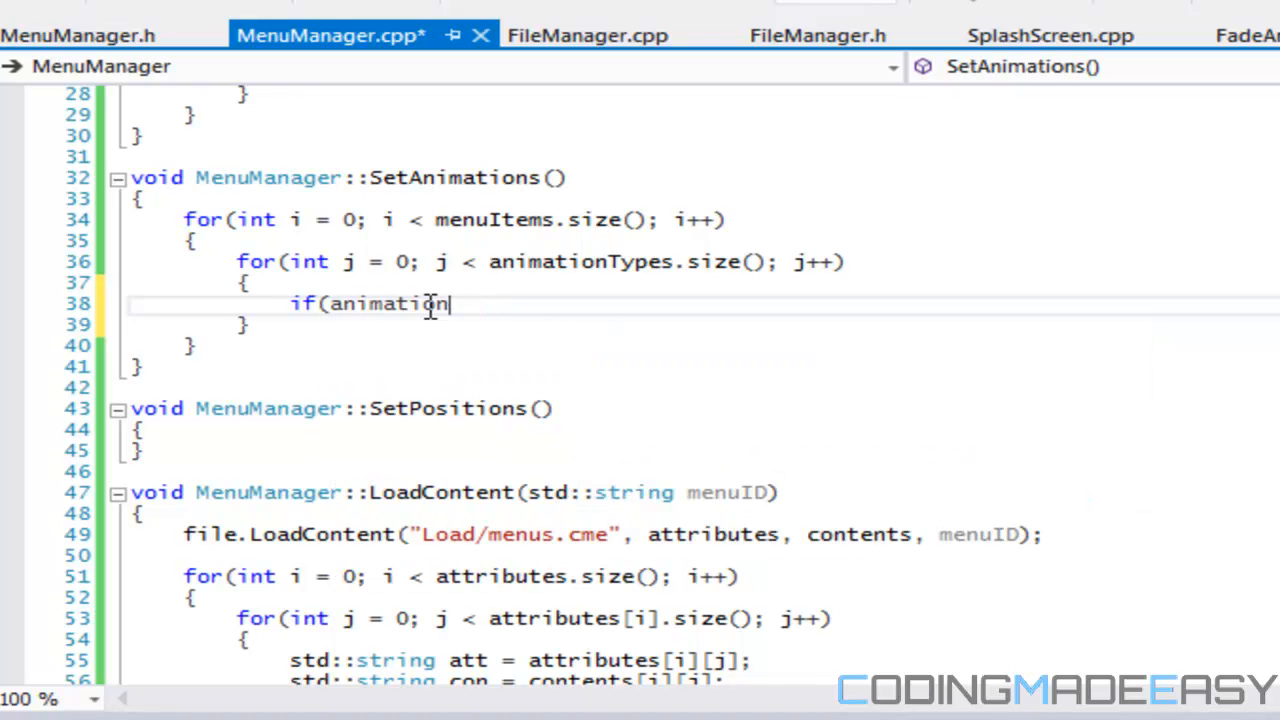
type("Types[i]")
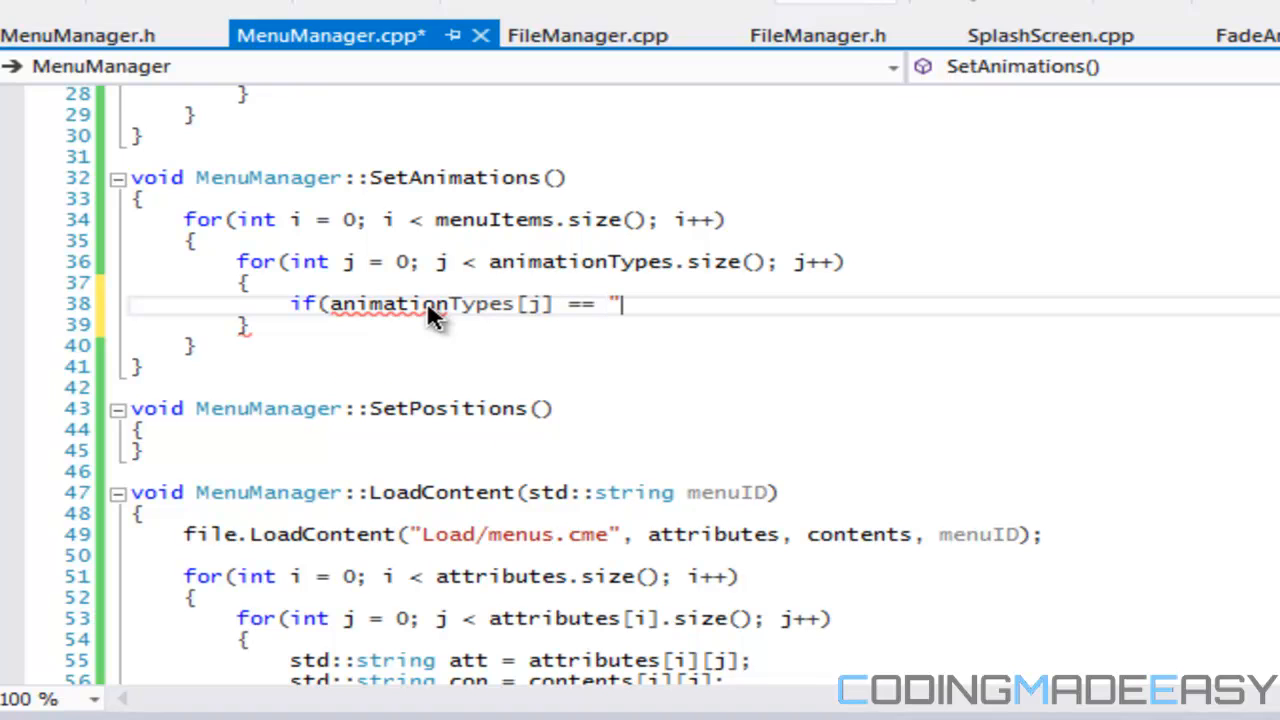
type("Fade\")")
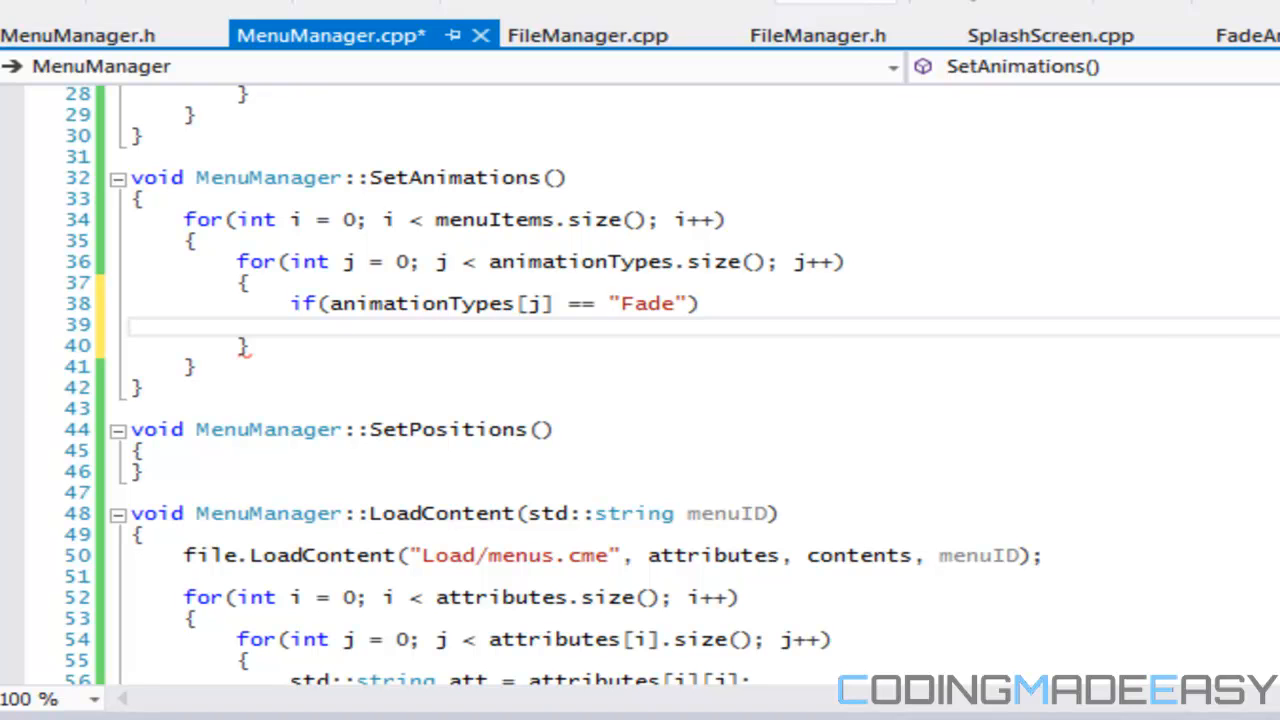
Step: Push a new FadeAnimation onto tempAnimation inside the Fade check
type("tempAnimation.p")
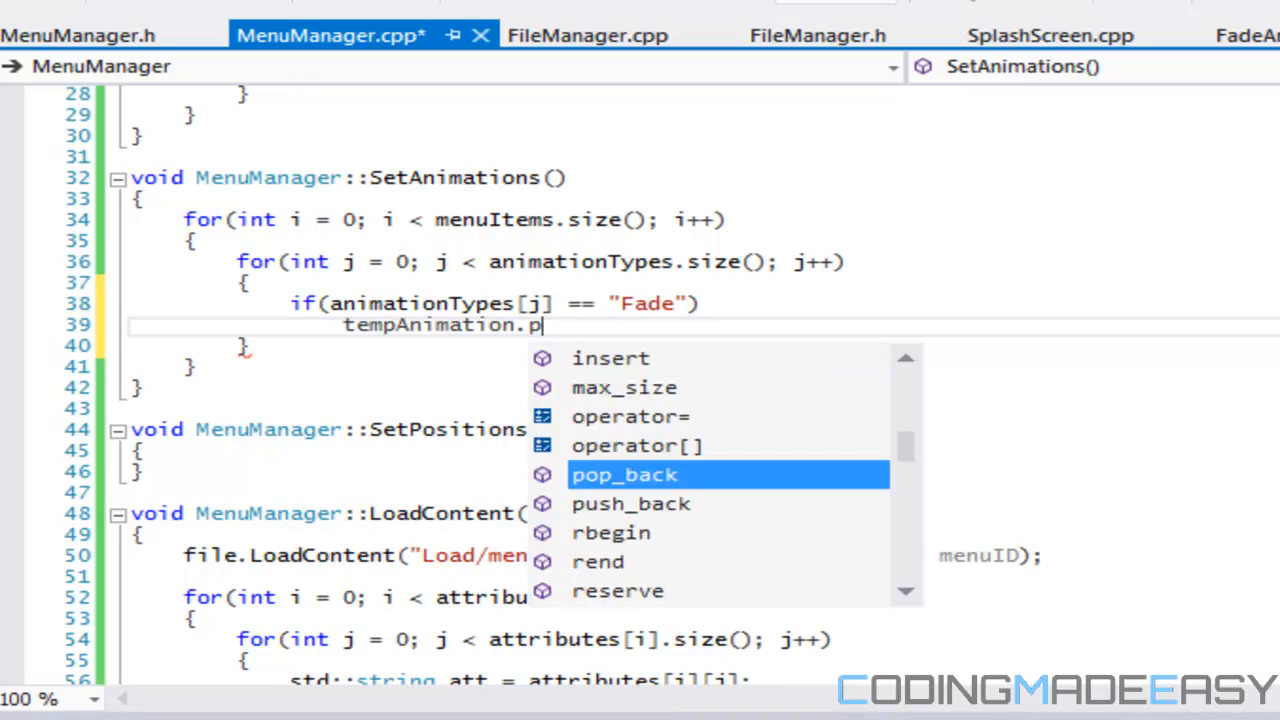
type("ush_back(new F")
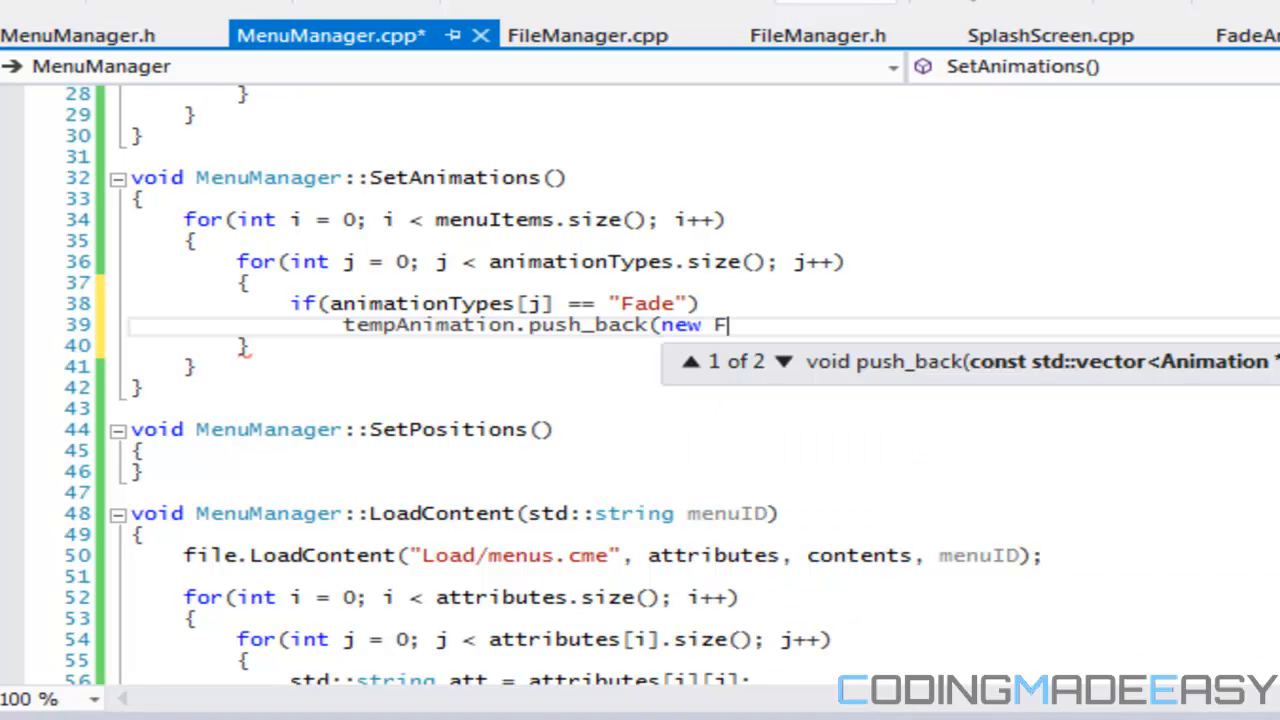
type("adeAnimation")
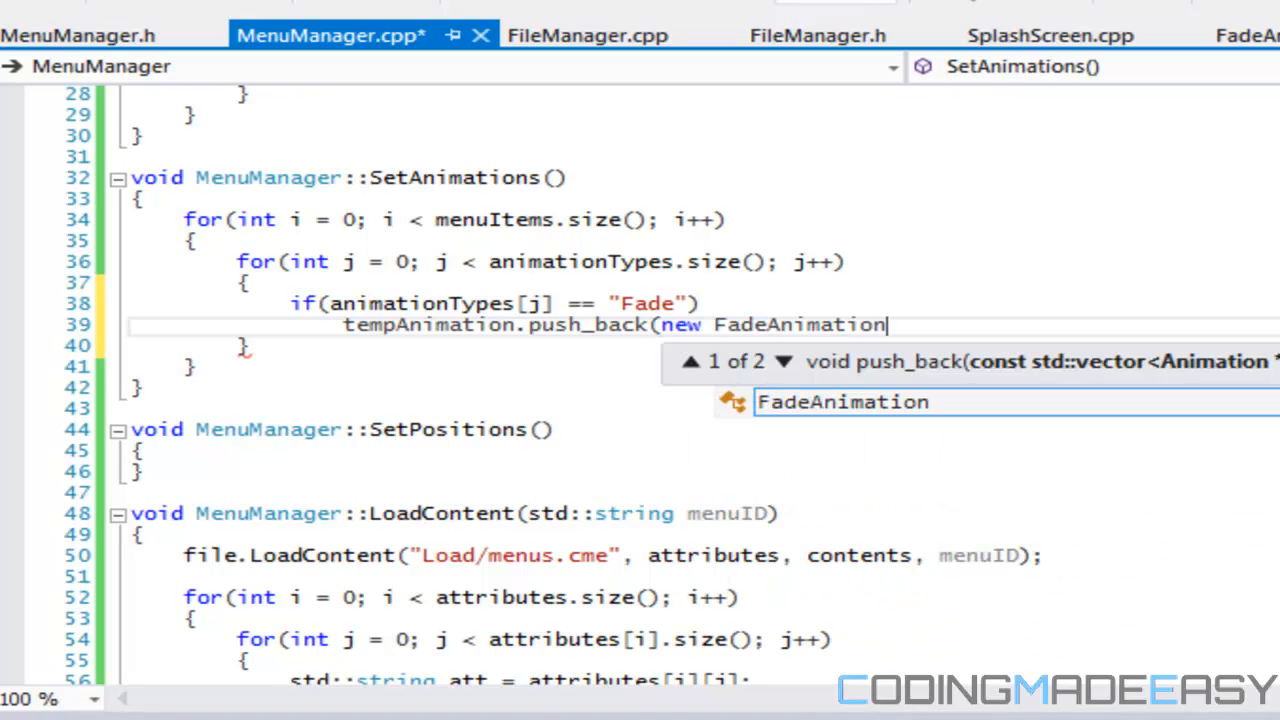
type(");")
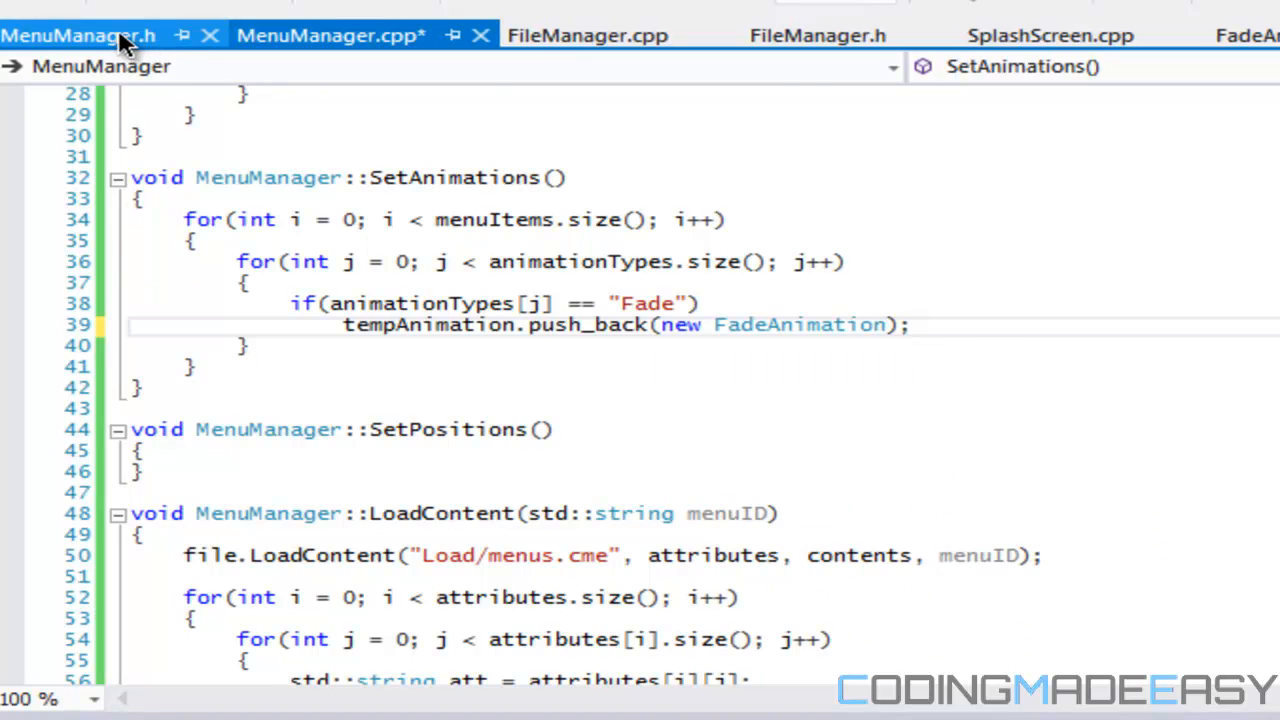
left_click(76, 32)
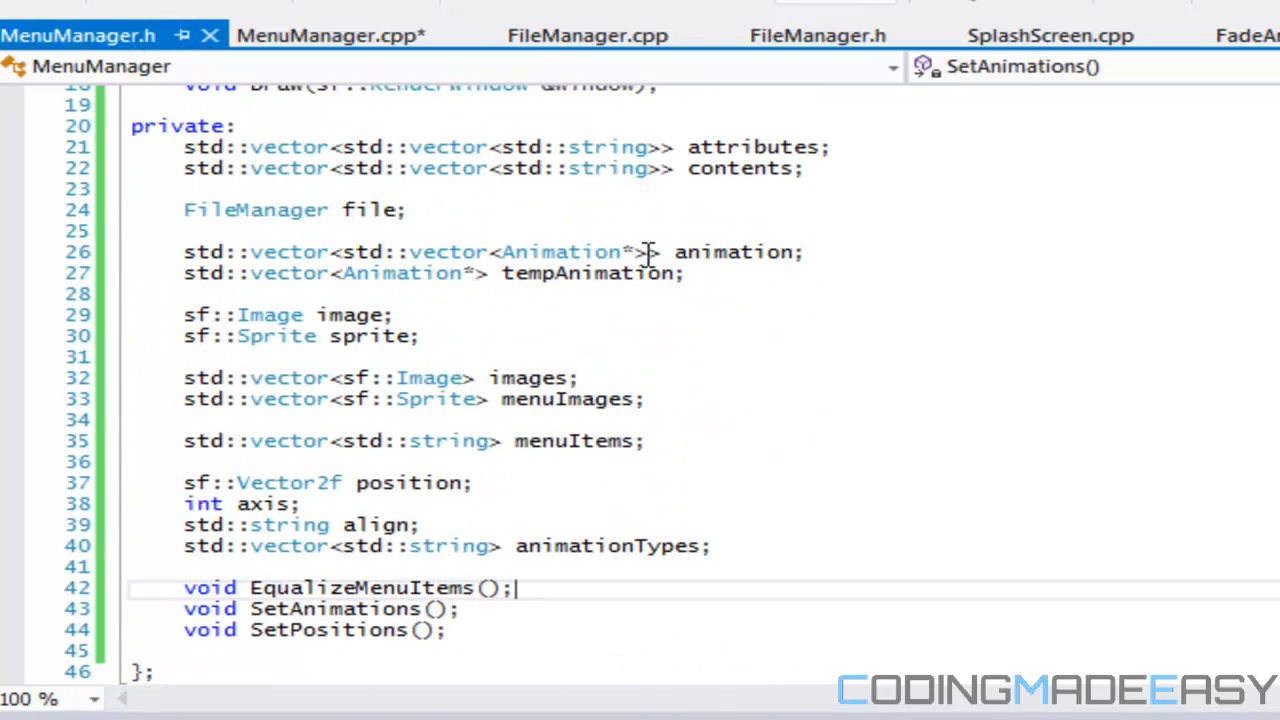
double_click(564, 252)
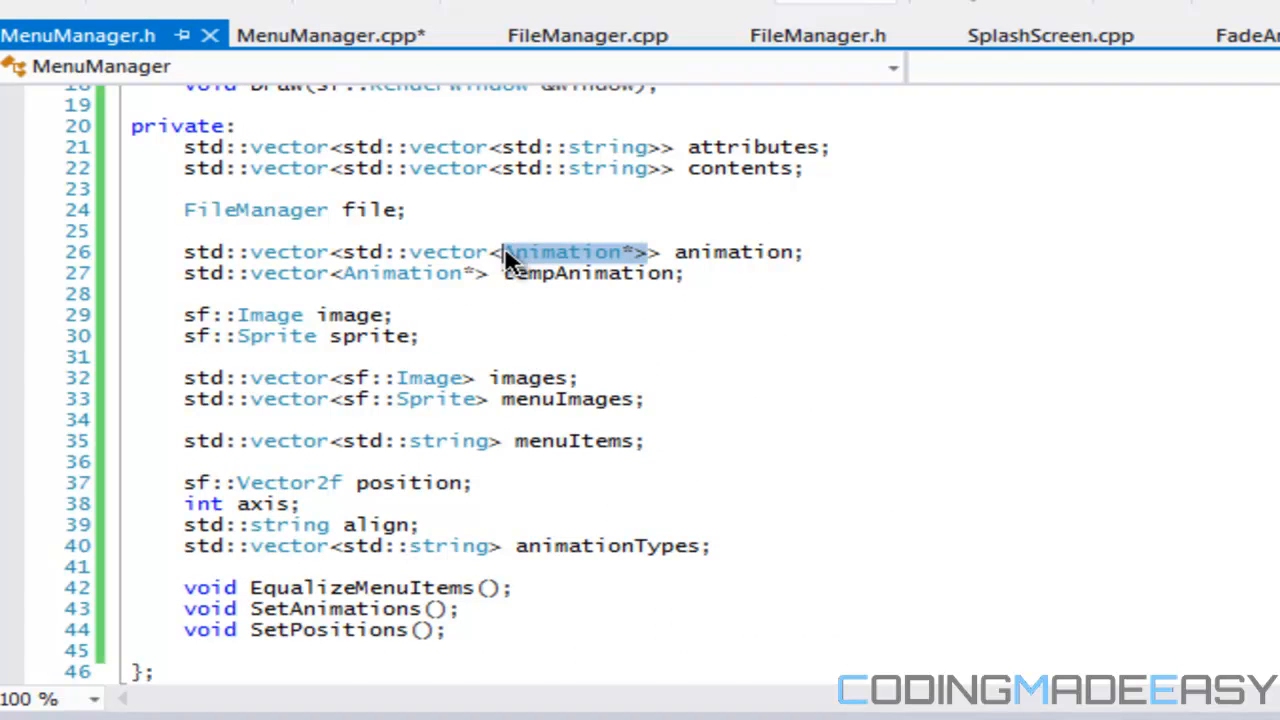
left_click(330, 36)
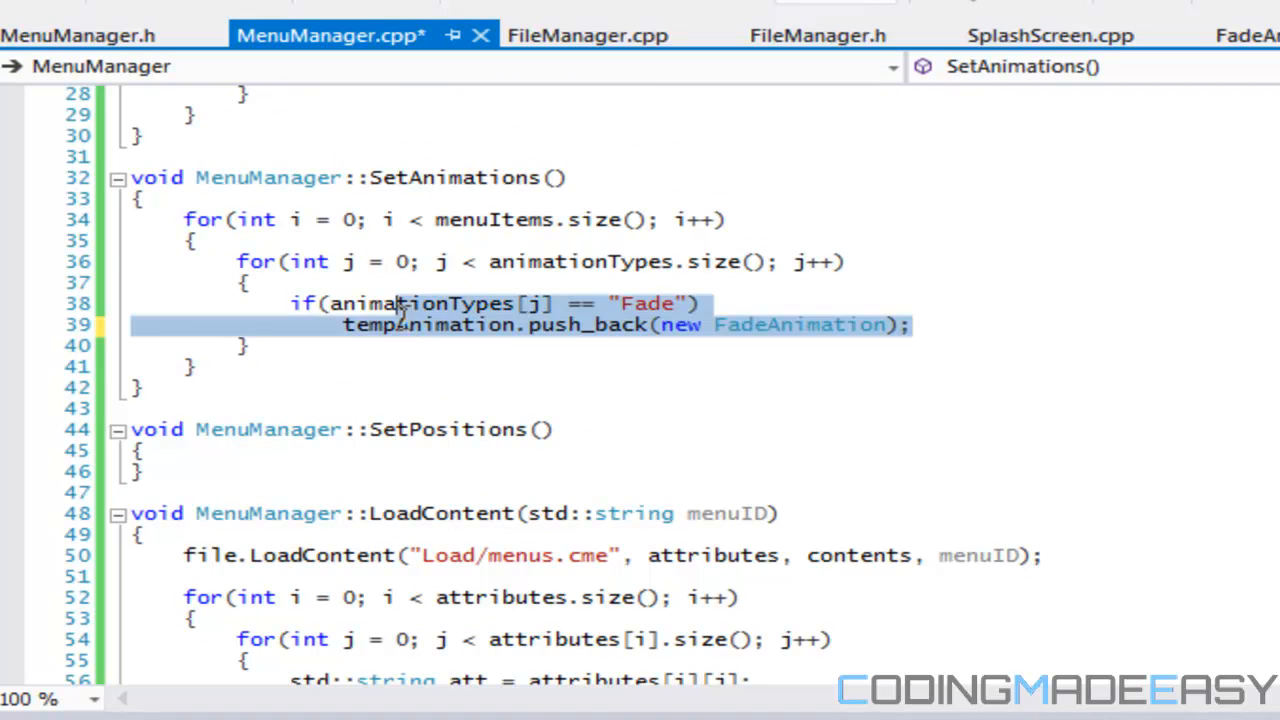
left_click(956, 324)
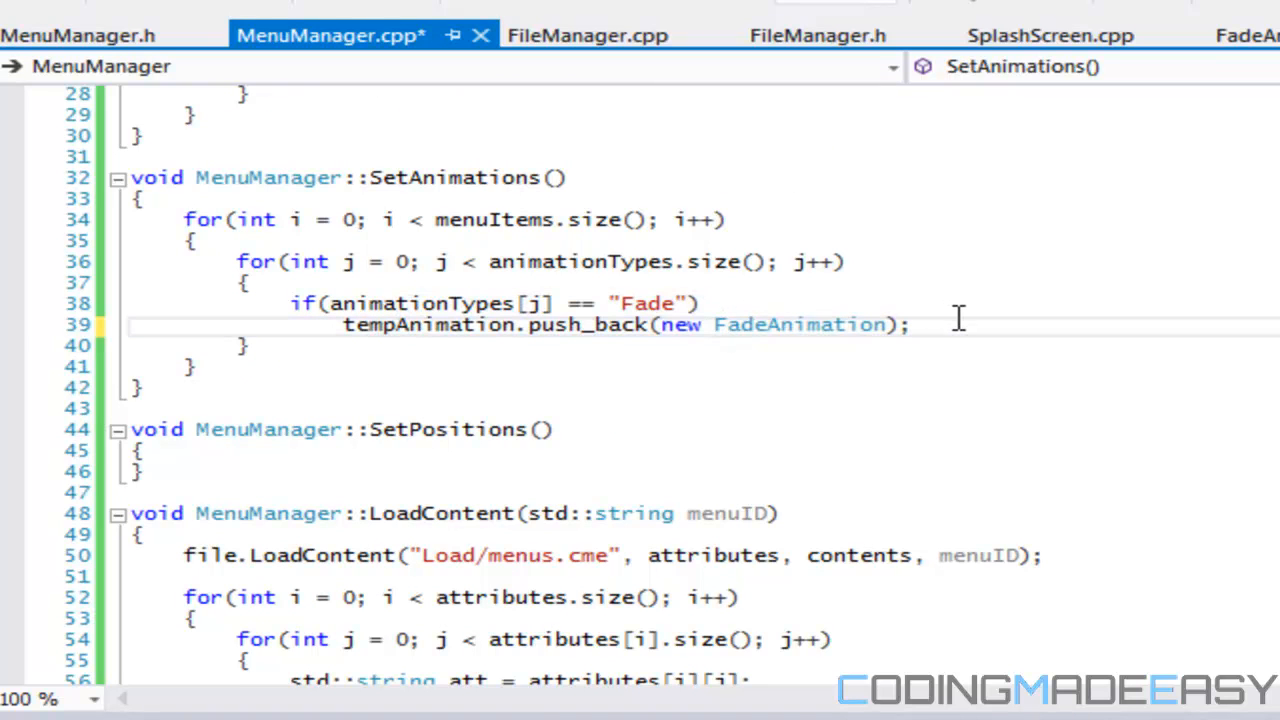
mouse_move(912, 338)
type("e")
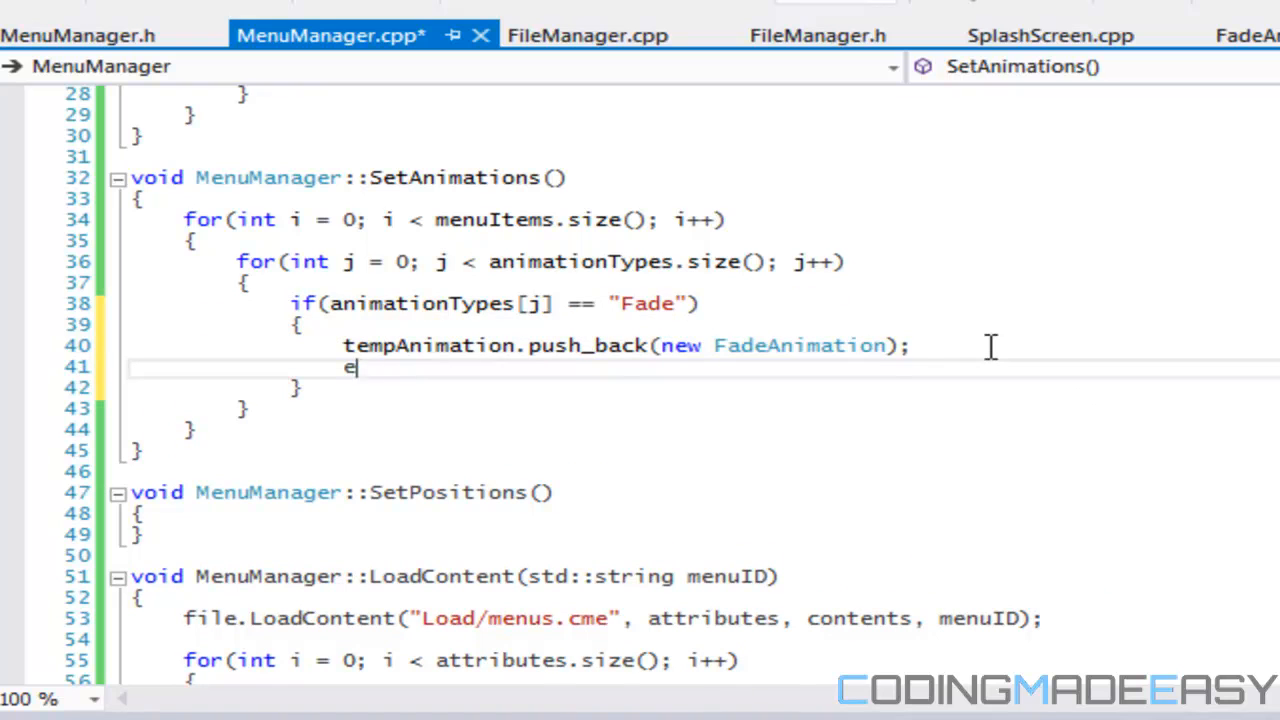
Step: Write tempAnimation[tempAnimation.size()-1]->LoadContent(menuItems[i], menuImages[i], position); in the if body
type("tempAnimation[tempAnimation.si")
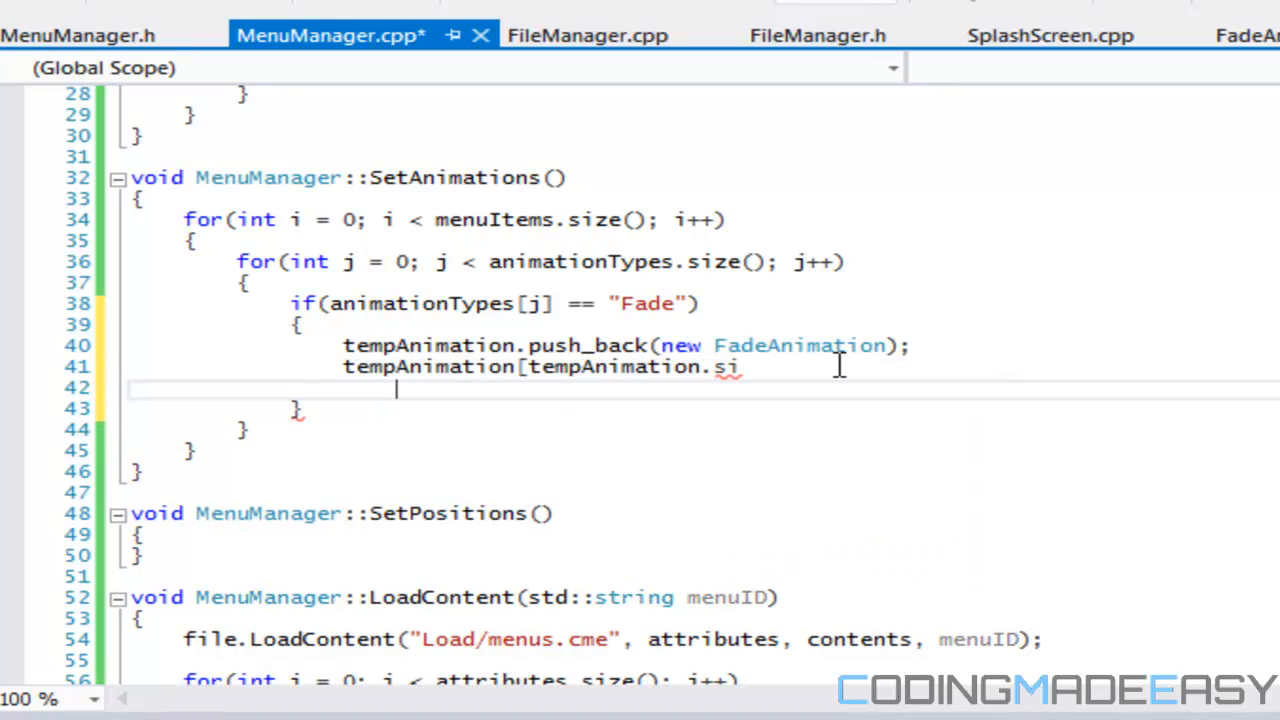
type("ze()-1]")
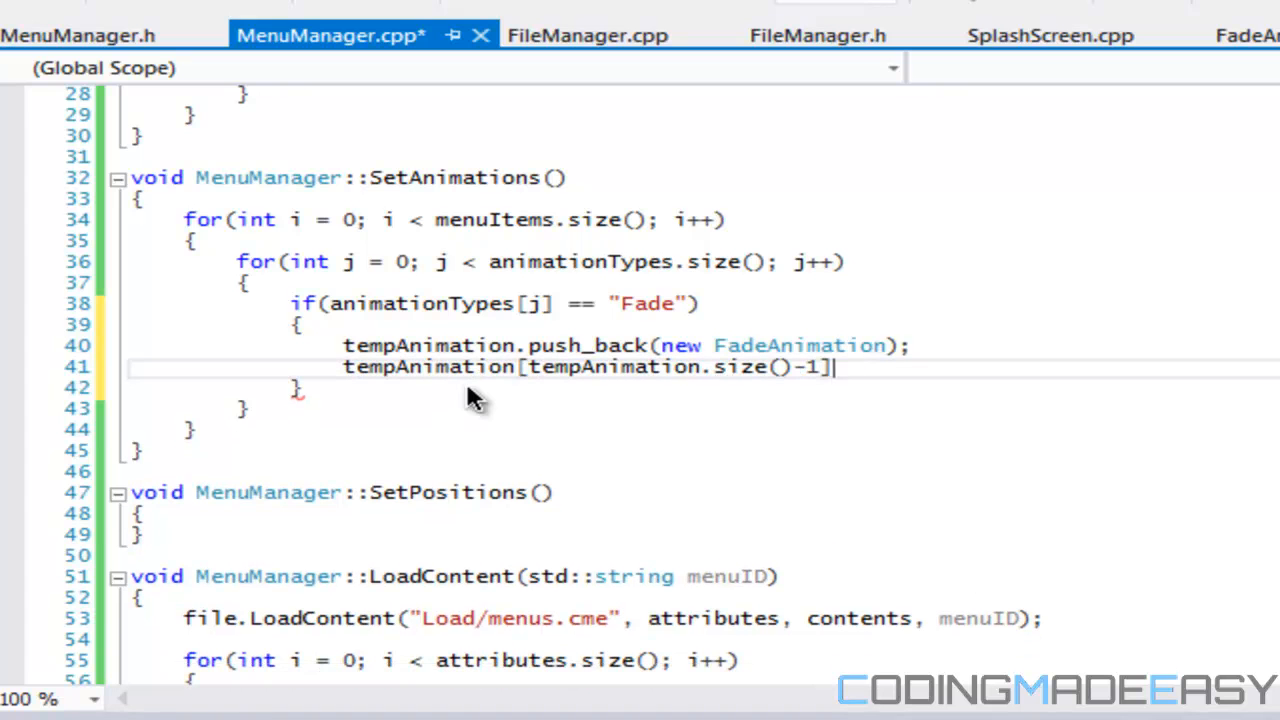
type("->")
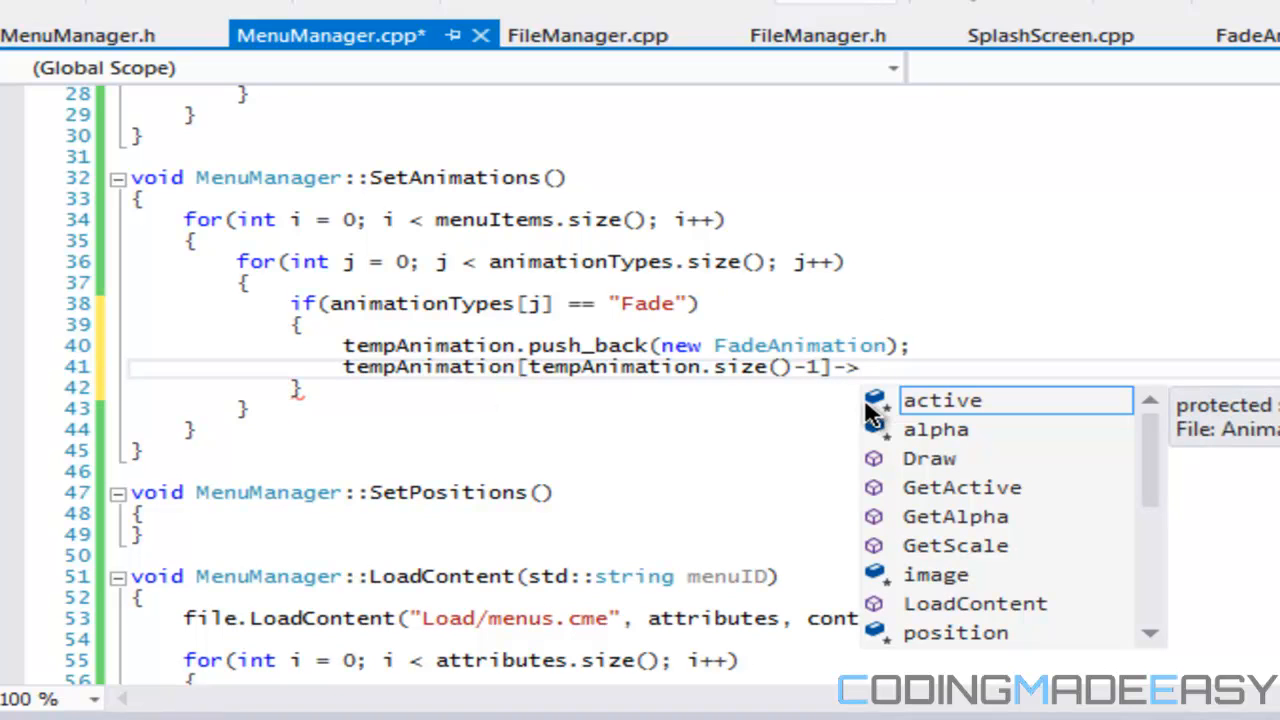
type("LoadContent(")
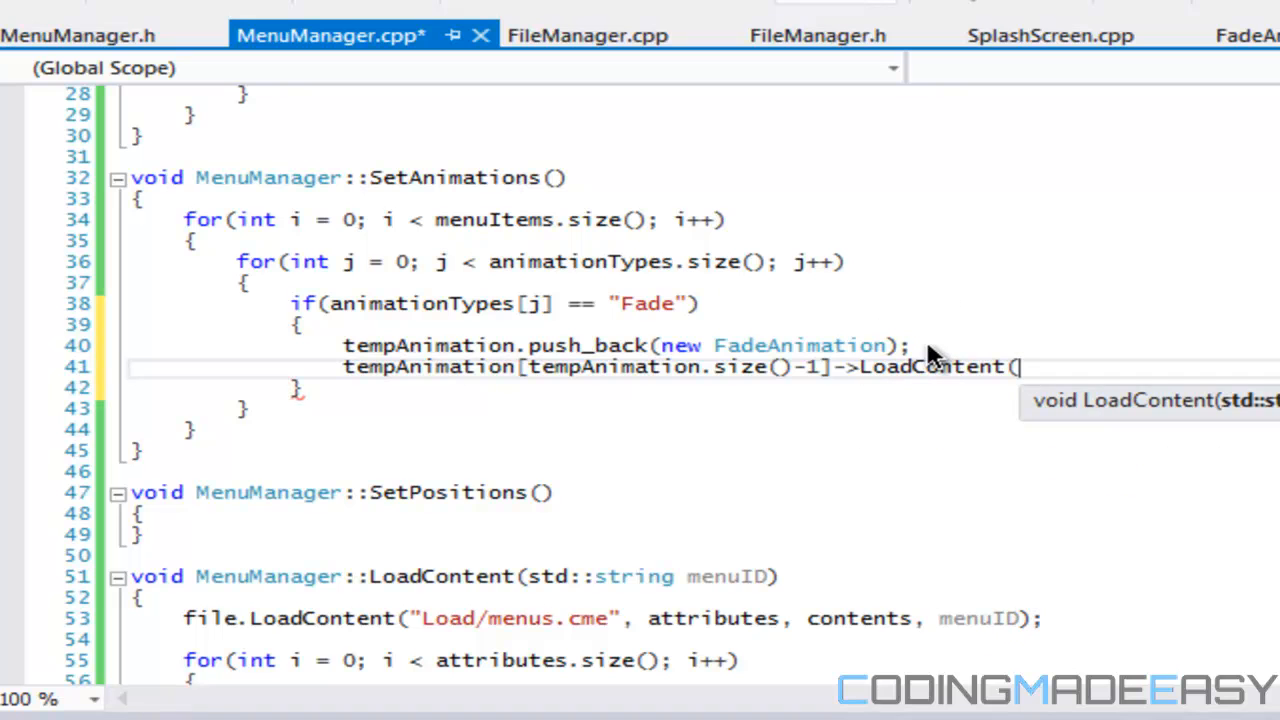
type("menuItems[i")
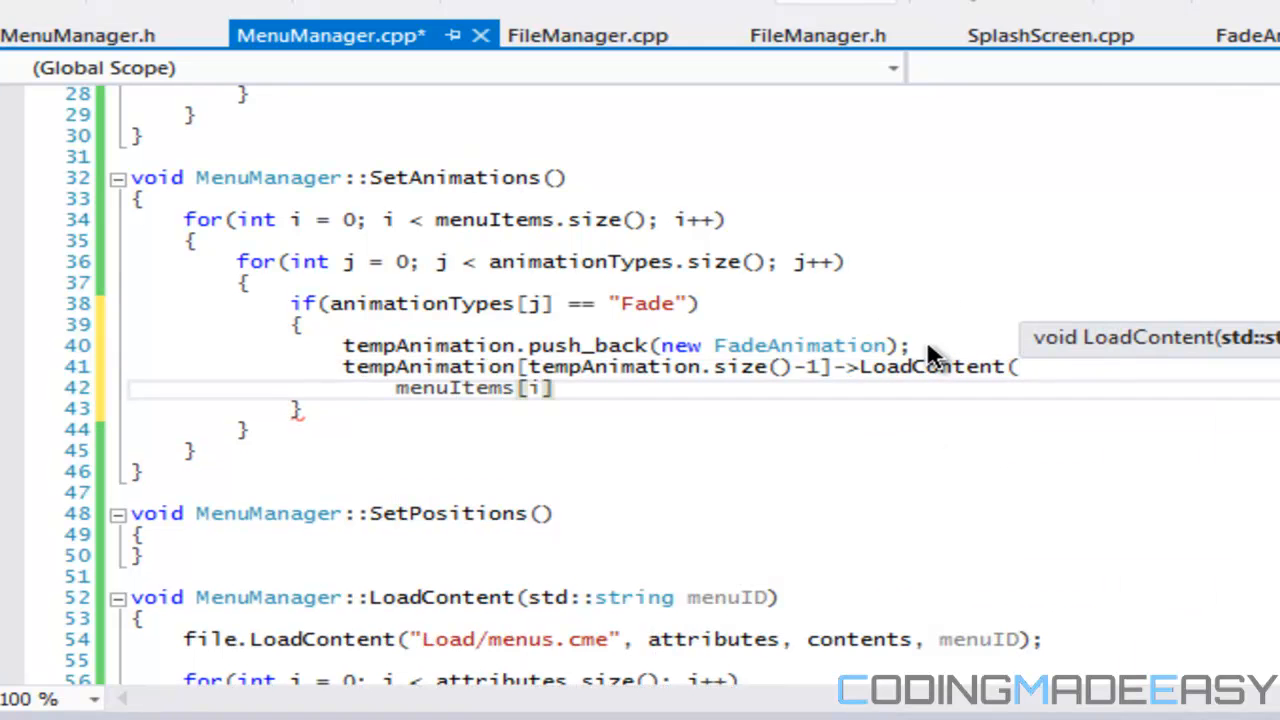
type(", menuImages[i],")
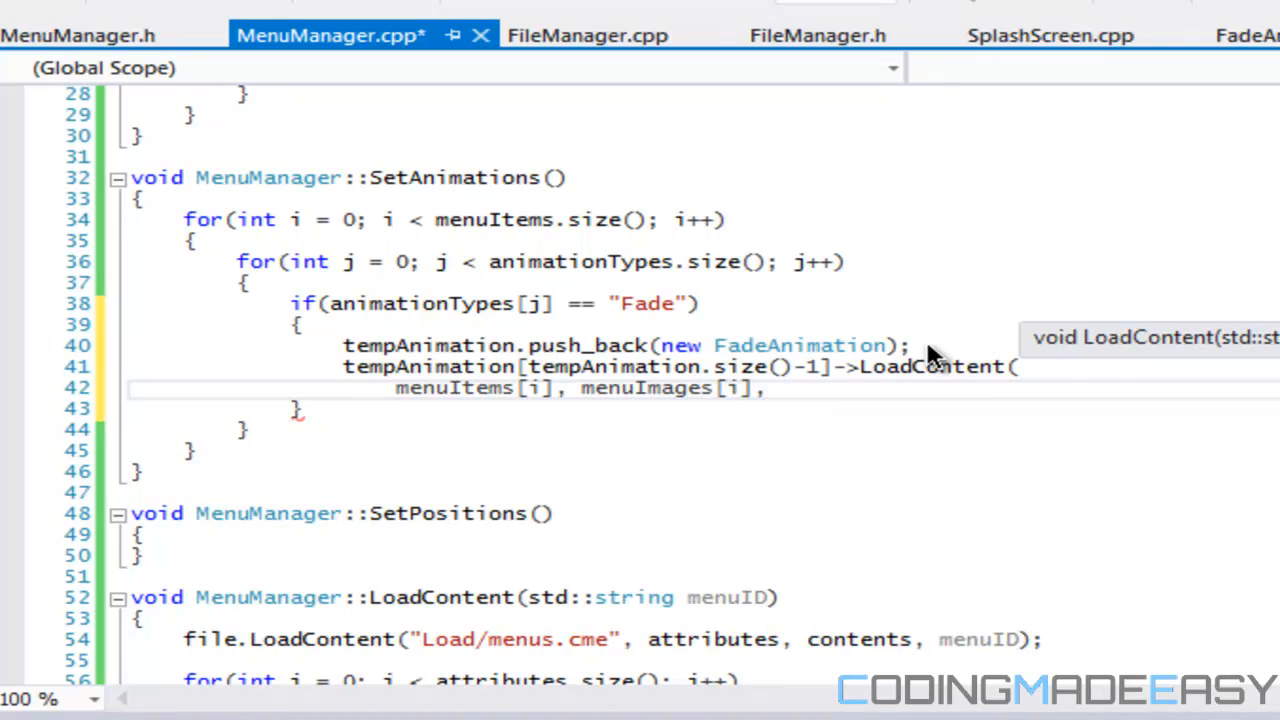
type("position);")
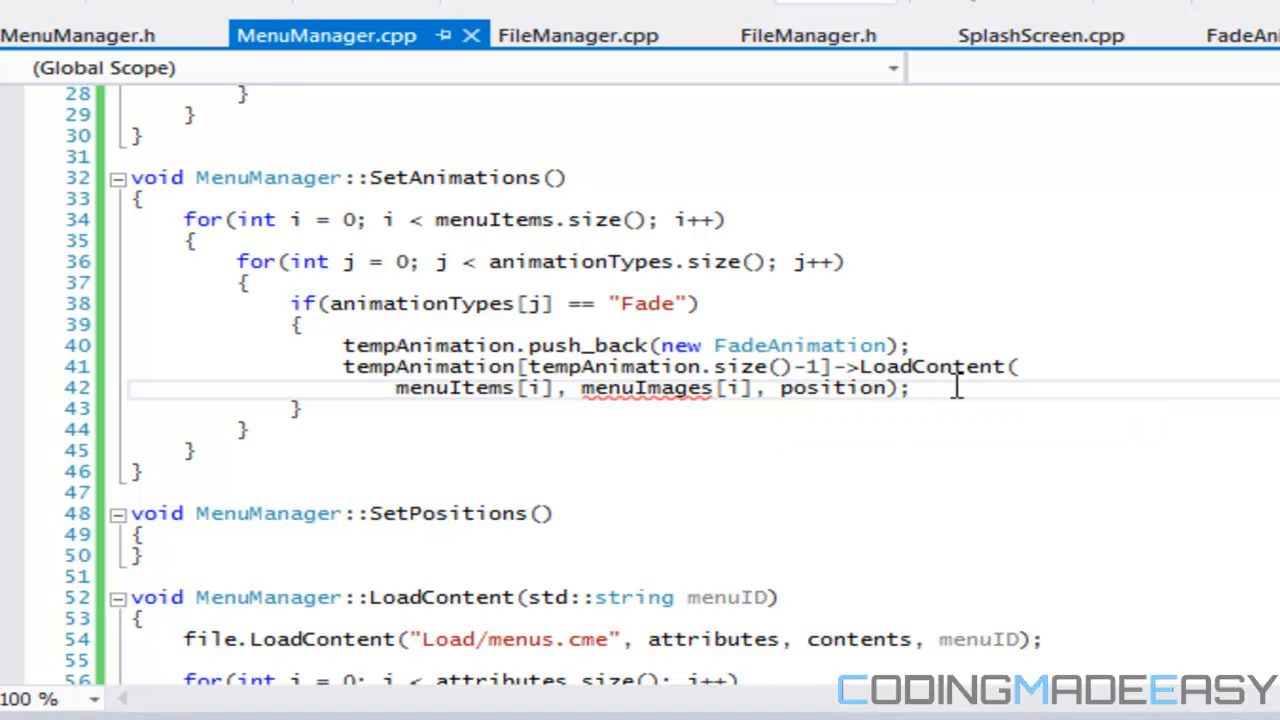
mouse_move(678, 400)
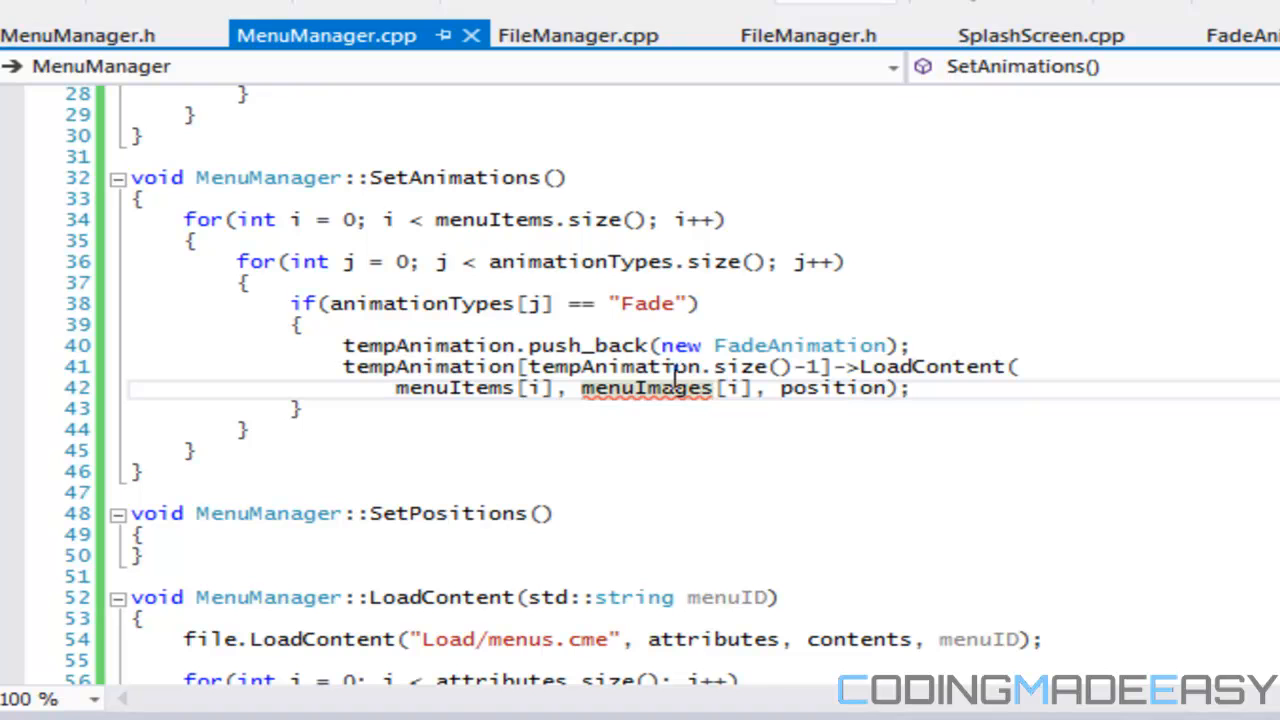
mouse_move(522, 408)
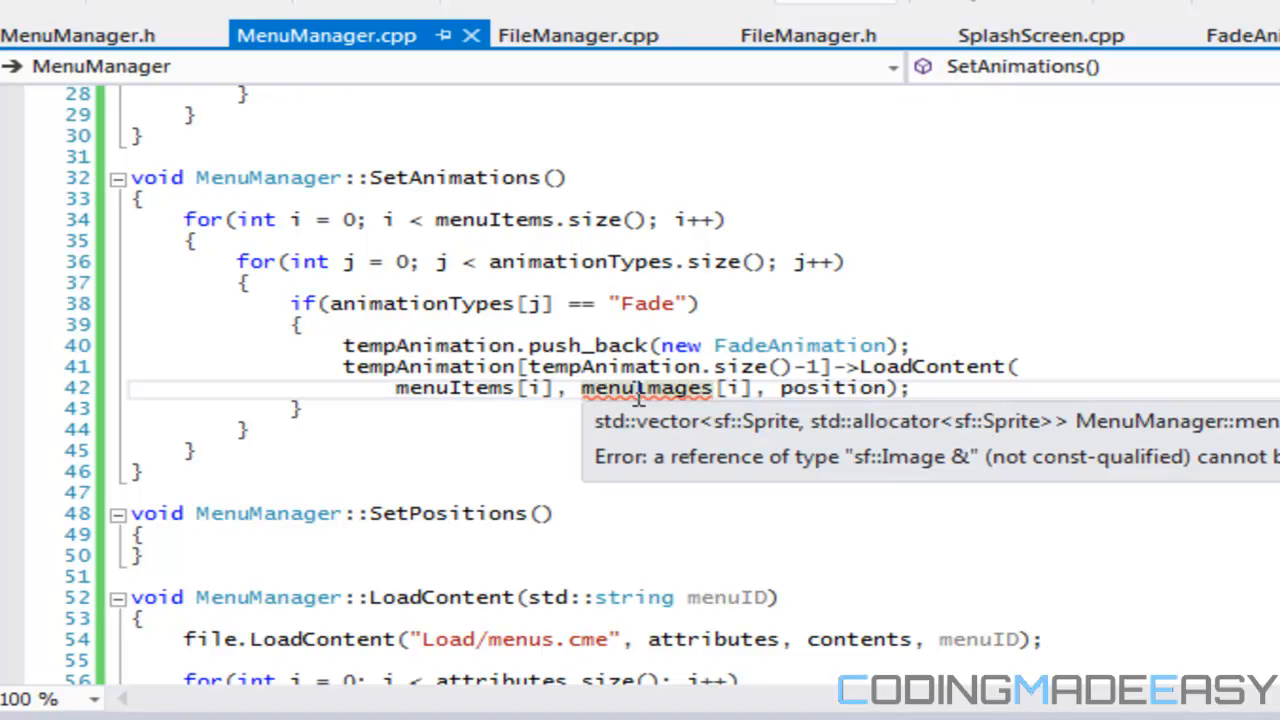
mouse_move(652, 388)
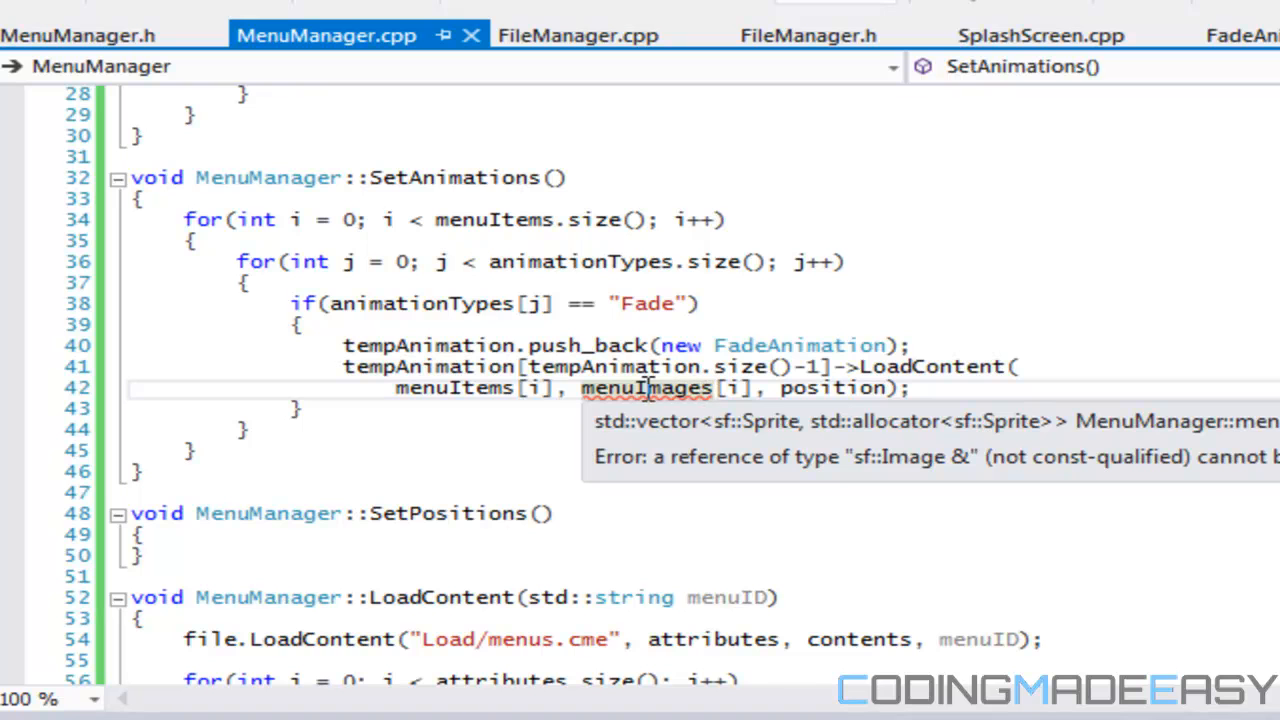
mouse_move(712, 370)
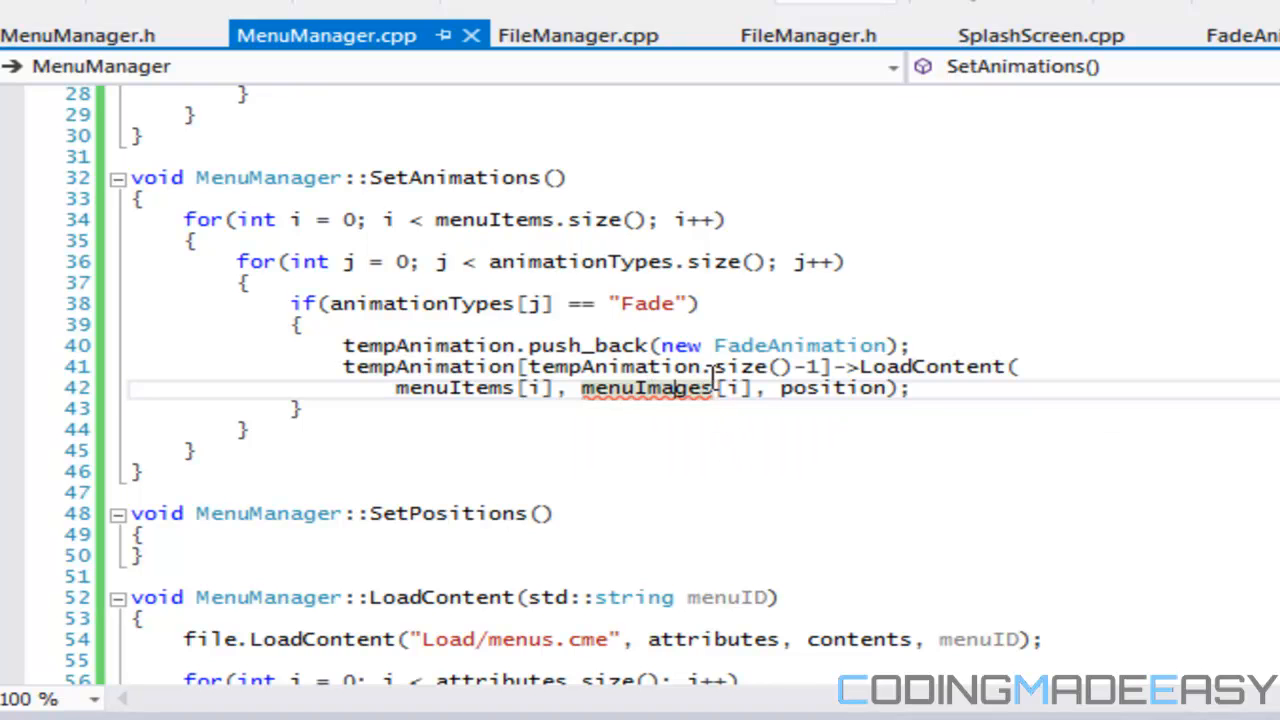
mouse_move(632, 388)
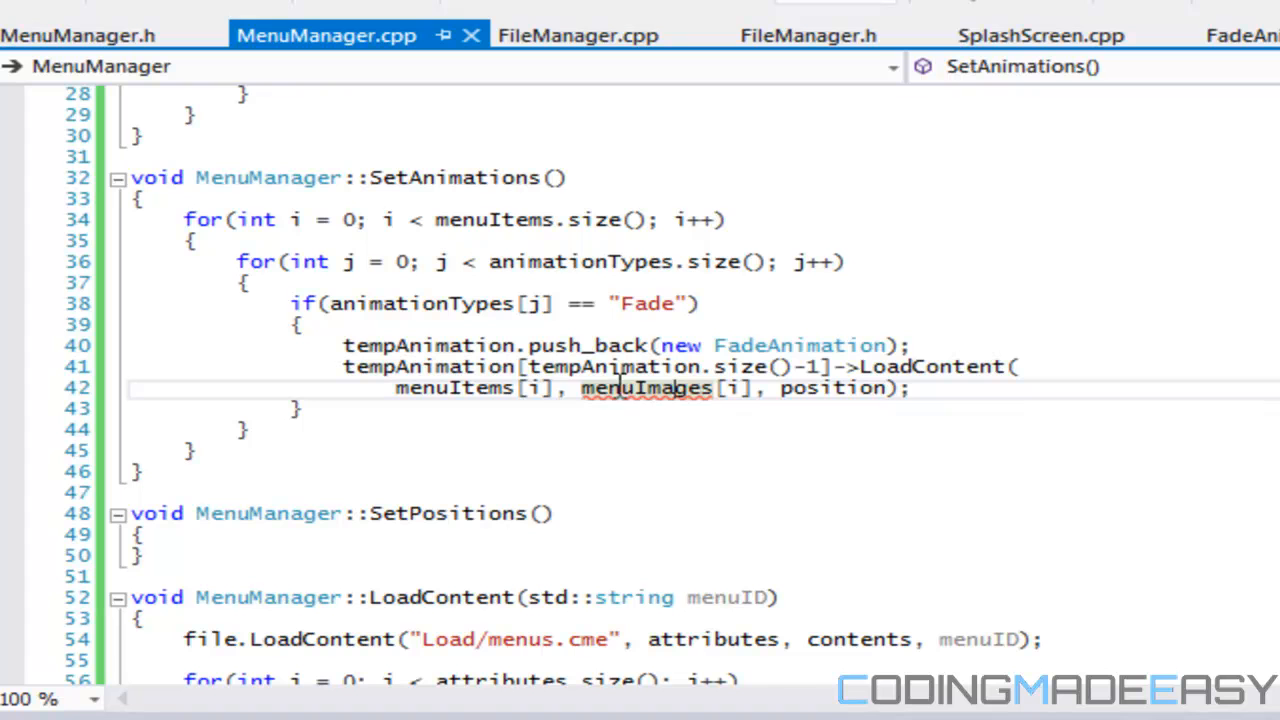
mouse_move(676, 398)
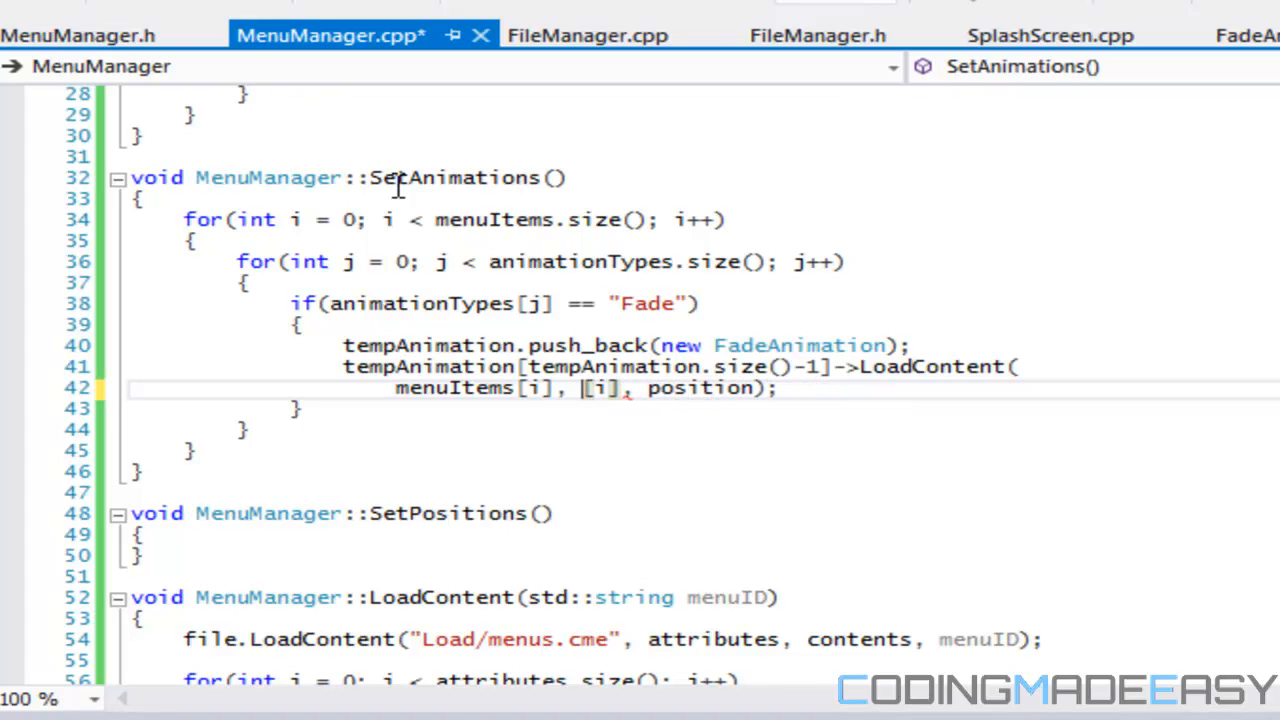
mouse_move(556, 418)
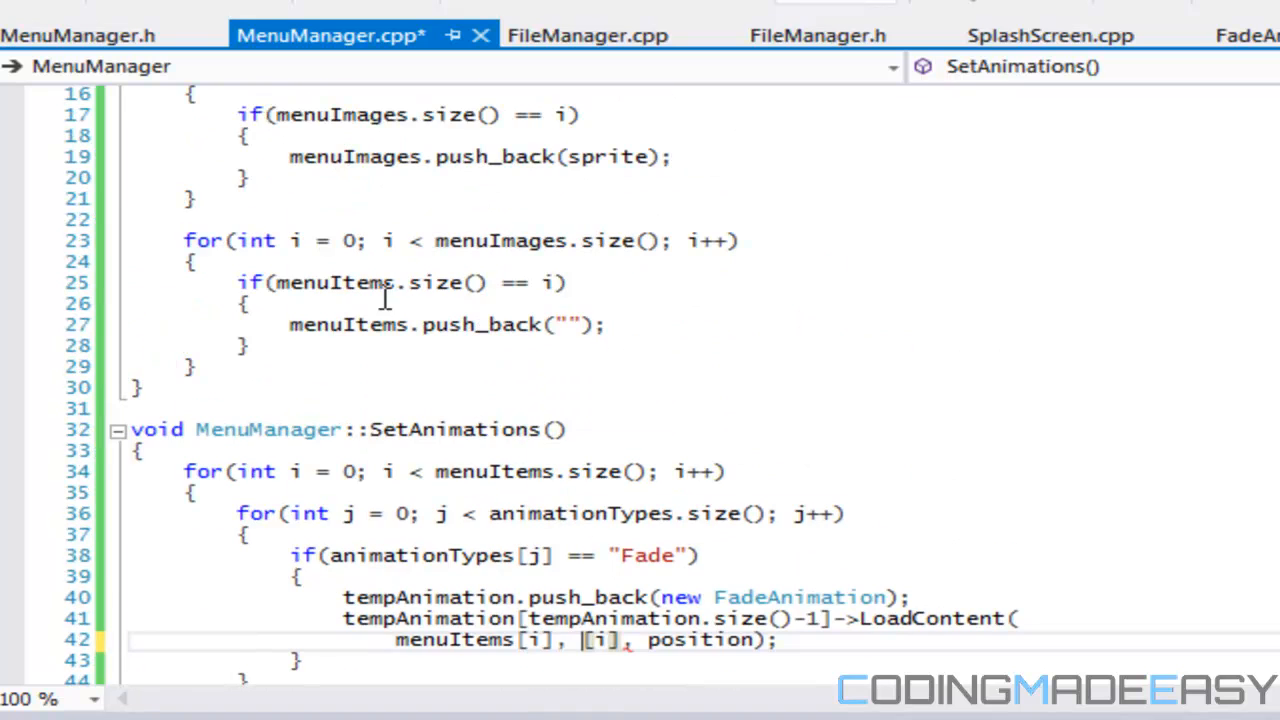
Step: Scroll down through MenuManager.cpp to review the code after removing menuImages
scroll("down", 3)
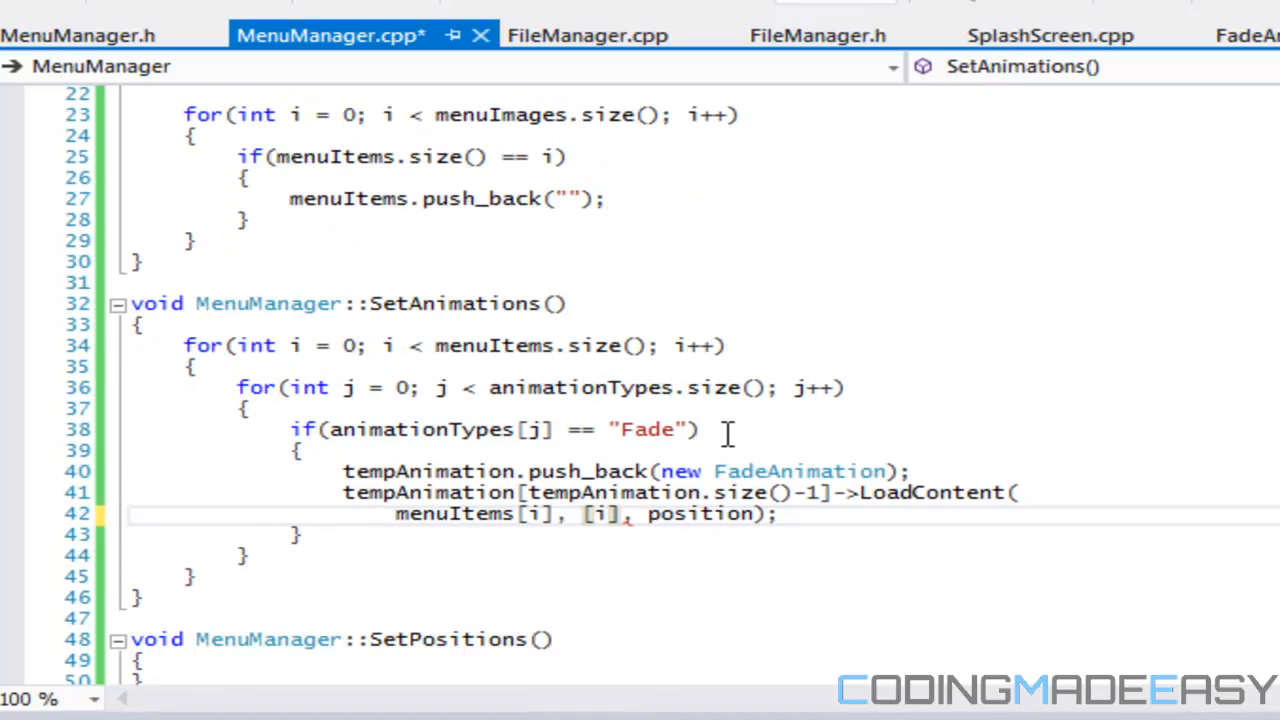
scroll("down", 3)
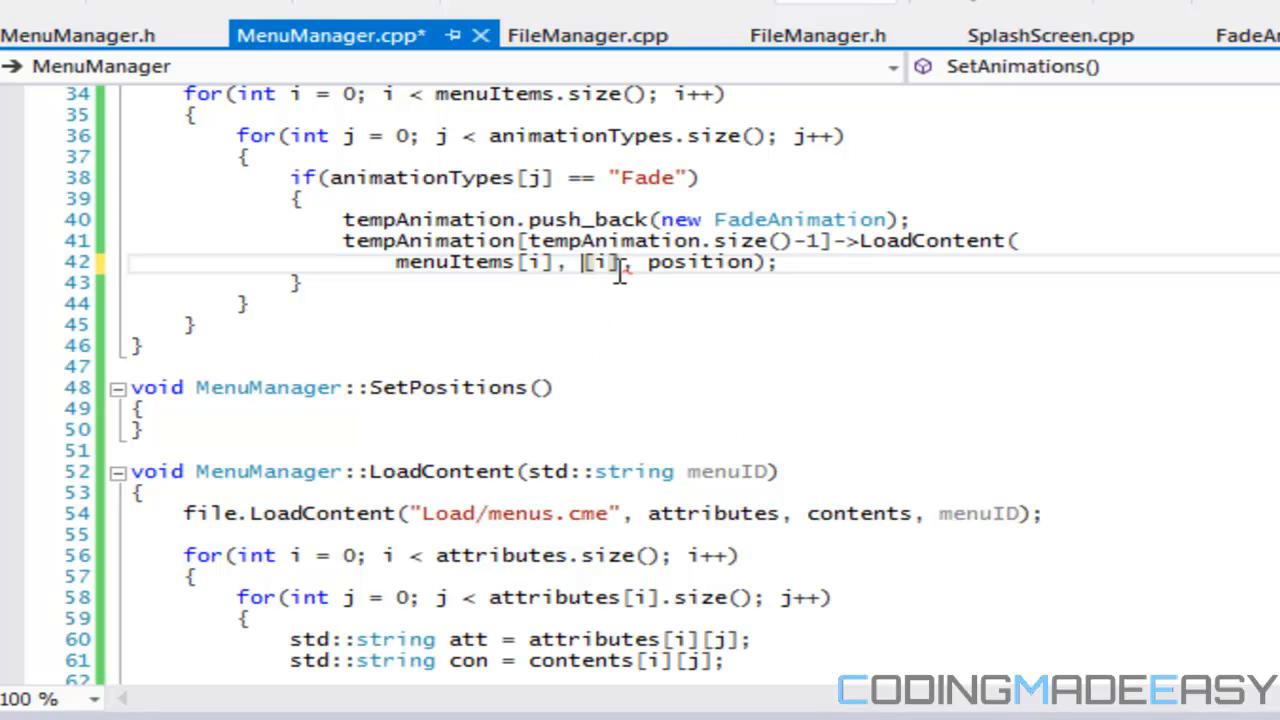
mouse_move(628, 262)
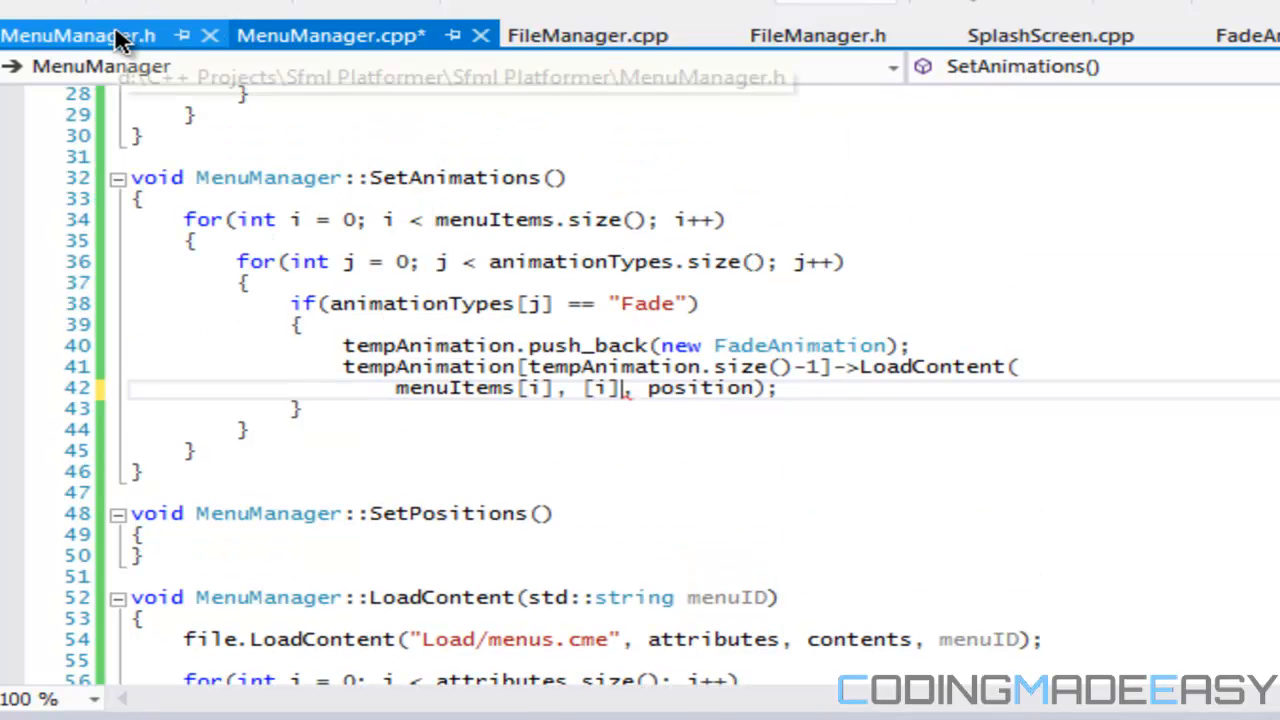
Step: In MenuManager.h replace the sprite and images vector members with std::vector<sf::Image> menuImages
left_click(356, 32)
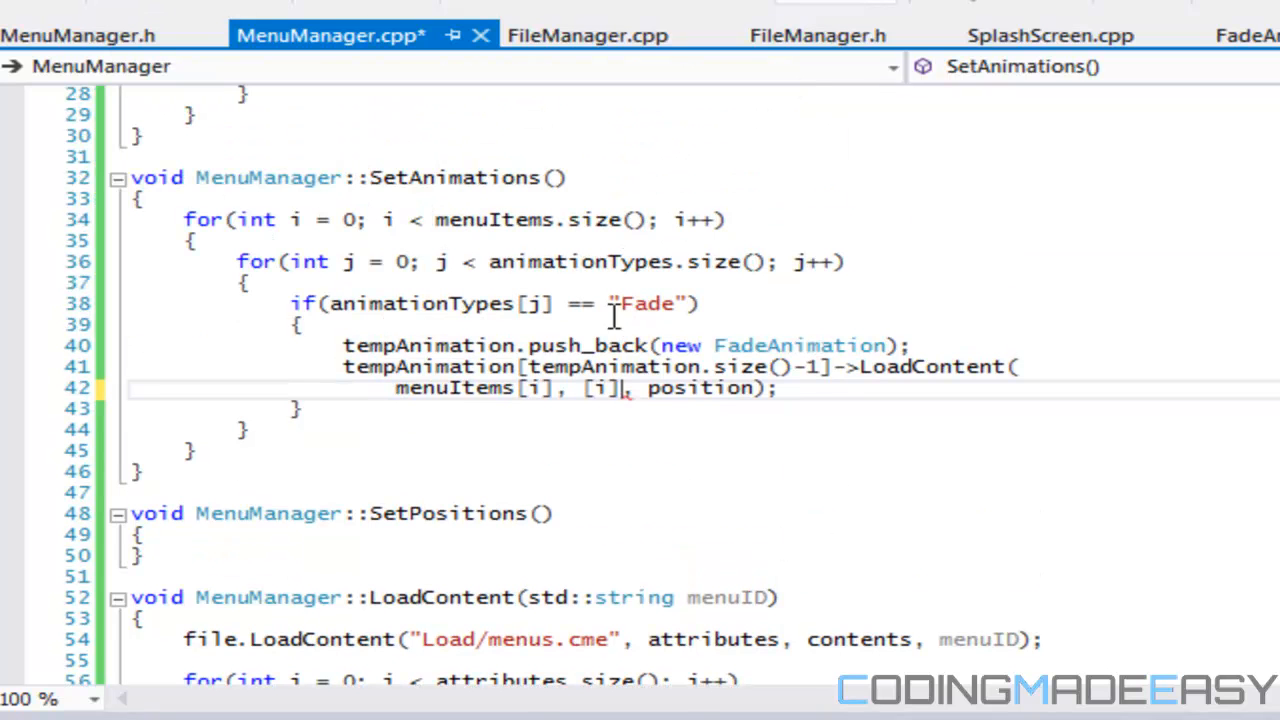
left_click(70, 32)
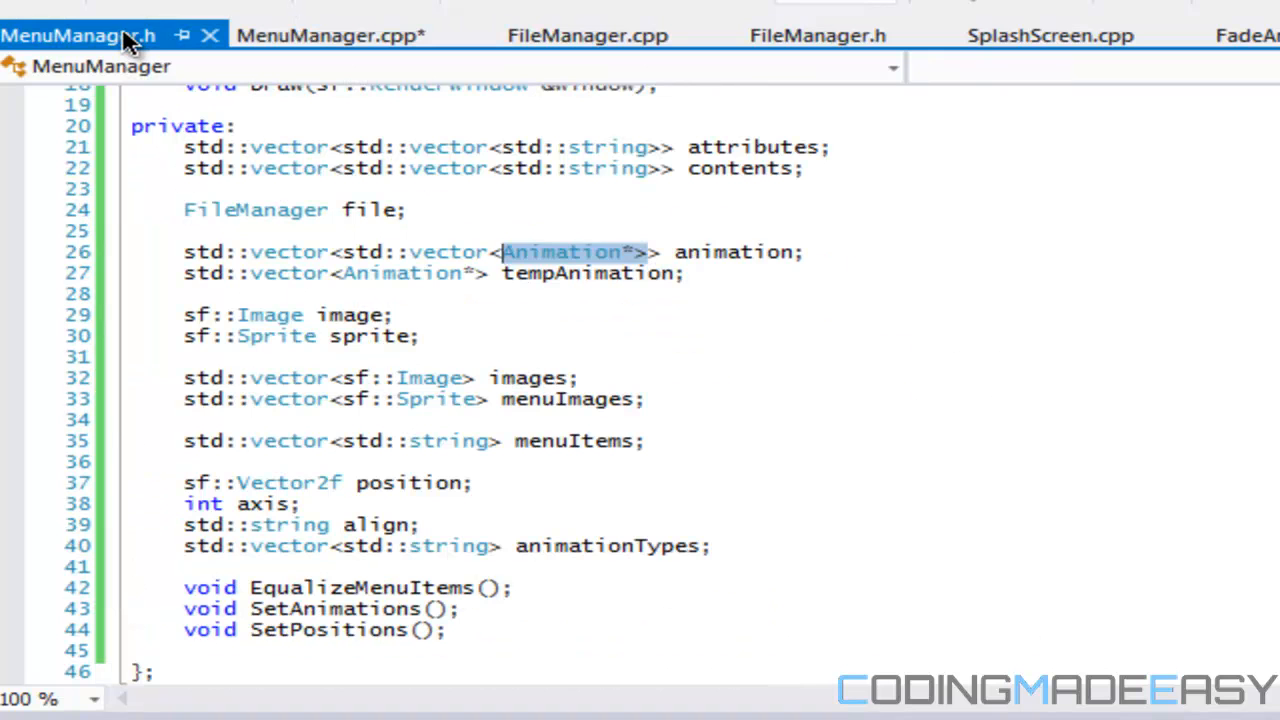
left_click(514, 368)
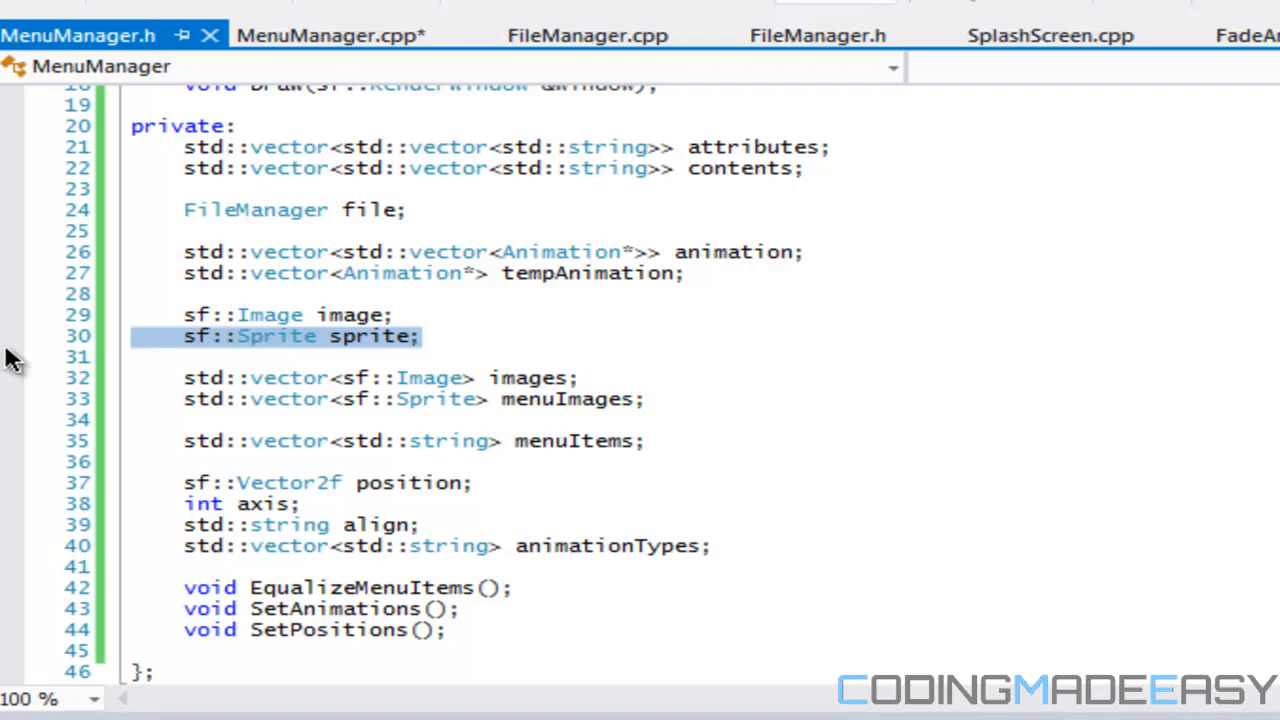
key("Delete")
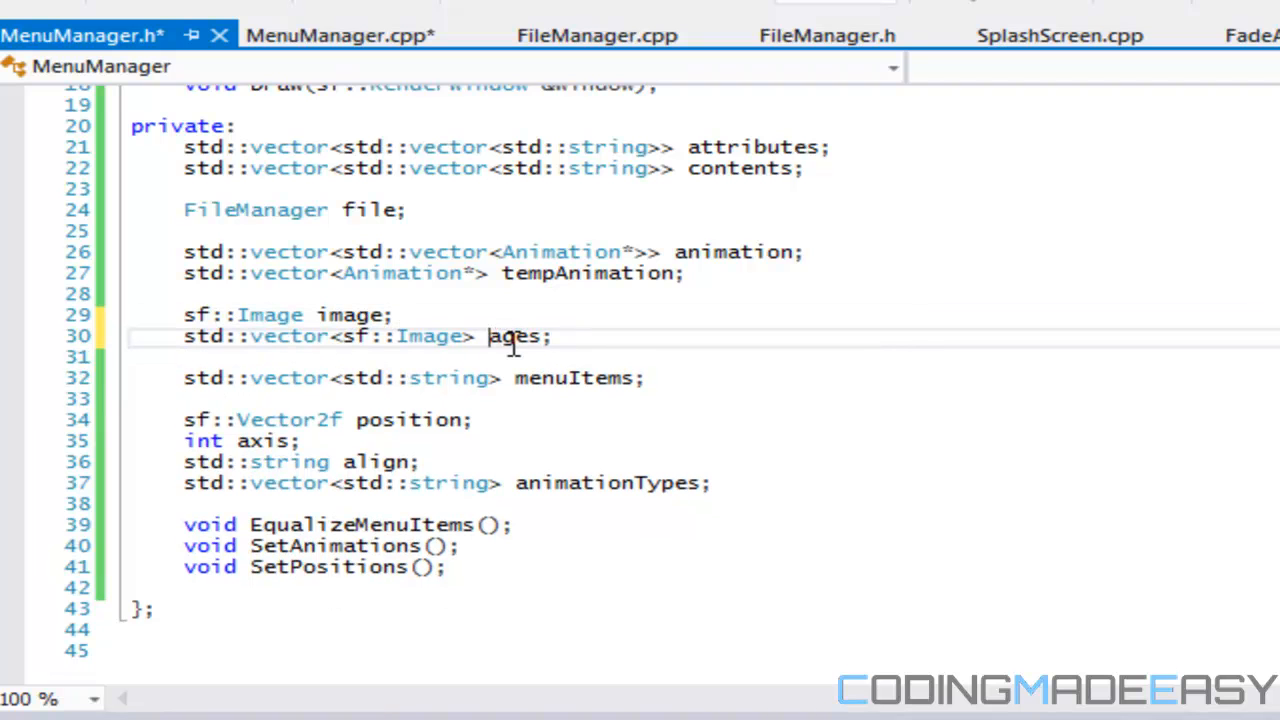
type("menuImage")
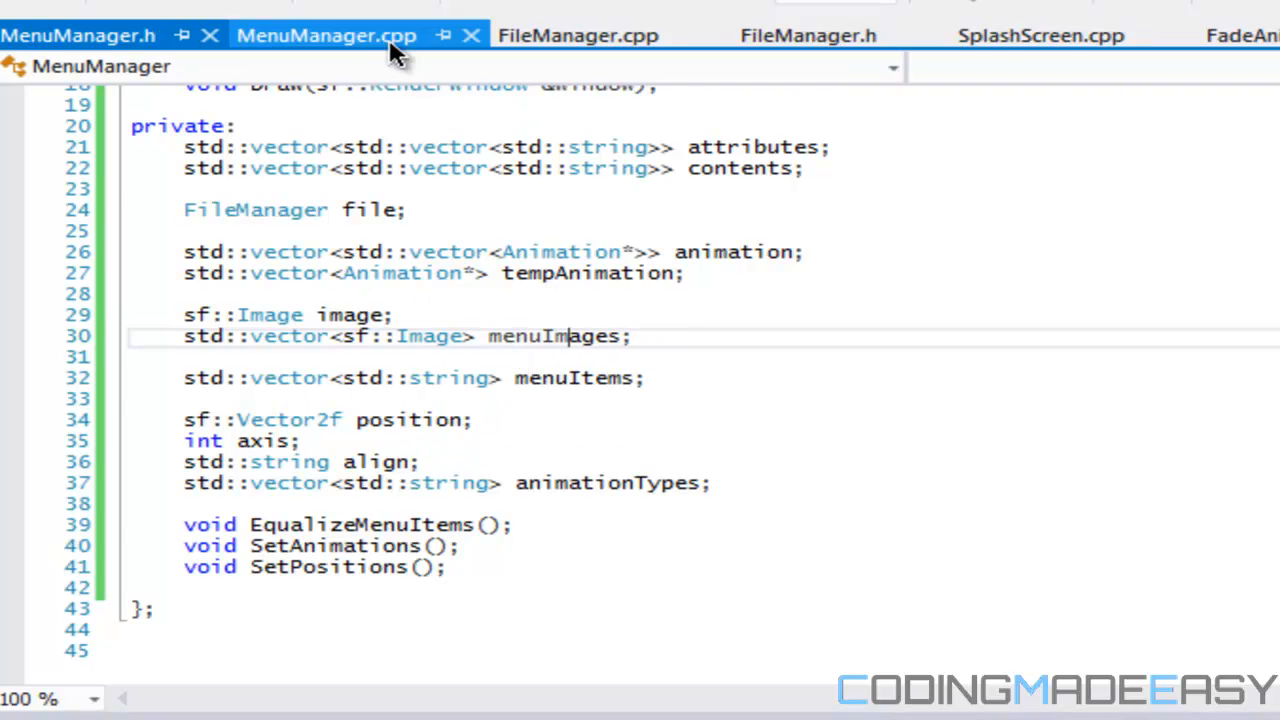
scroll("down", 3)
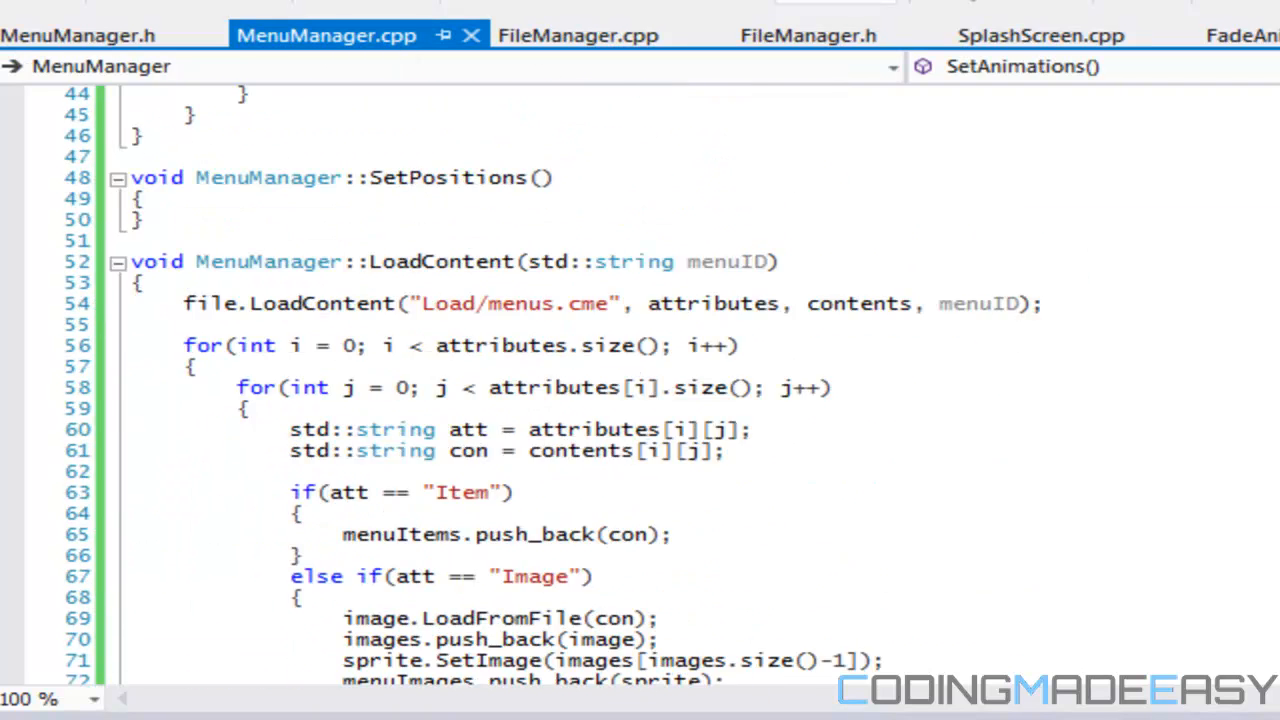
Step: Make LoadContent and EqualizeMenuItems push image into menuImages instead of the old sprite setup
scroll("down", 3)
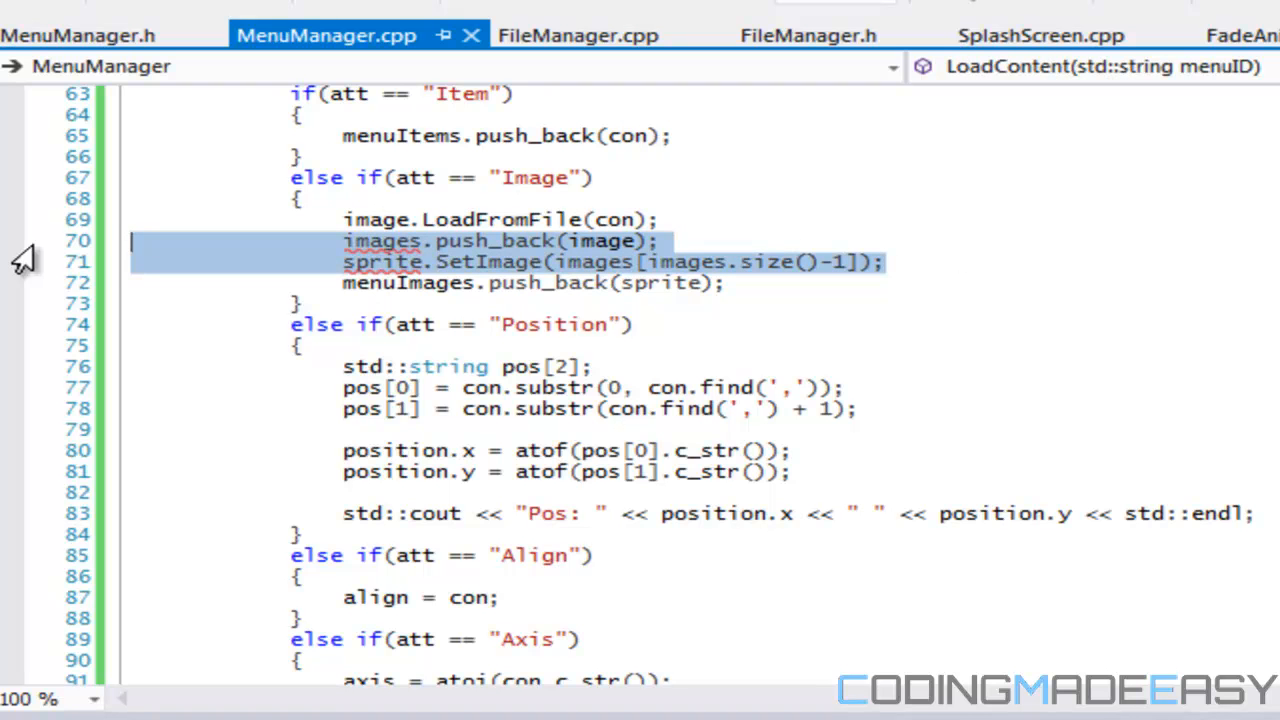
key("Delete")
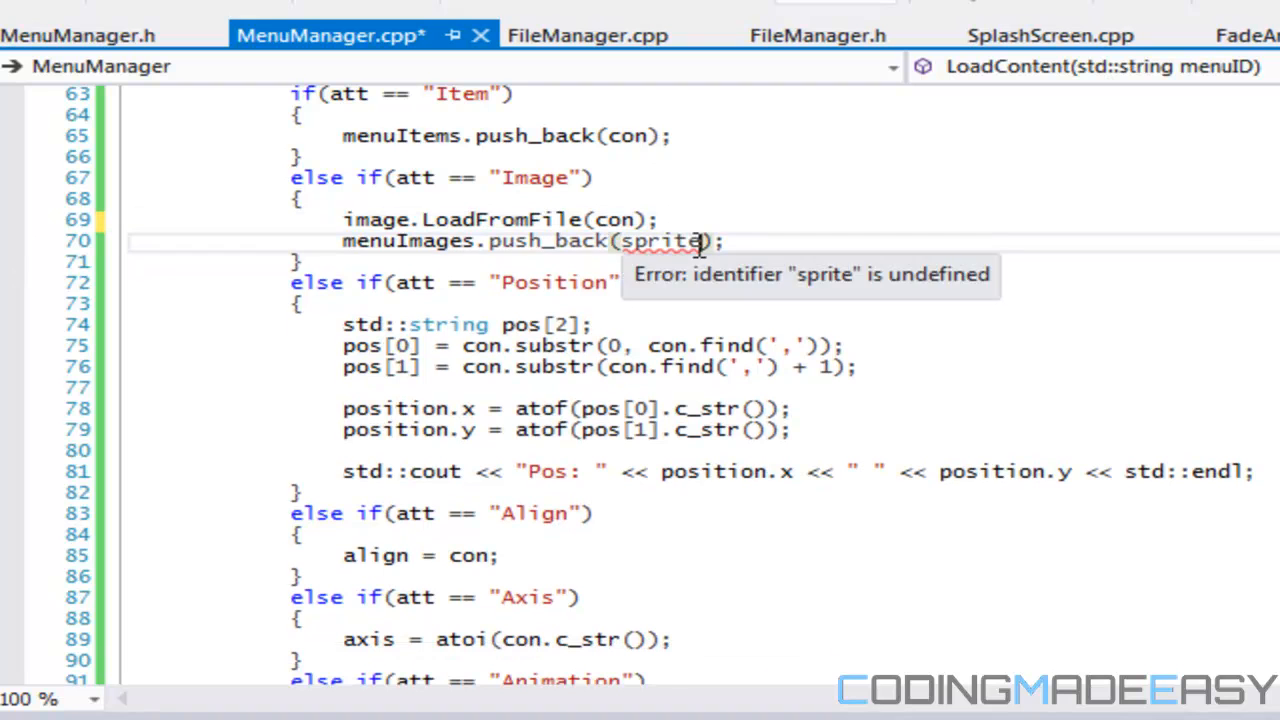
type("image")
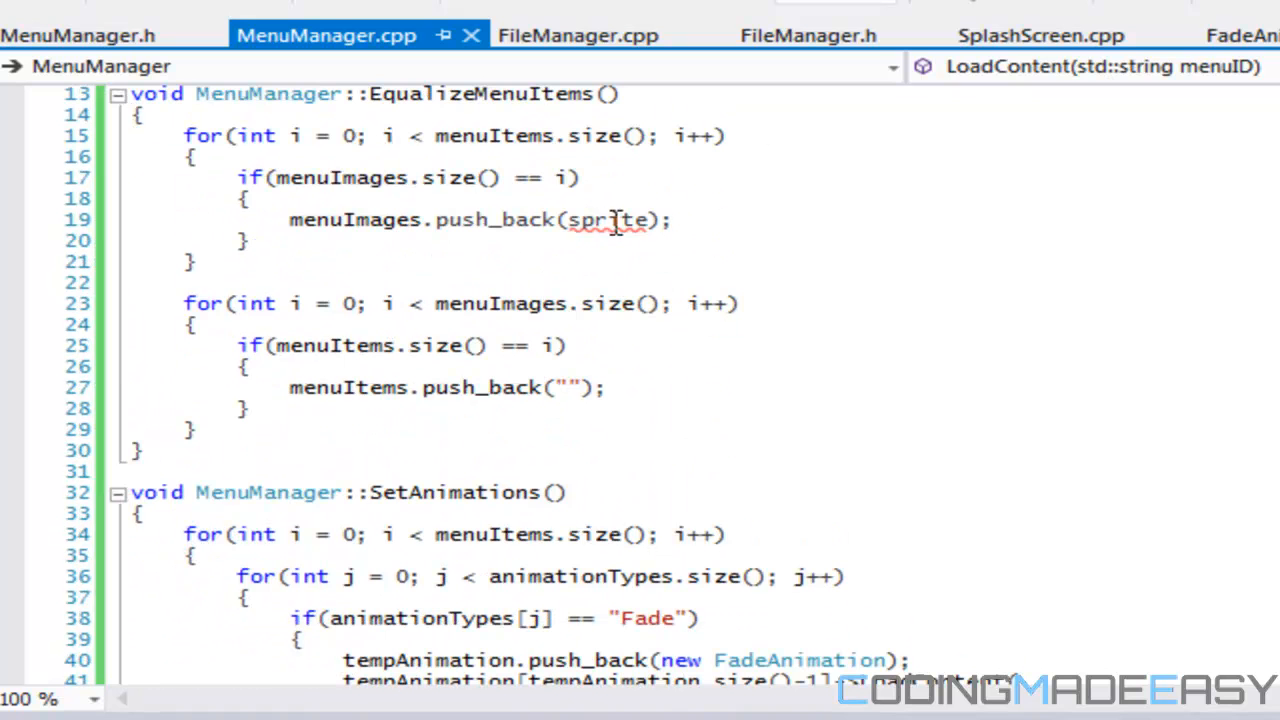
type("o")
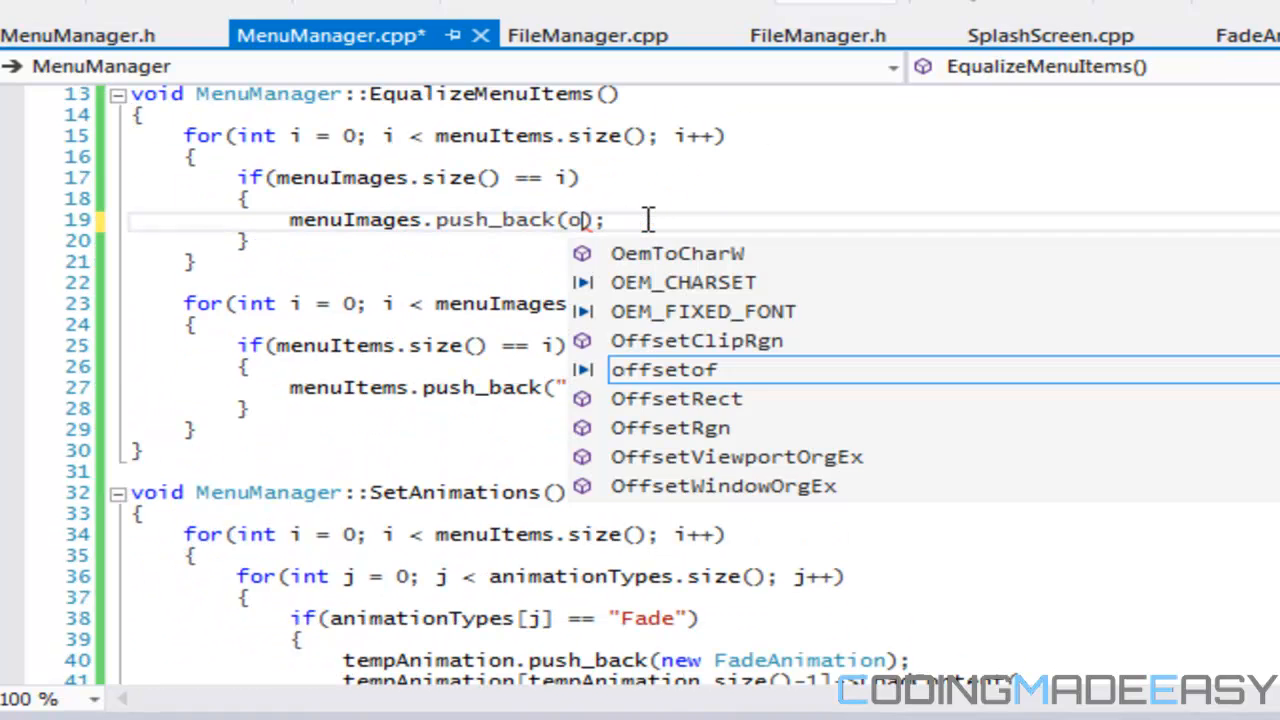
type("image")
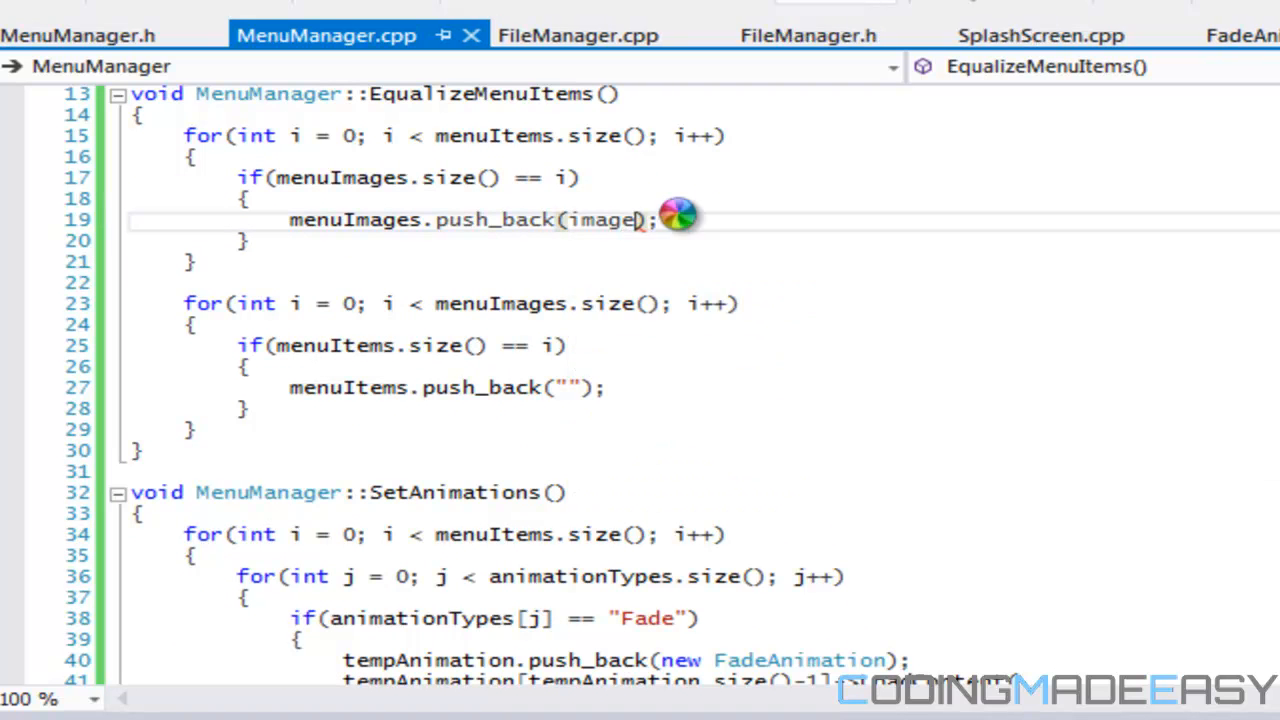
Step: Restore menuImages before [i] in the fade animation's LoadContent call
scroll("down", 3)
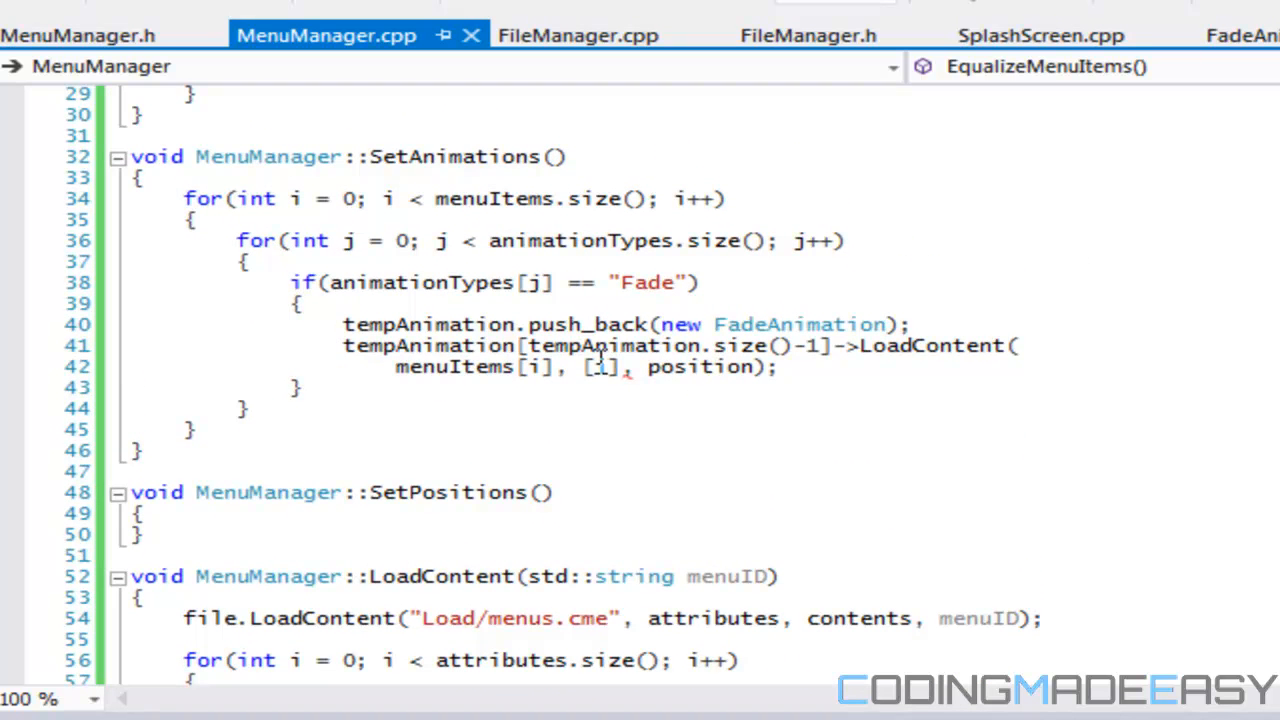
type("menuImages")
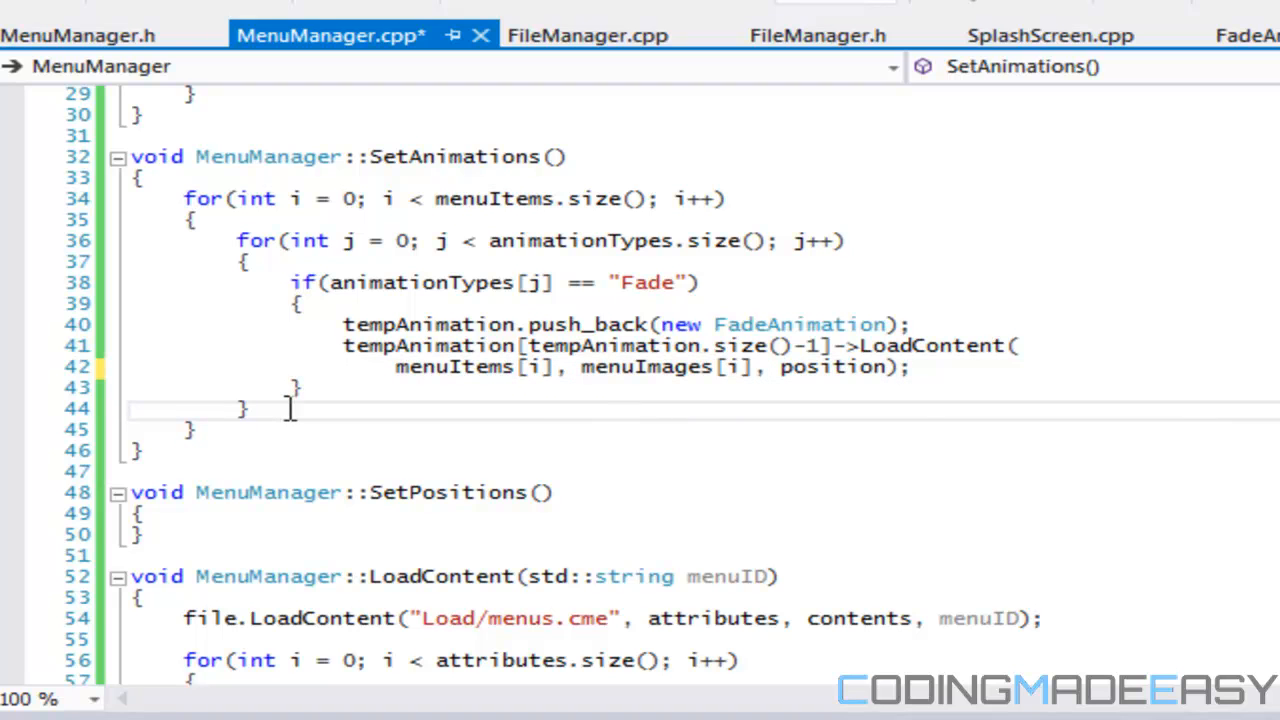
Step: Add animation.push_back(tempAnimation); and tempAnimation.clear(); after the inner loop
key("Enter")
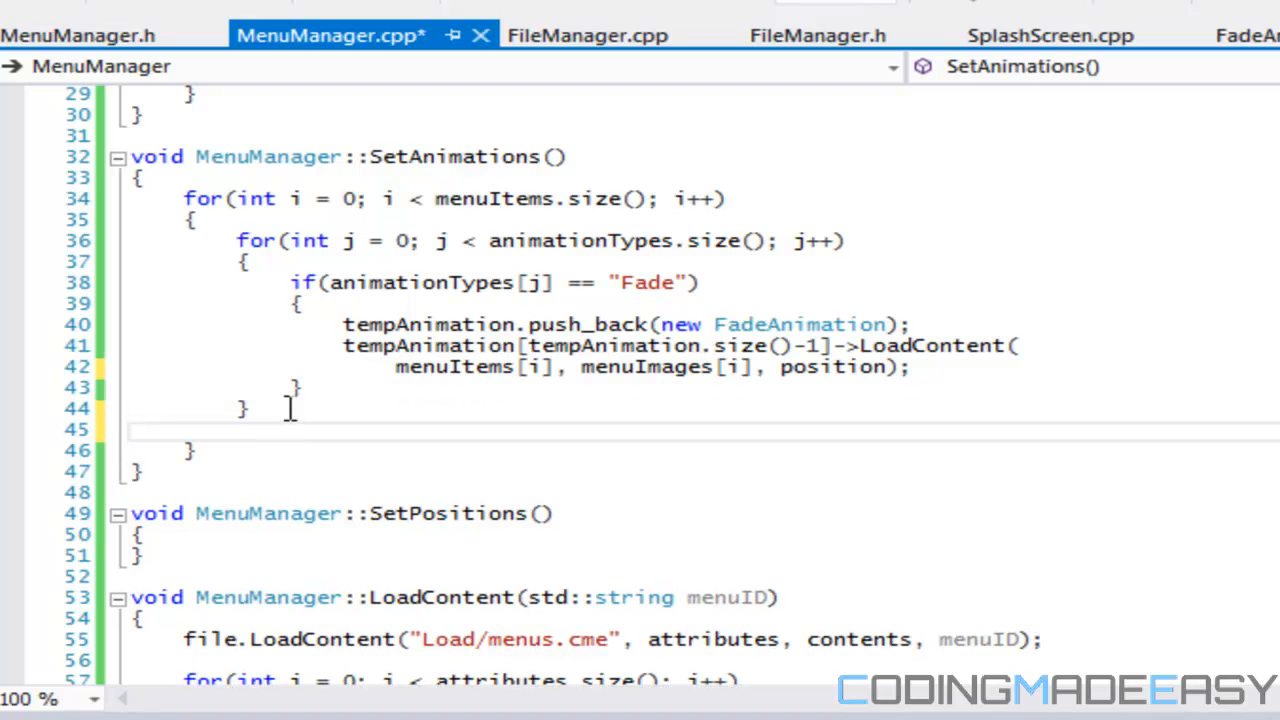
type("animation")
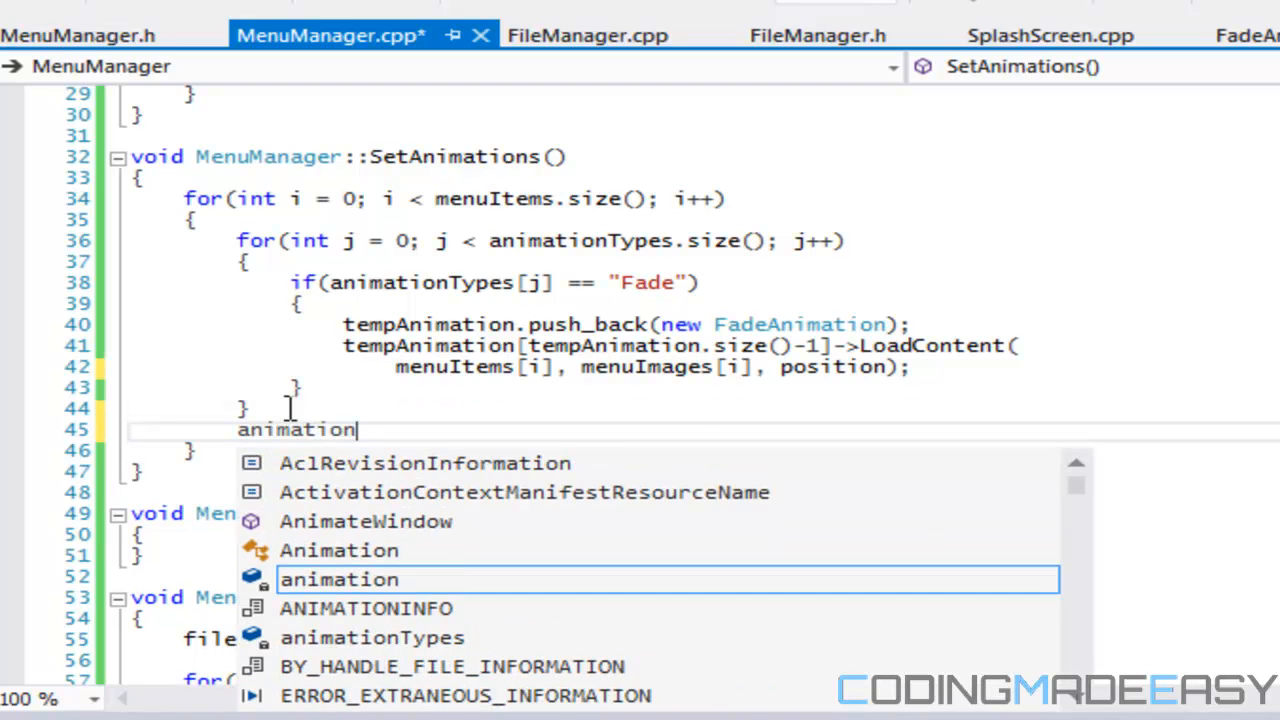
type(".push_back(")
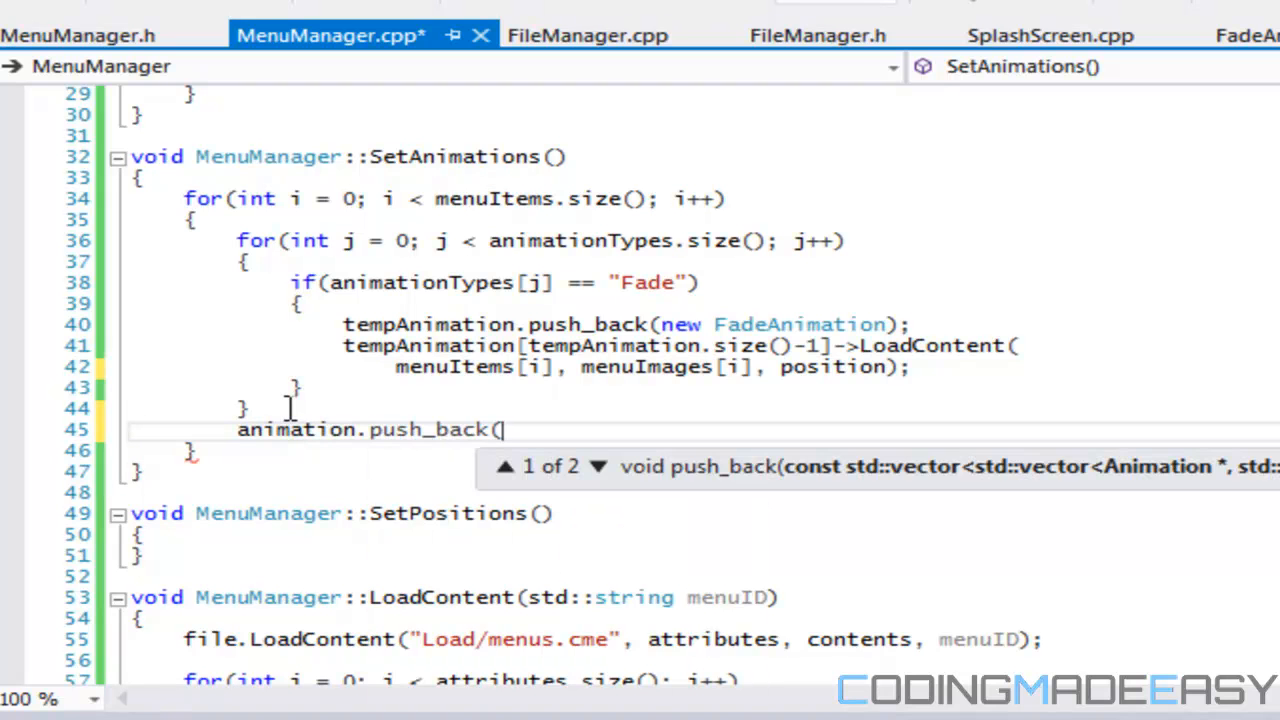
type("tempAnimation);")
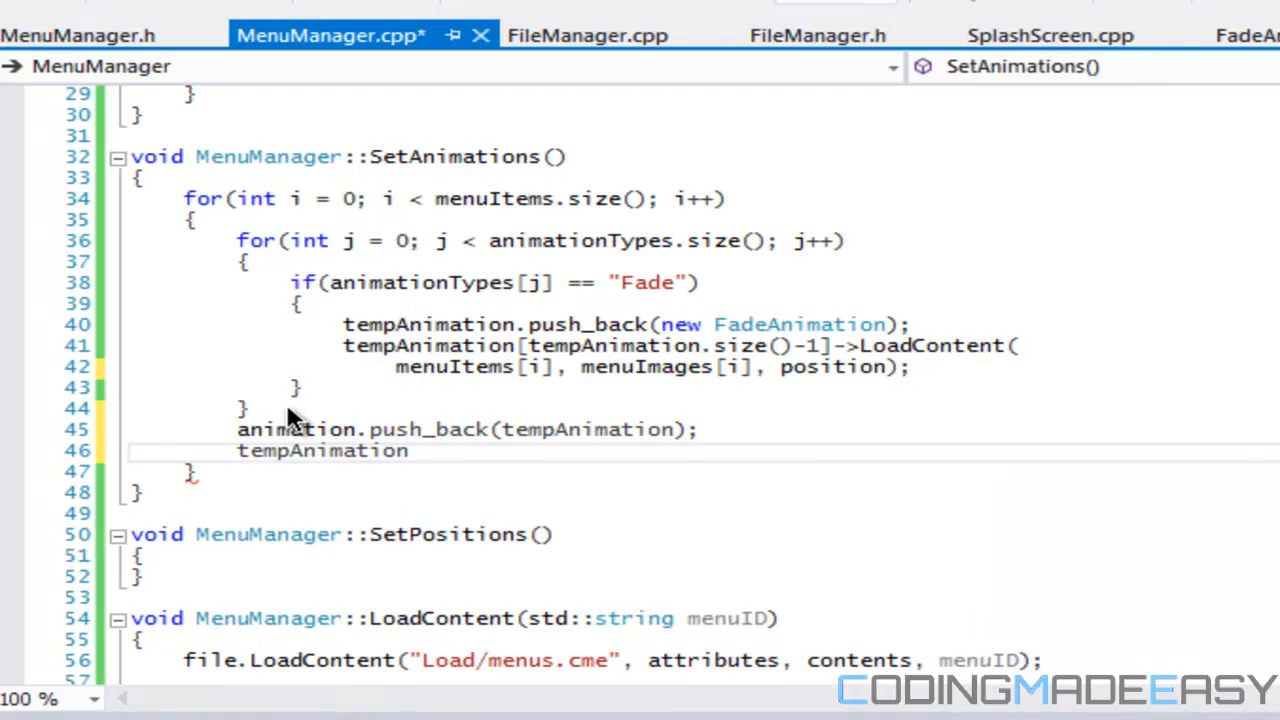
type(".clear();")
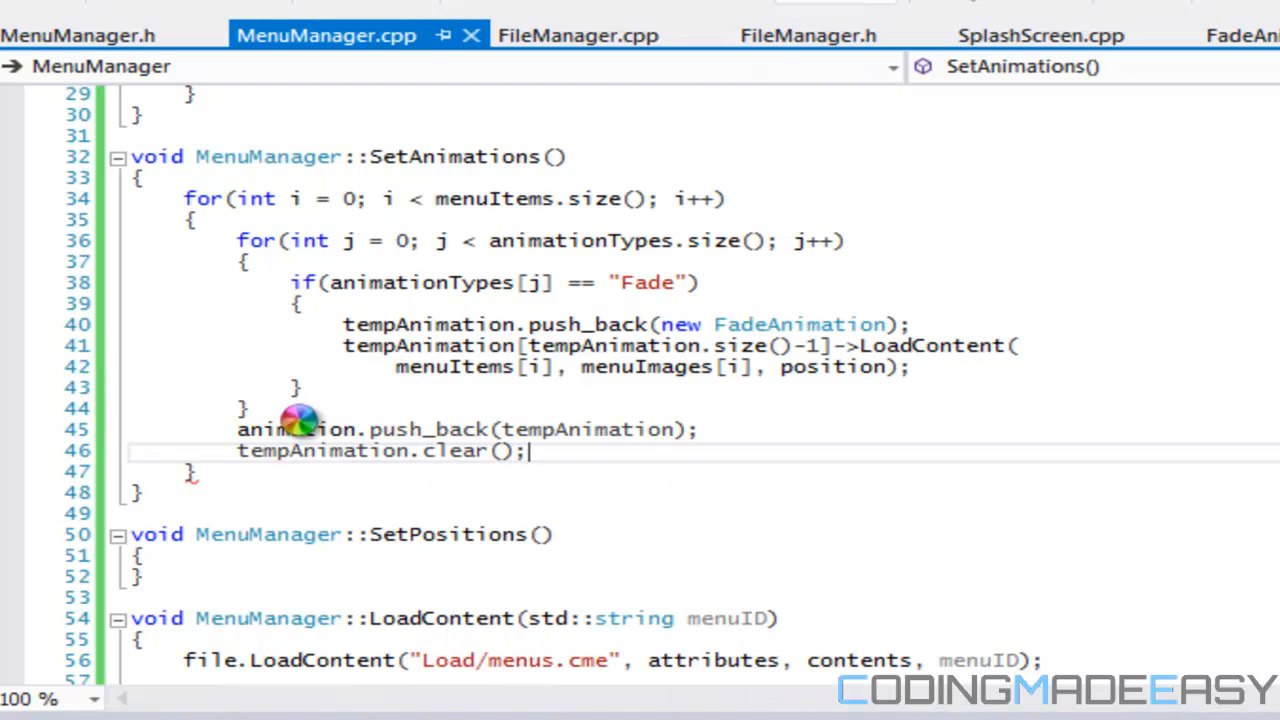